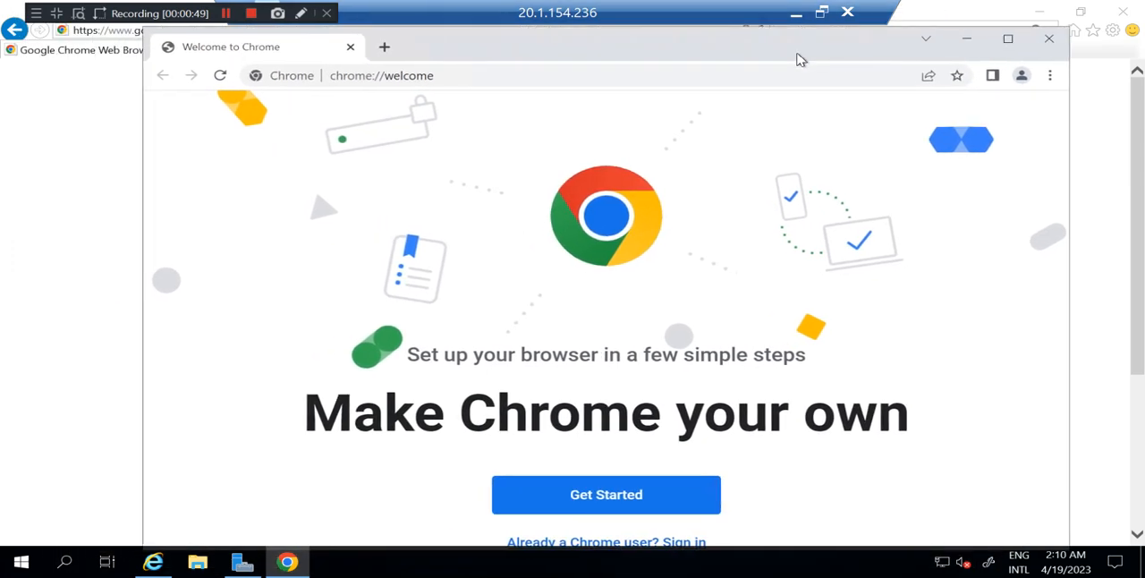
- Search Google for 'toolhelper youtube' from Chrome's address bar
left_click(527, 75)
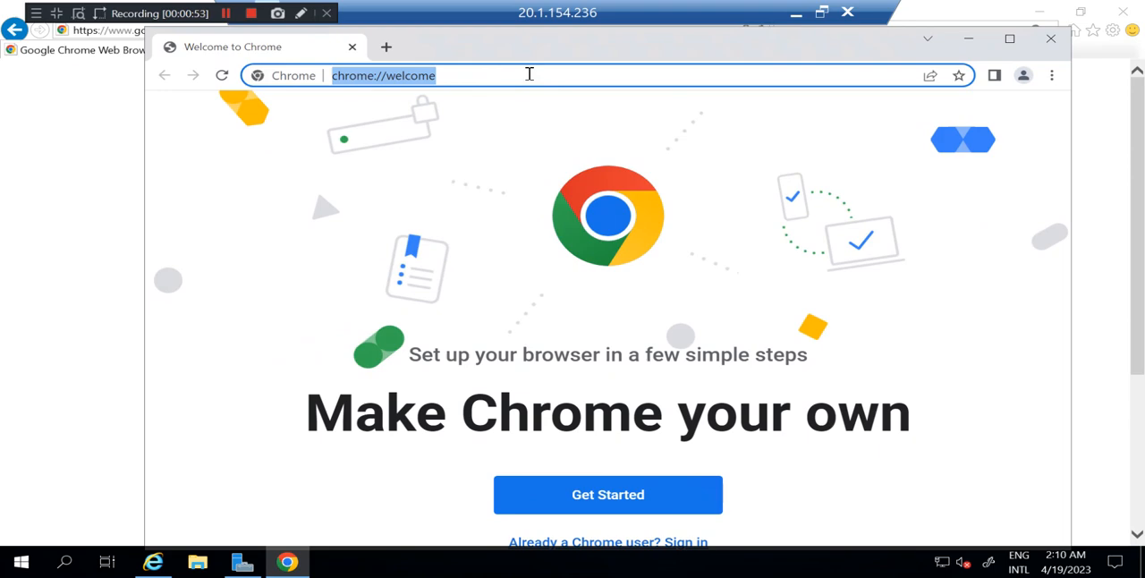
type("ONLI")
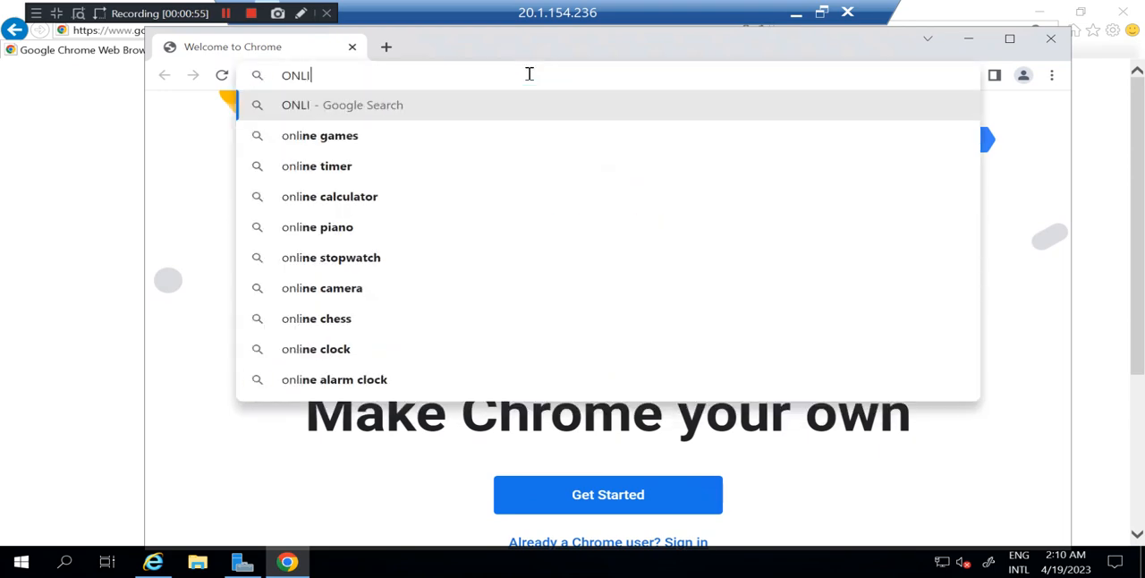
key("BackSpace")
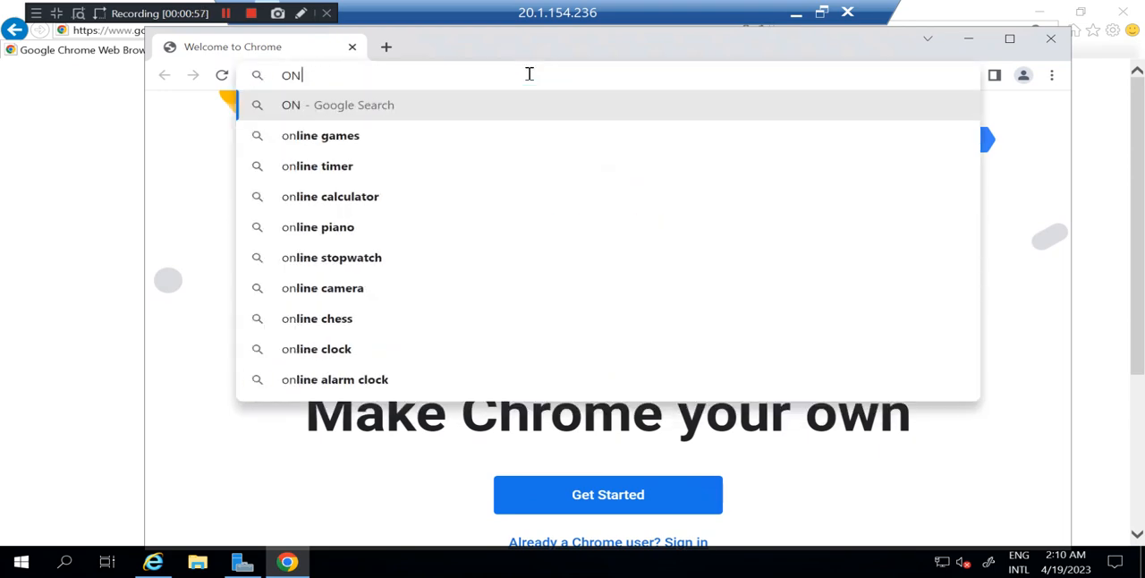
type("toolhelper y")
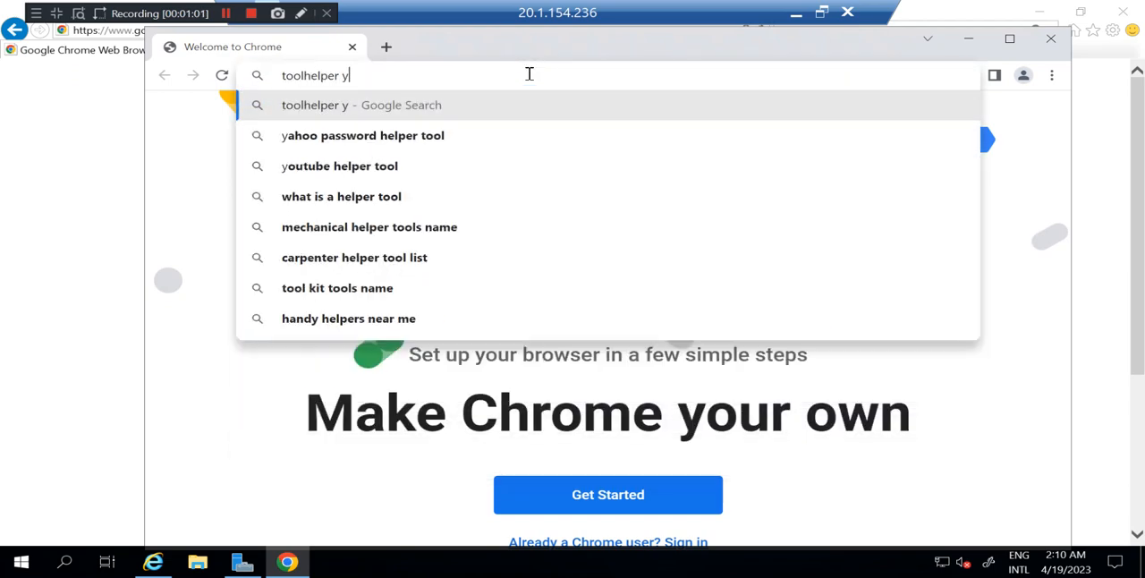
type("outube")
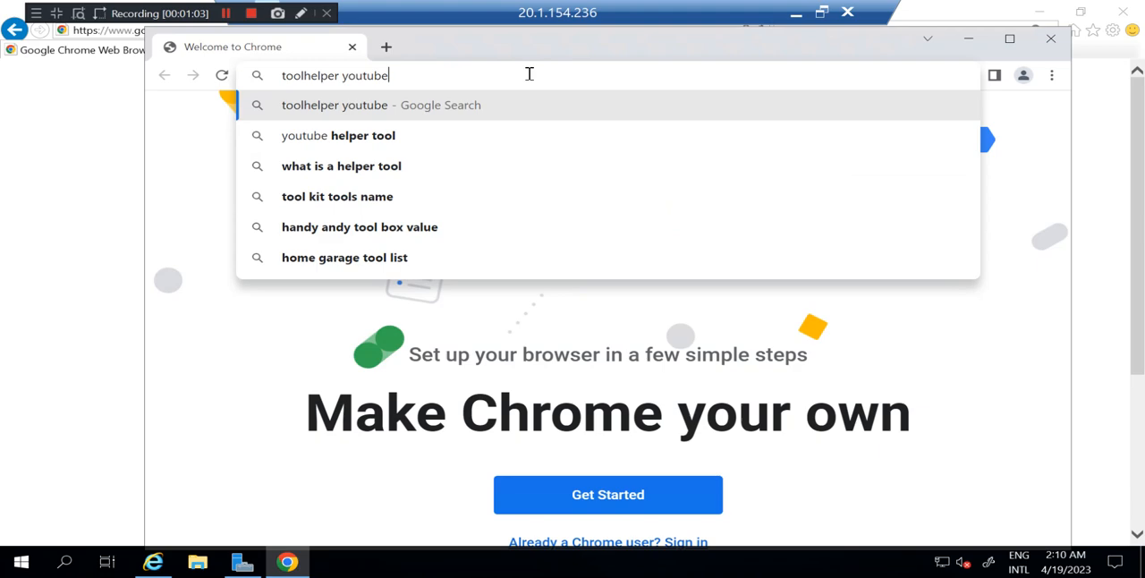
key("Return")
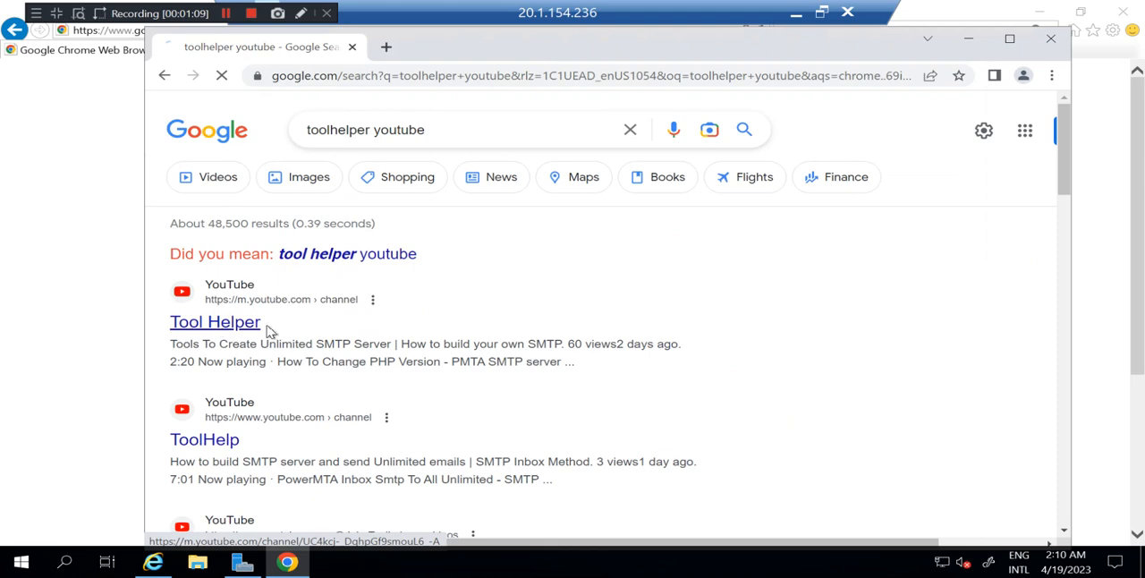
- Open the Tool Helper YouTube channel from the search results
left_click(215, 322)
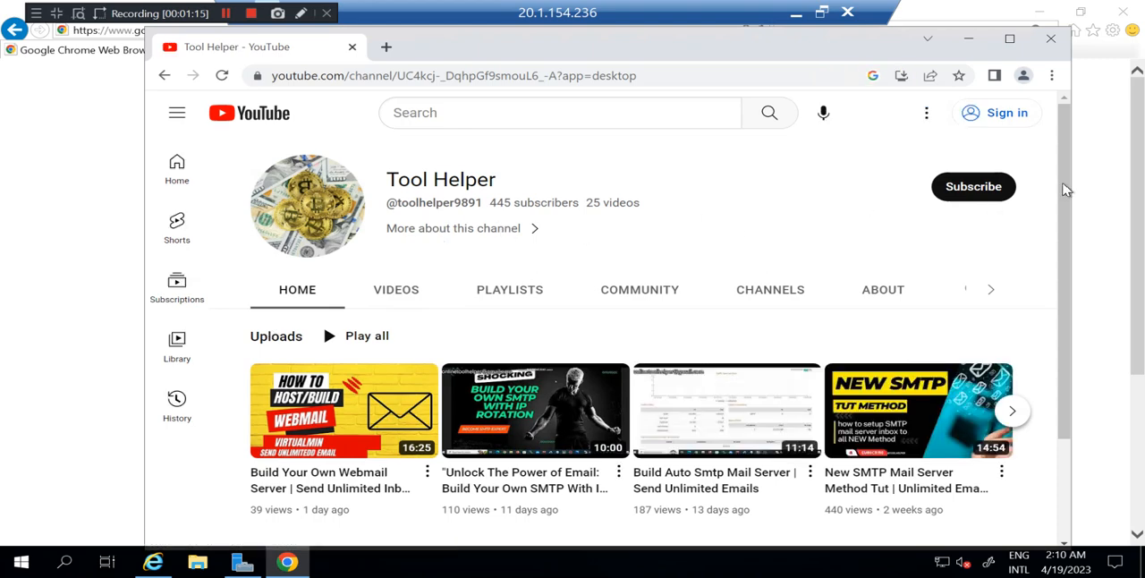
mouse_move(1049, 224)
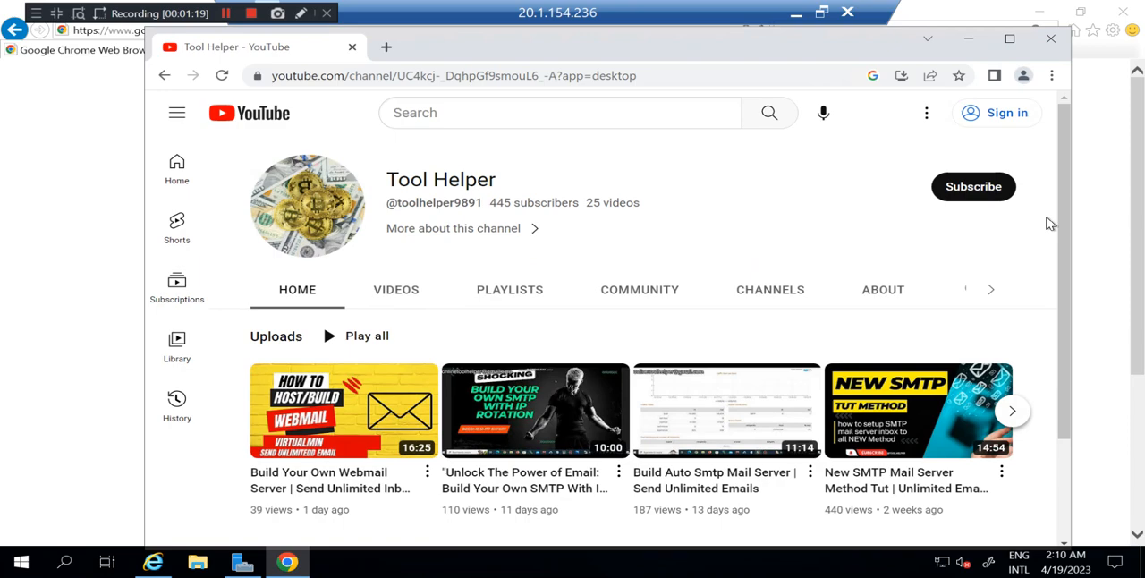
mouse_move(385, 46)
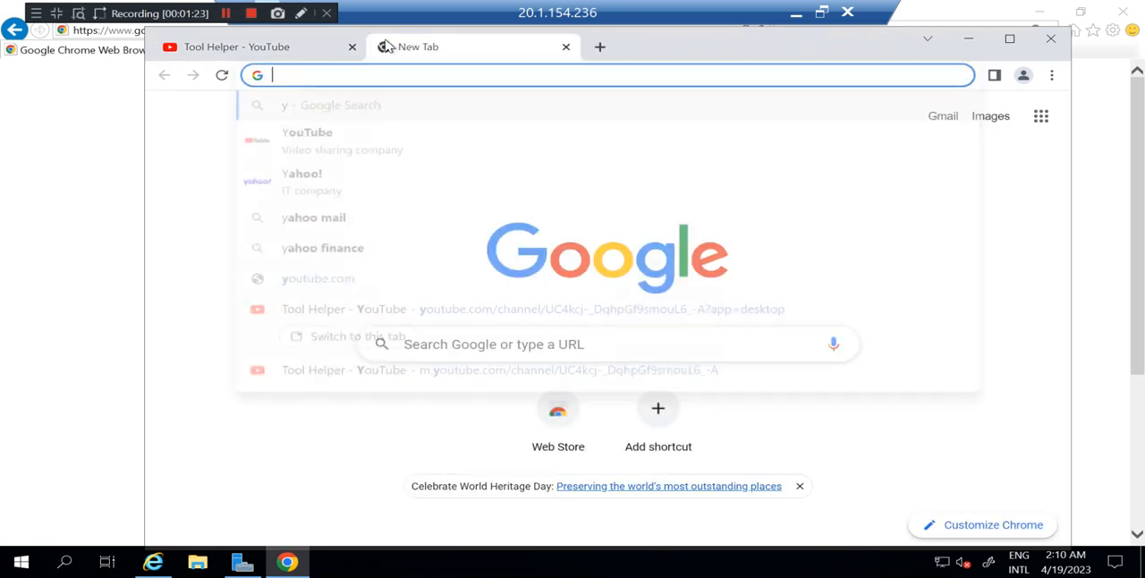
- Search 'my current location' and allow Google to access the computer's location
type("my current location")
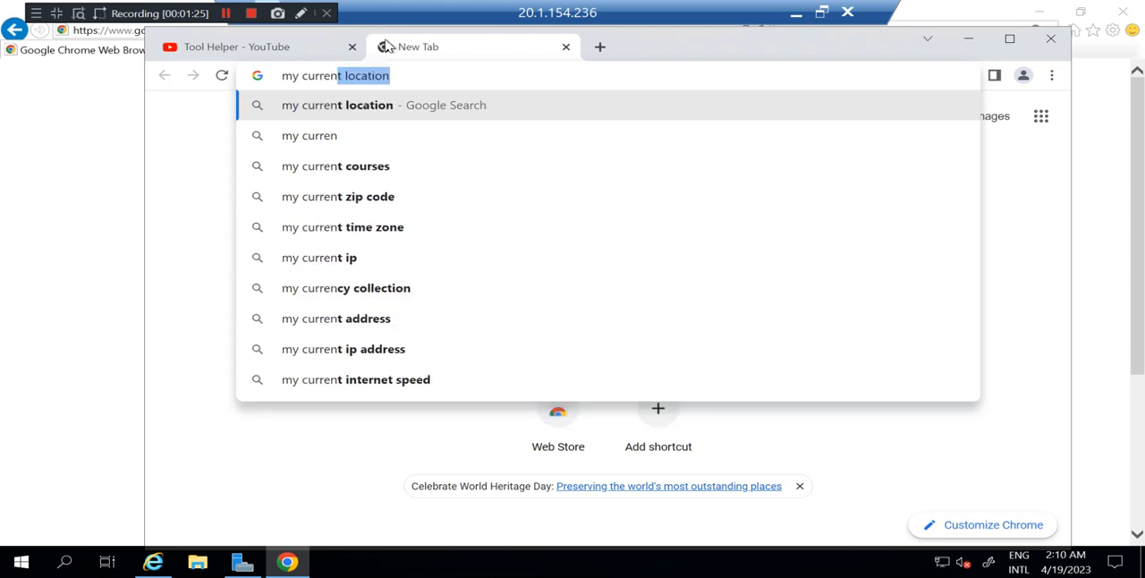
type("on")
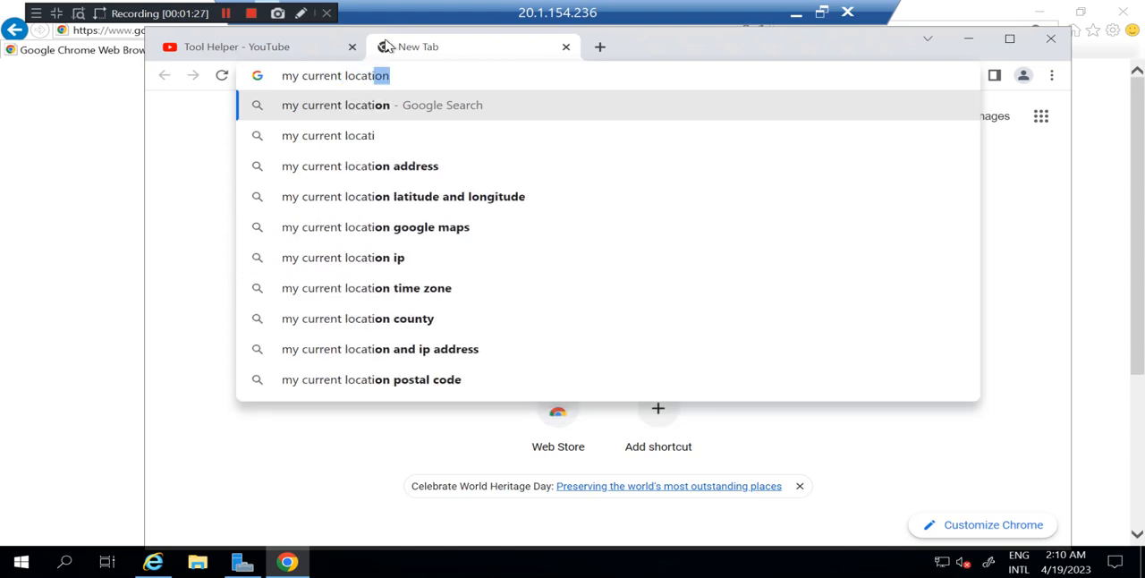
key("Backspace")
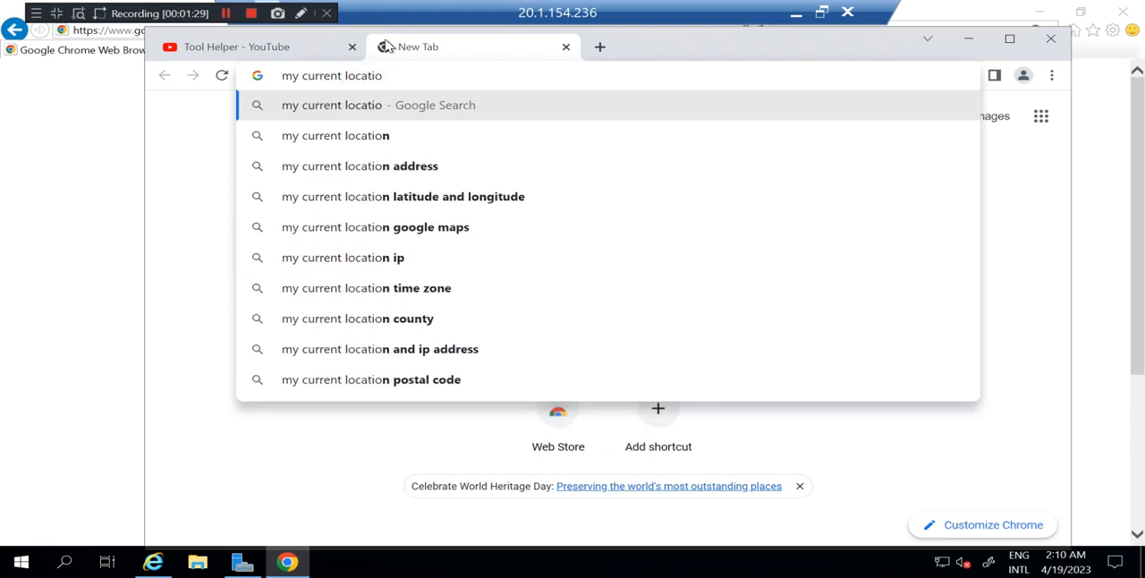
key("Return")
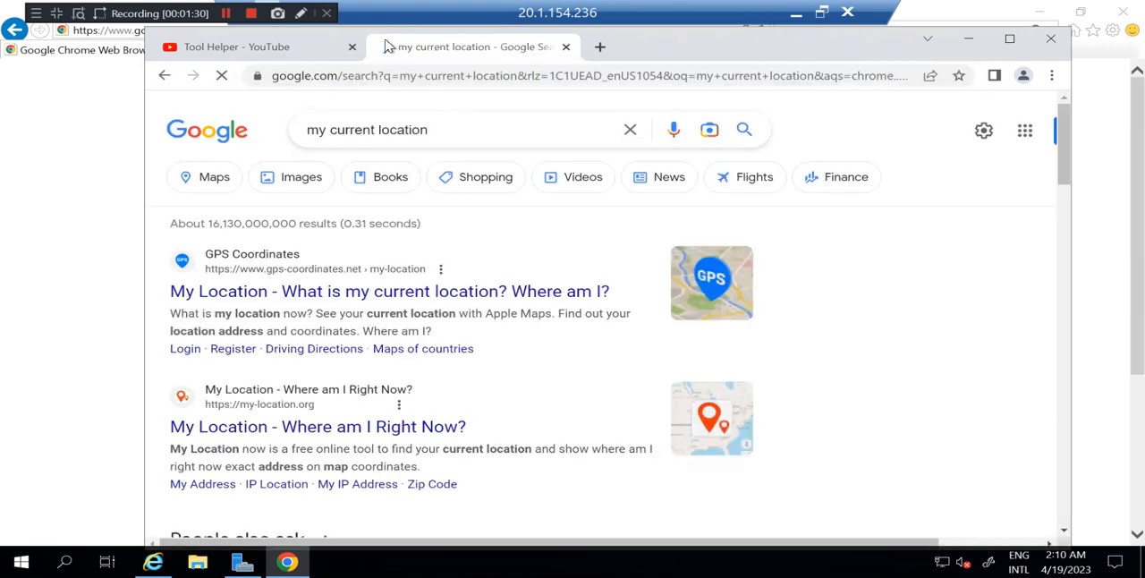
left_click(258, 75)
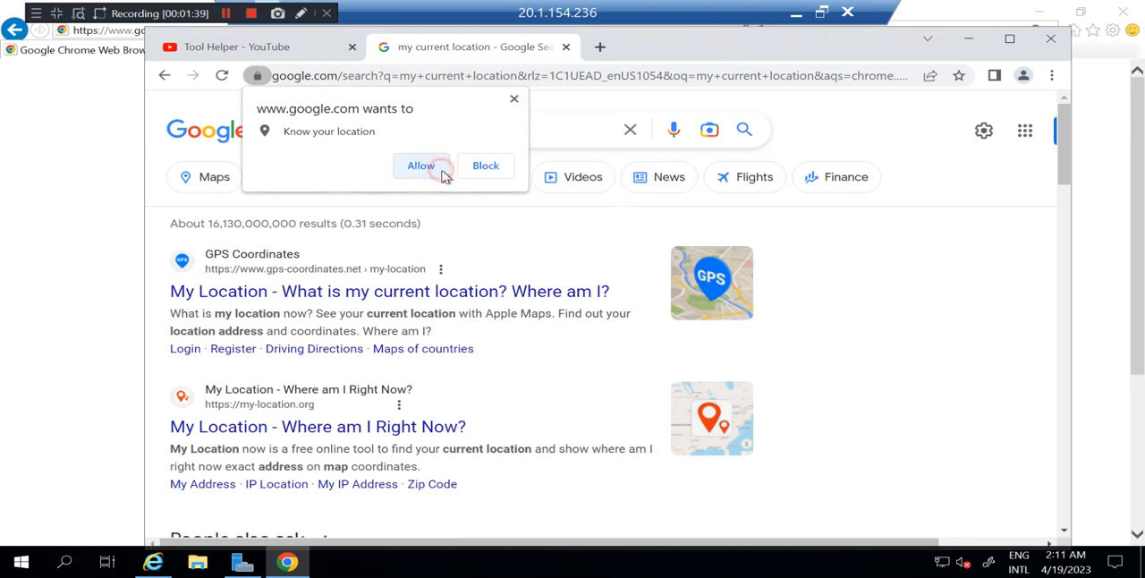
left_click(421, 165)
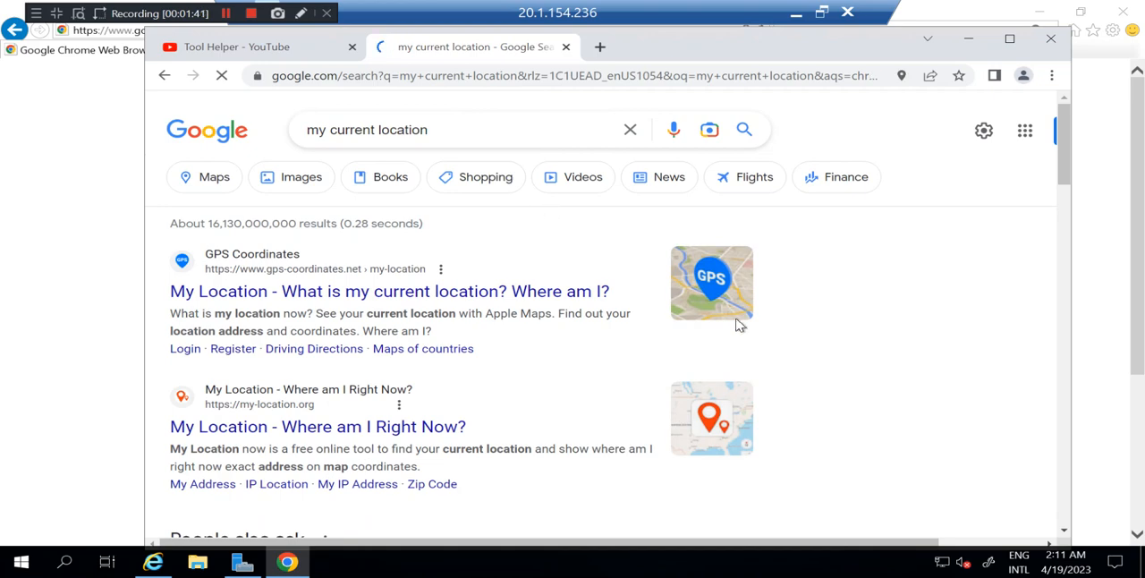
mouse_move(886, 311)
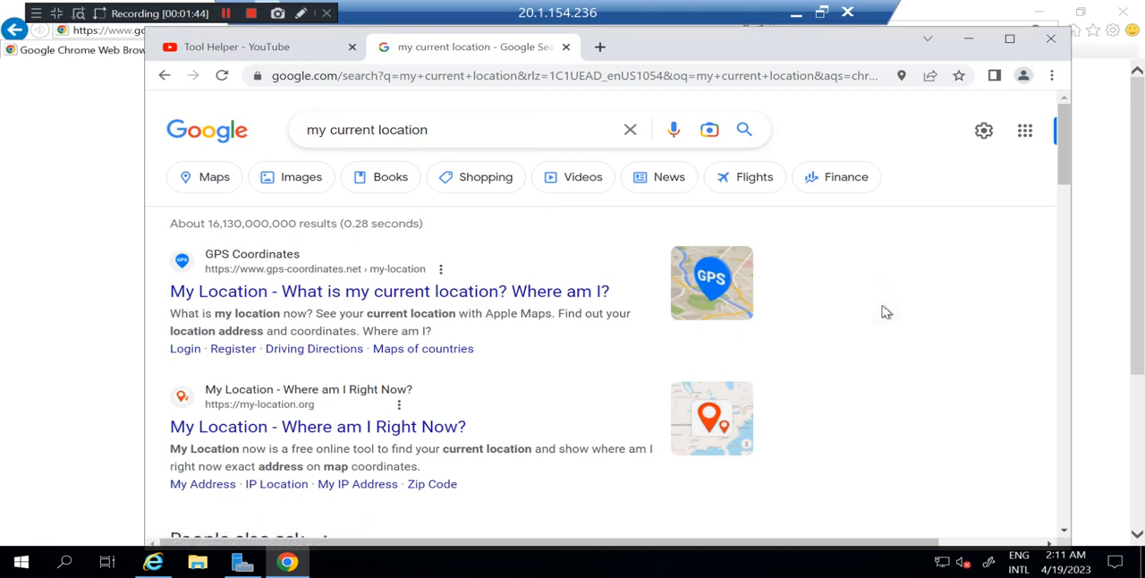
mouse_move(781, 333)
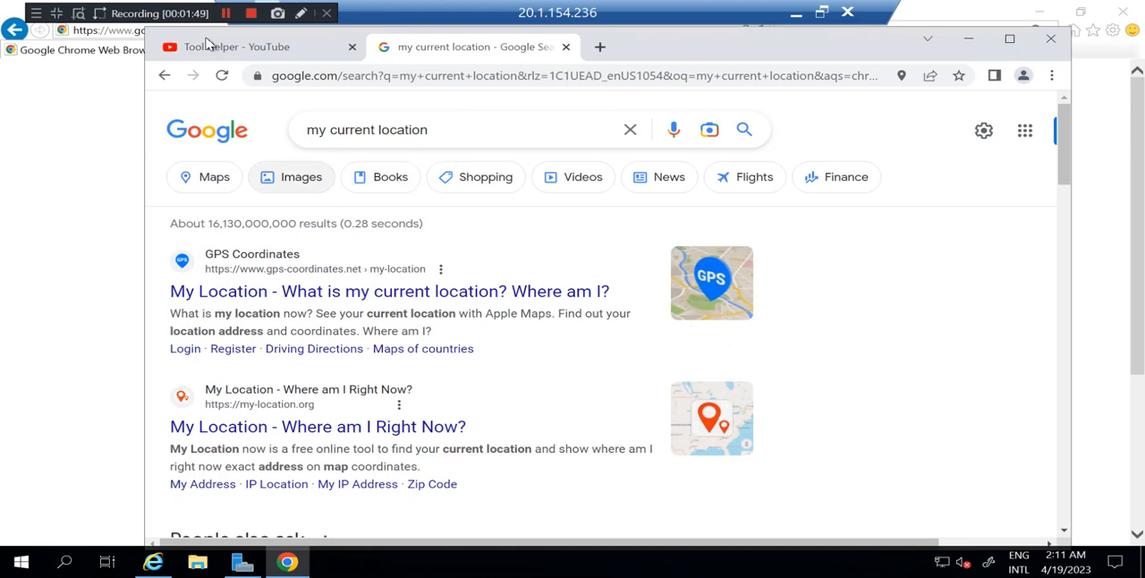
mouse_move(313, 289)
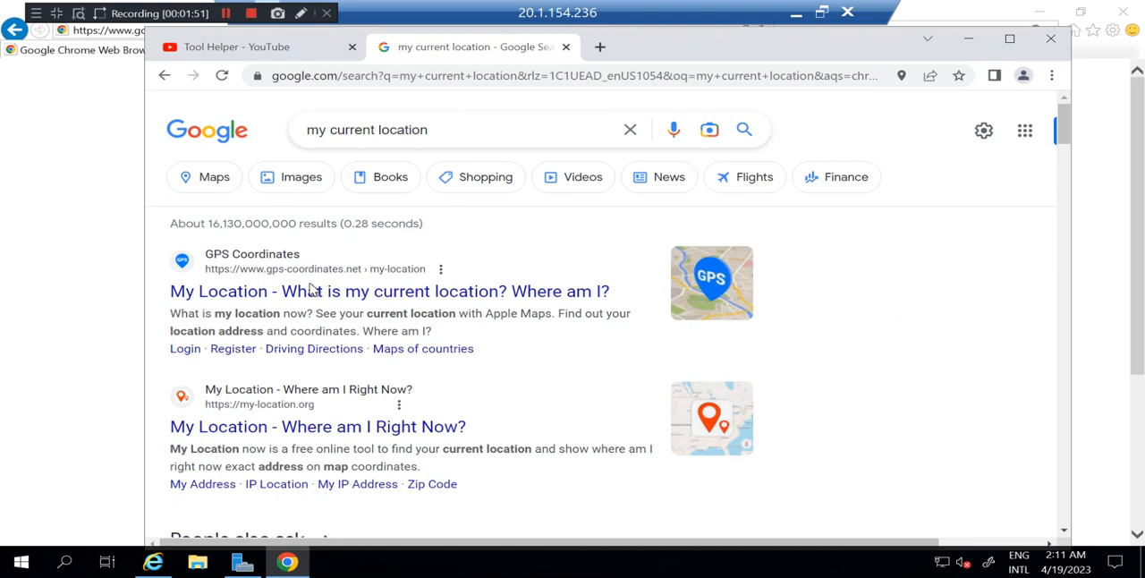
mouse_move(365, 438)
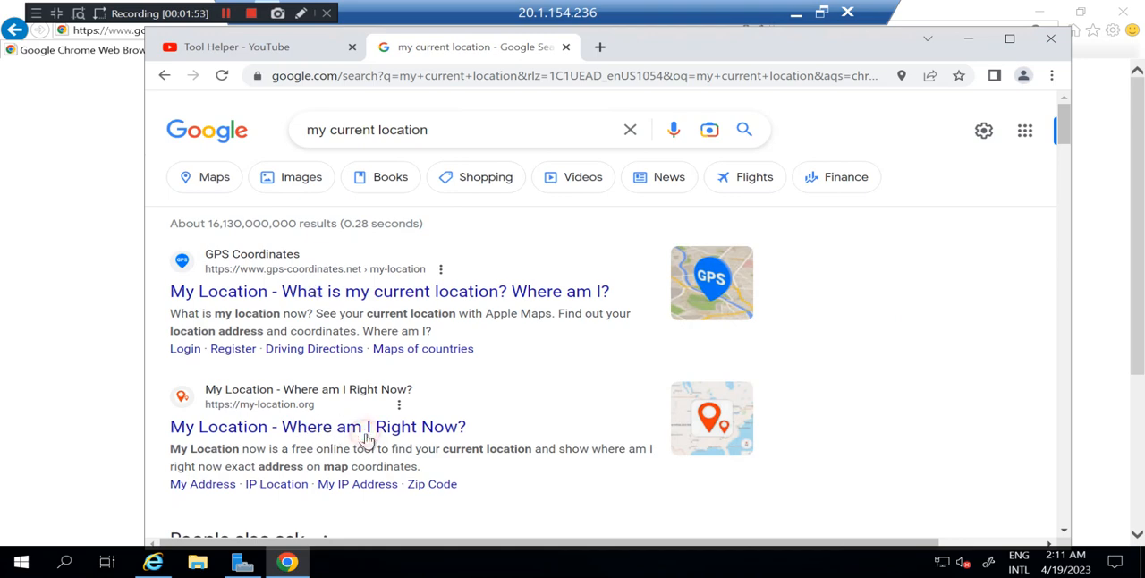
left_click(317, 427)
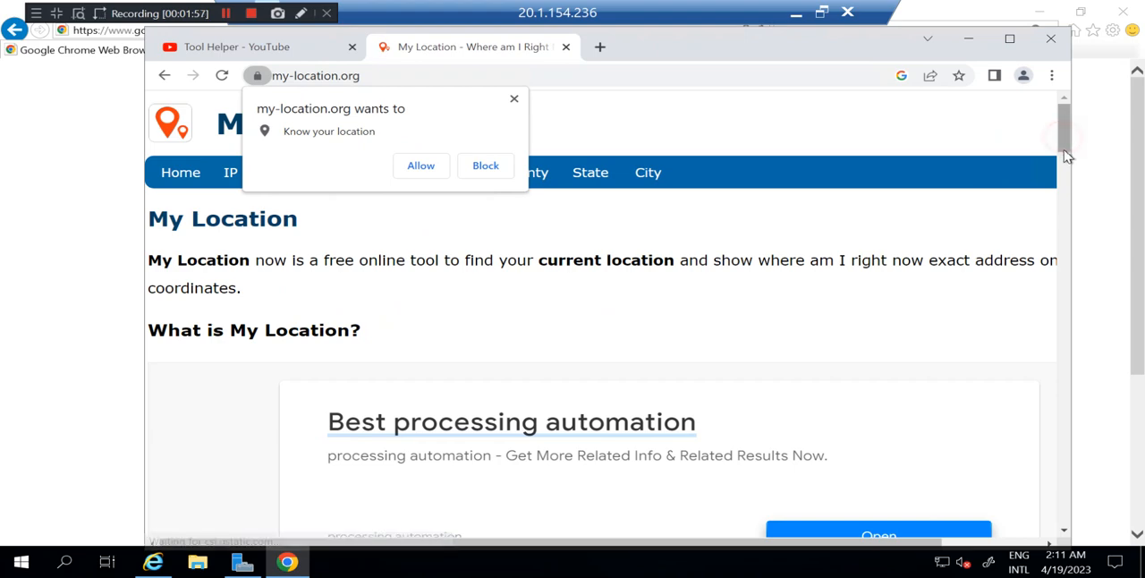
scroll("down", 3)
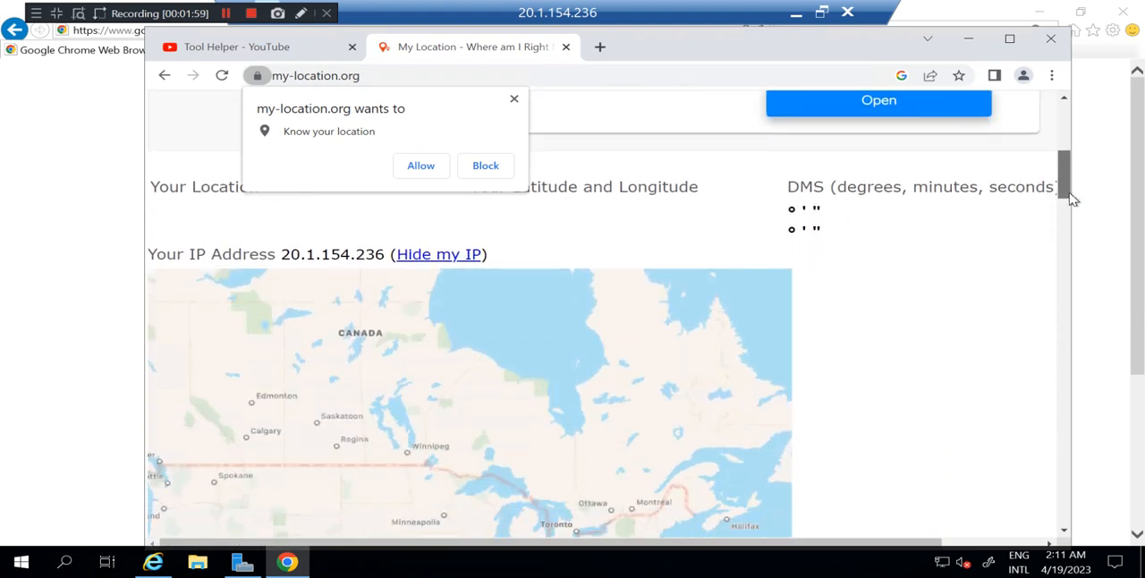
scroll("down", 3)
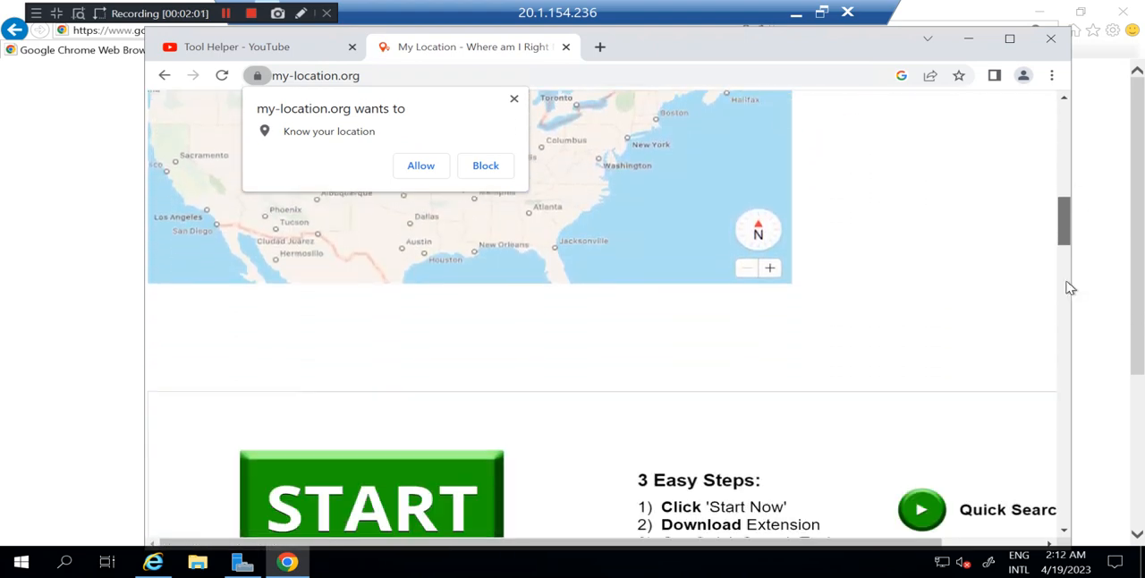
scroll("down", 3)
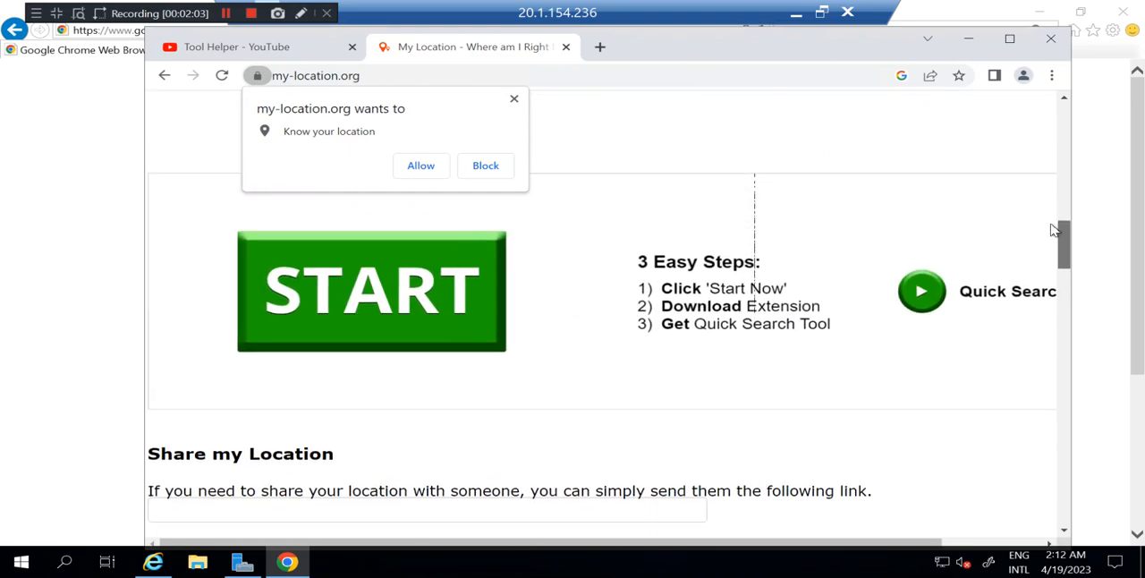
scroll("up", 3)
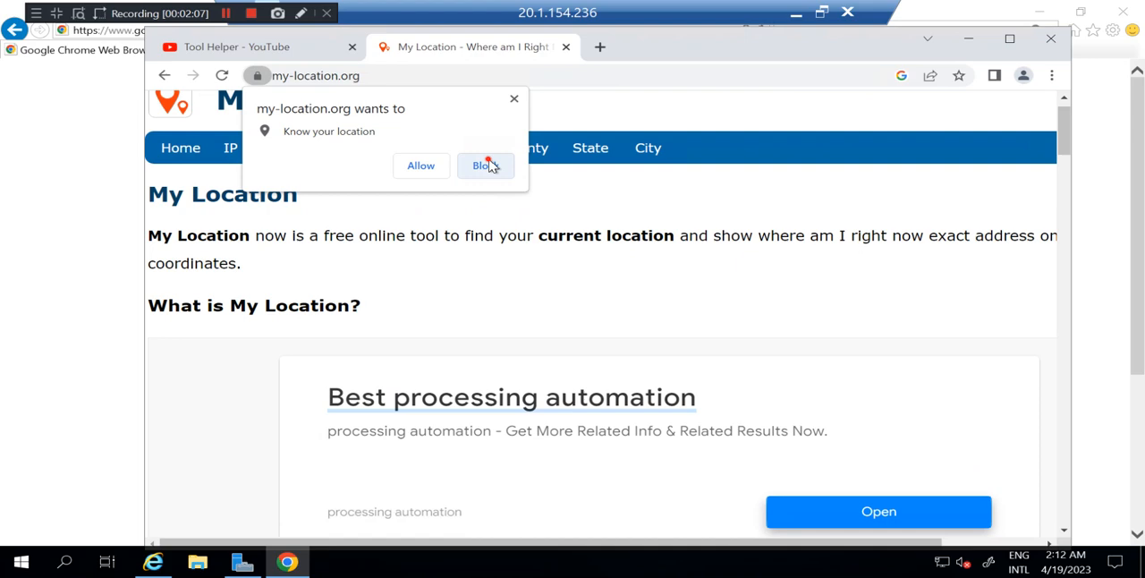
left_click(485, 165)
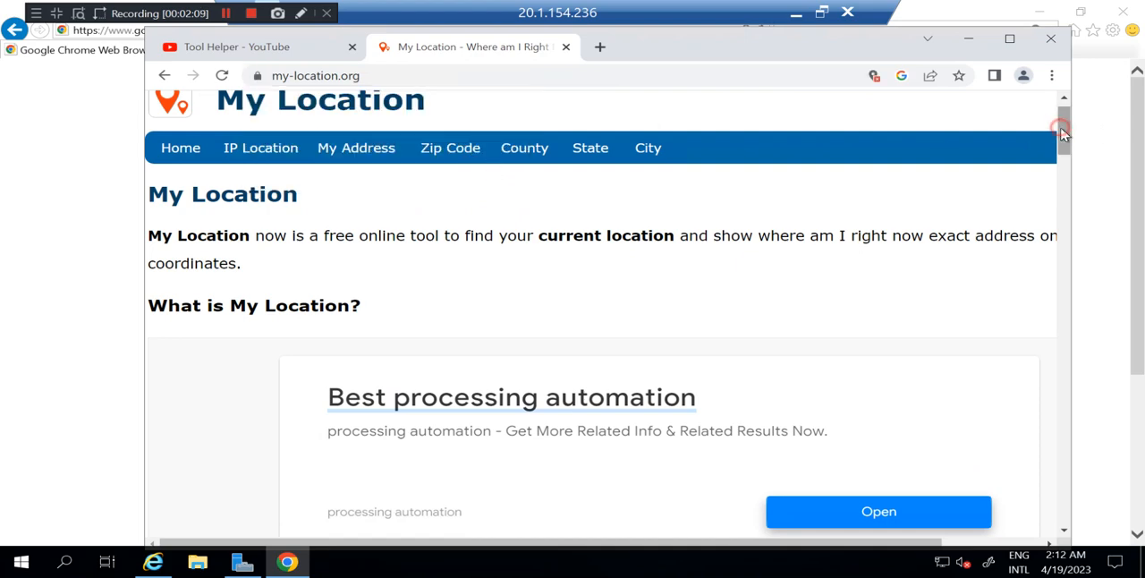
scroll("down", 3)
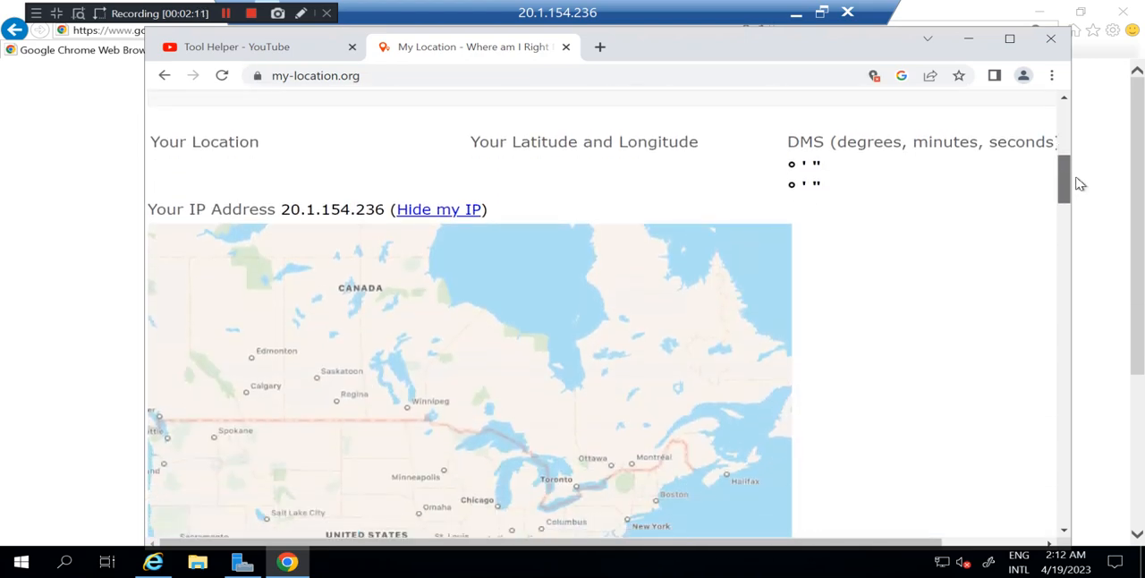
scroll("down", 3)
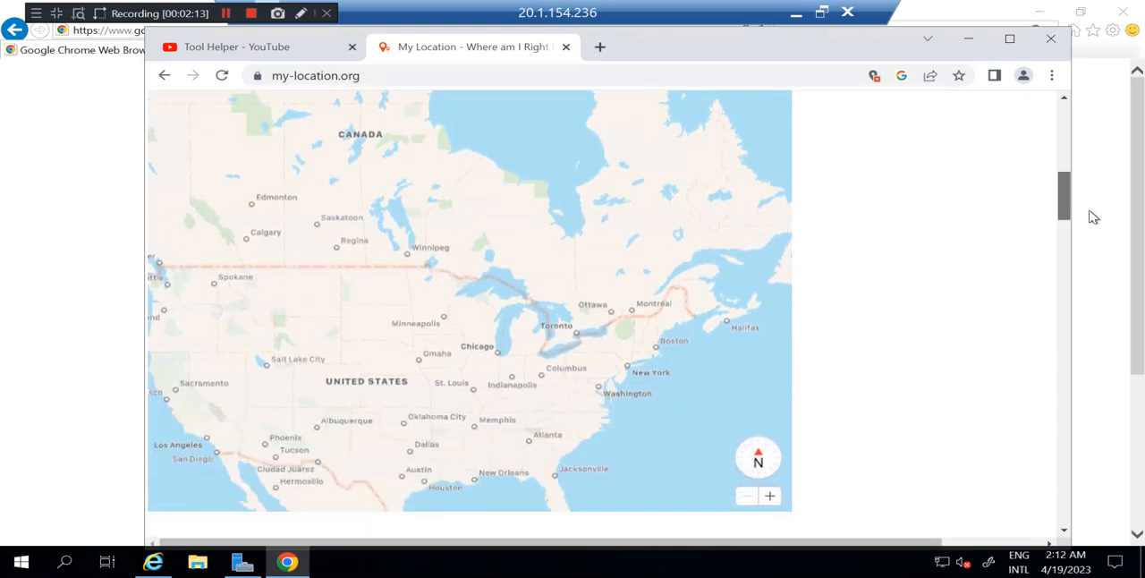
scroll("down", 3)
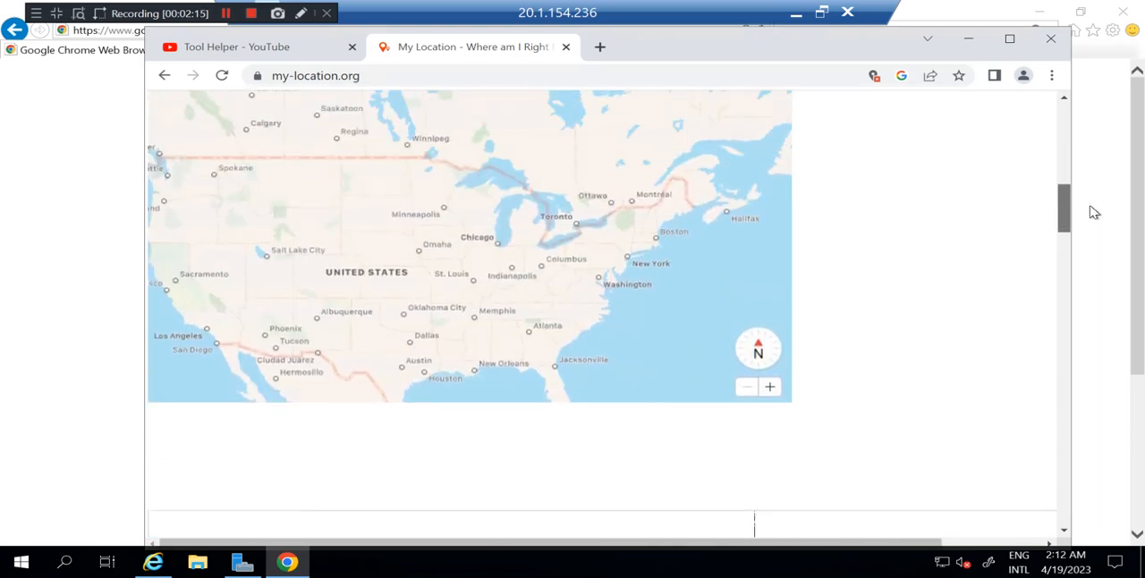
scroll("down", 3)
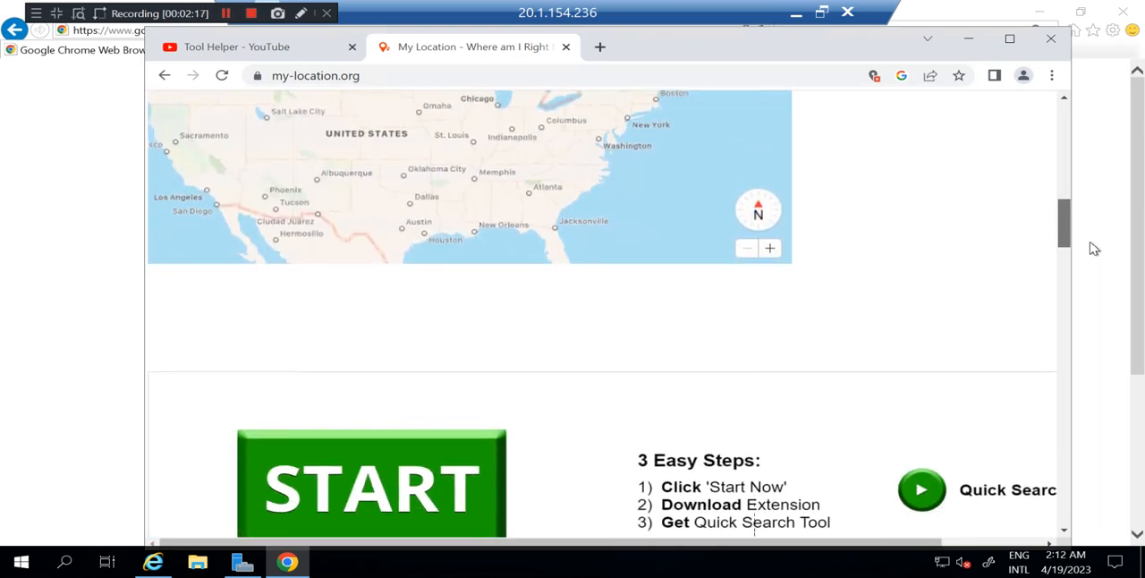
scroll("down", 3)
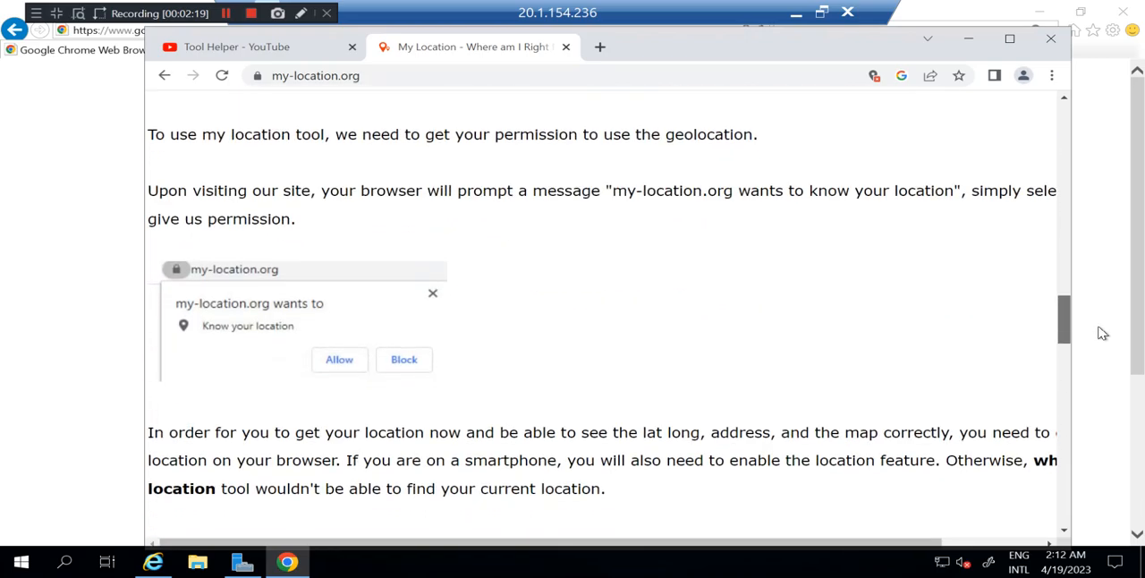
scroll("down", 3)
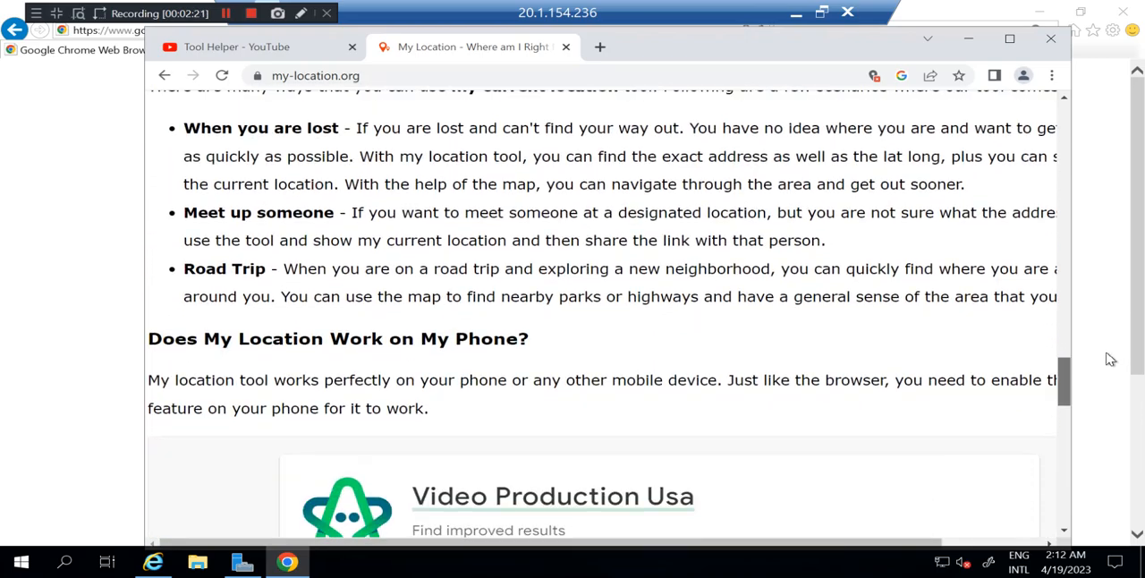
scroll("up", 3)
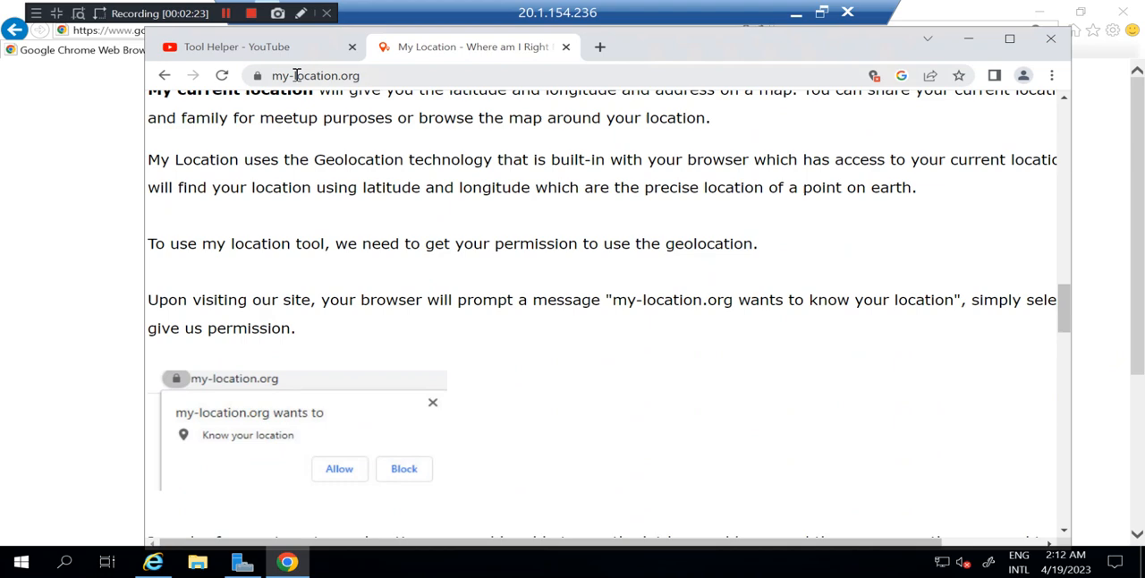
- Set my-location.org's location permission to Always allow
left_click(221, 76)
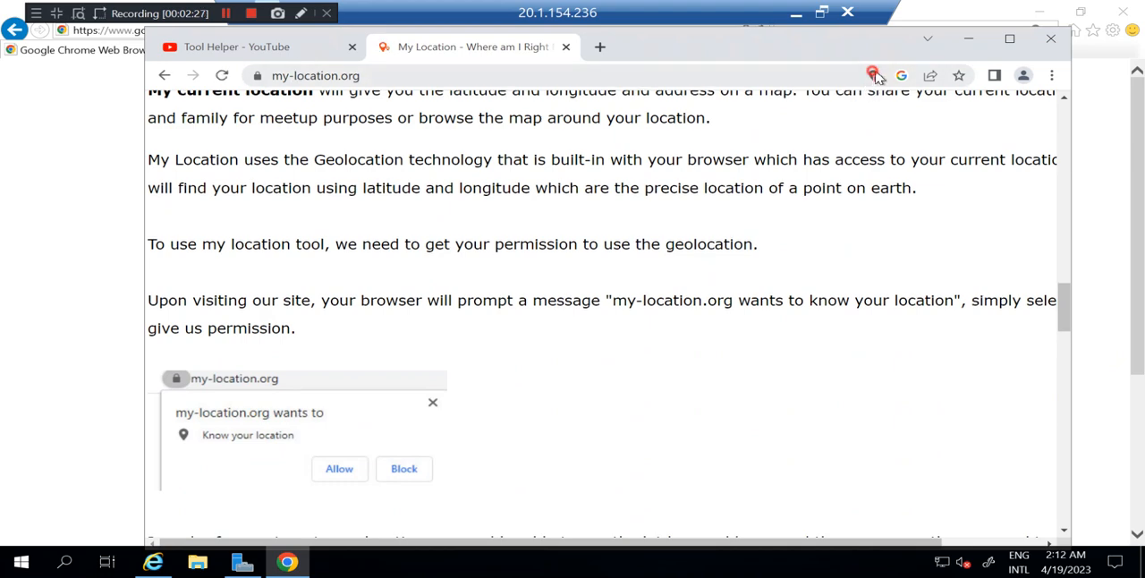
left_click(872, 75)
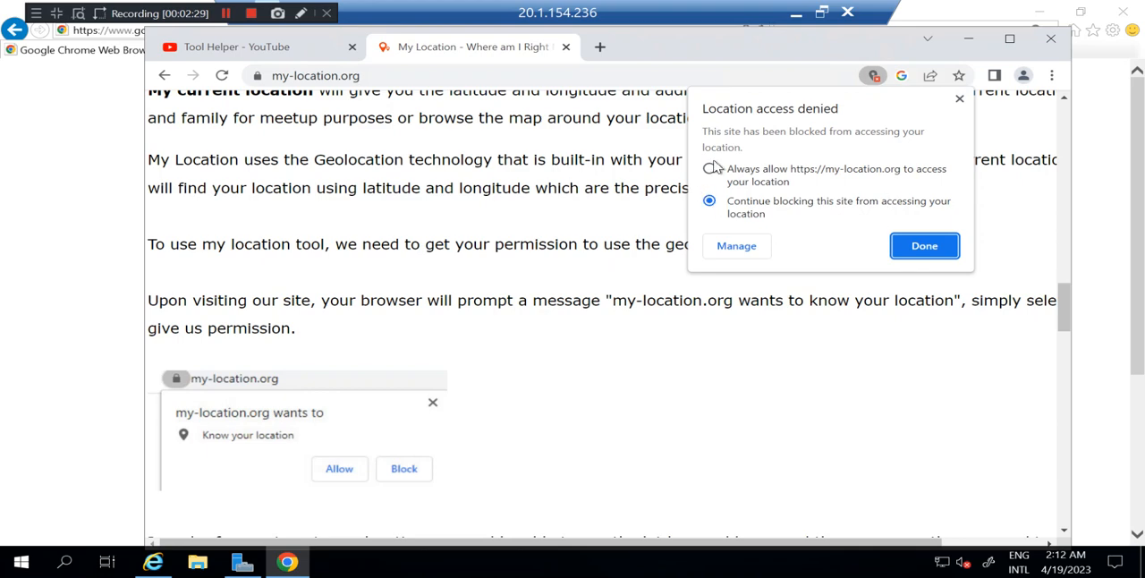
left_click(924, 245)
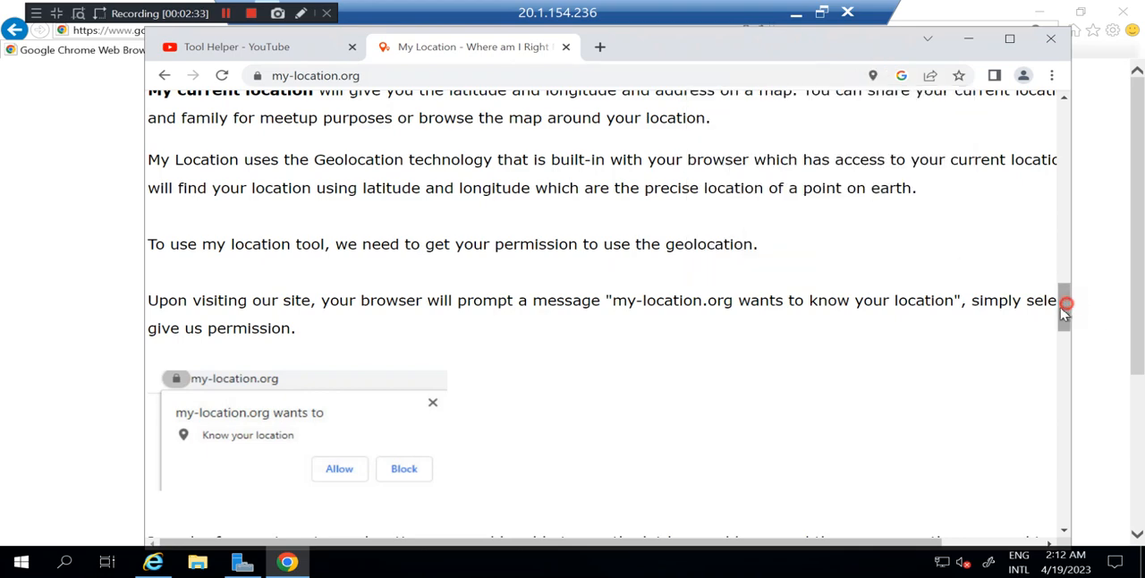
scroll("down", 3)
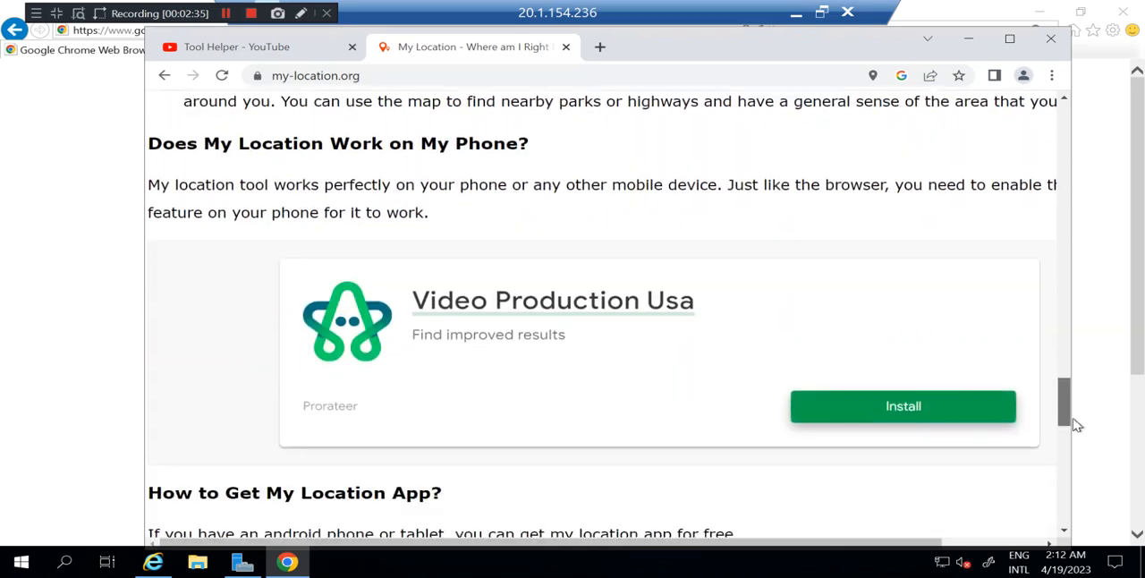
scroll("down", 3)
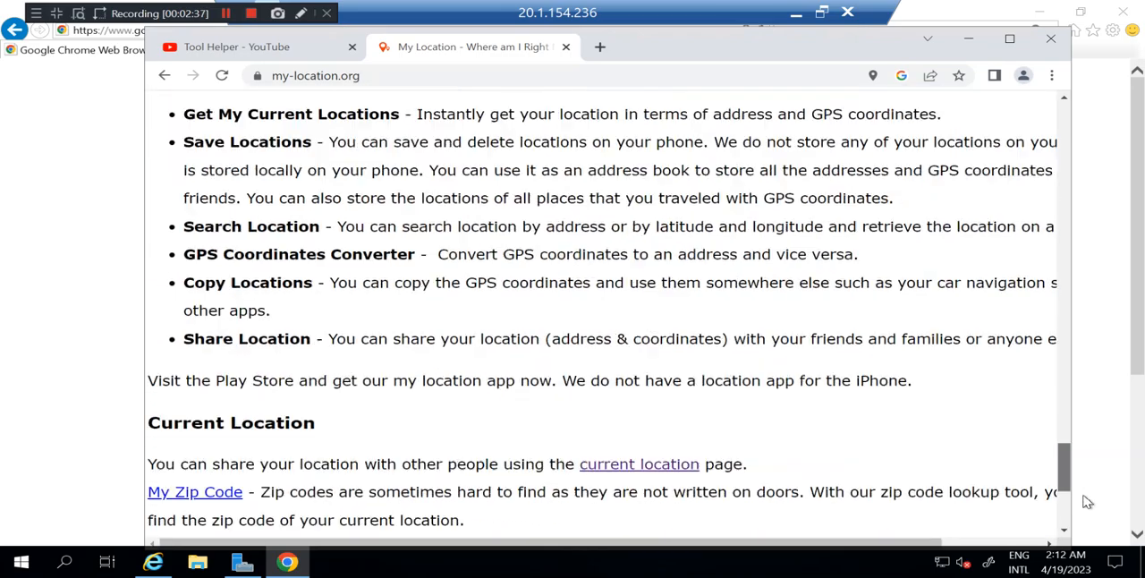
scroll("down", 3)
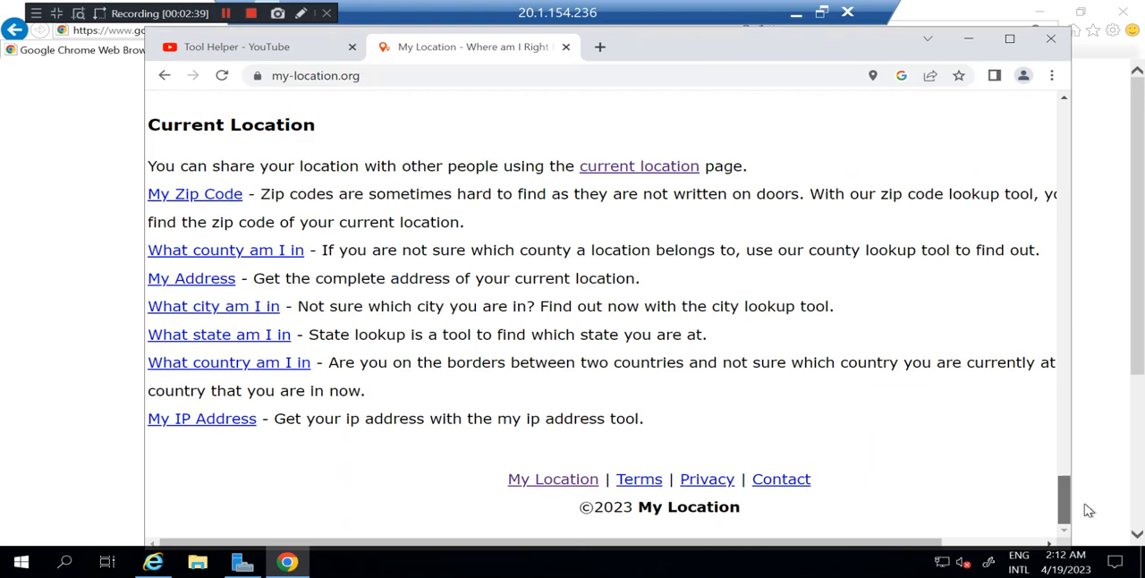
scroll("up", 3)
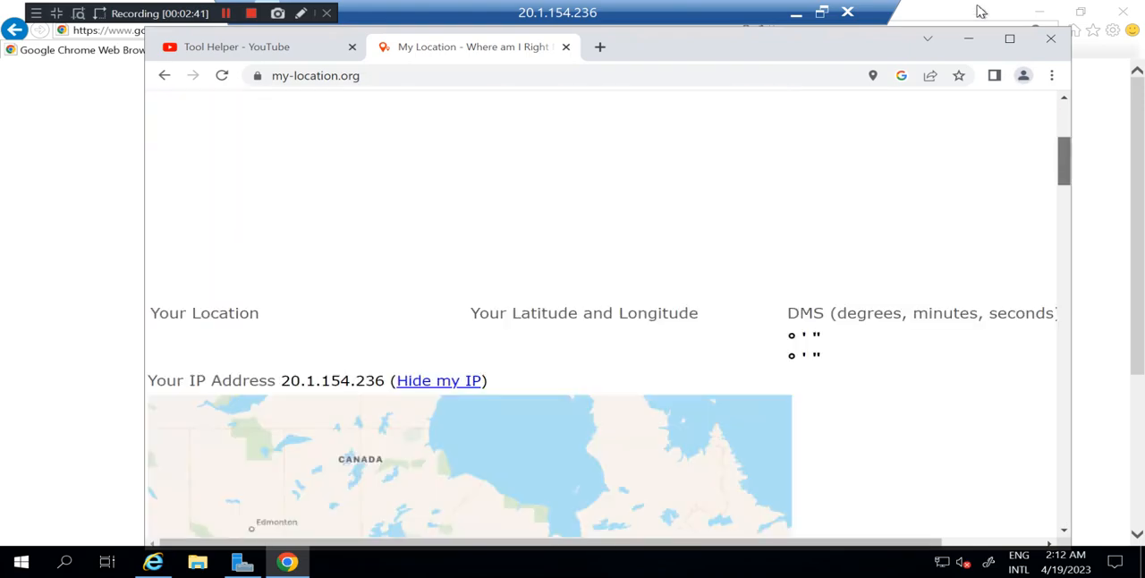
left_click(221, 75)
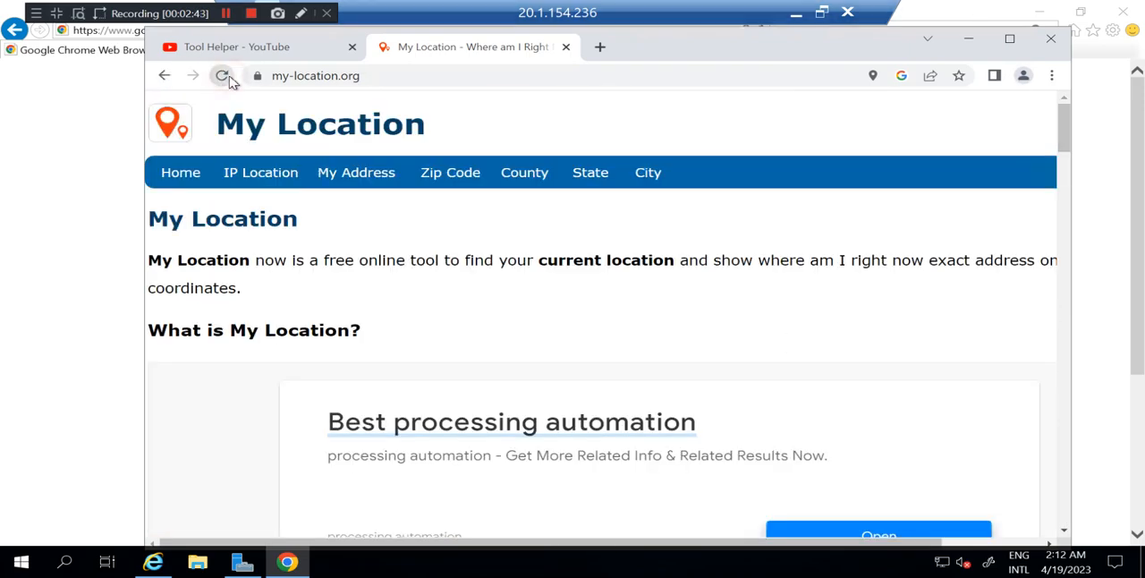
left_click(221, 75)
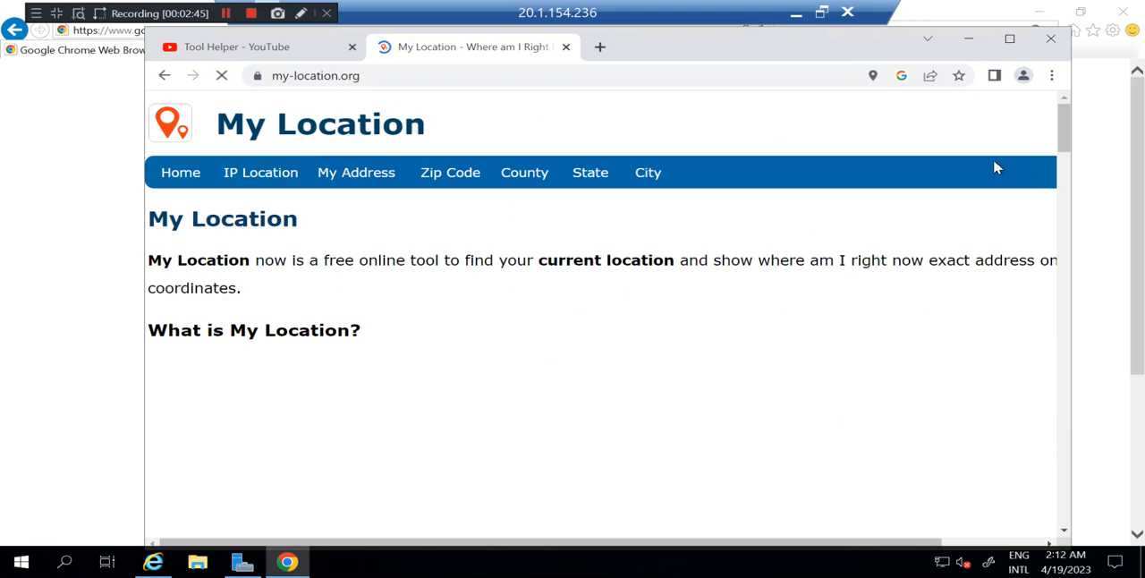
scroll("down", 3)
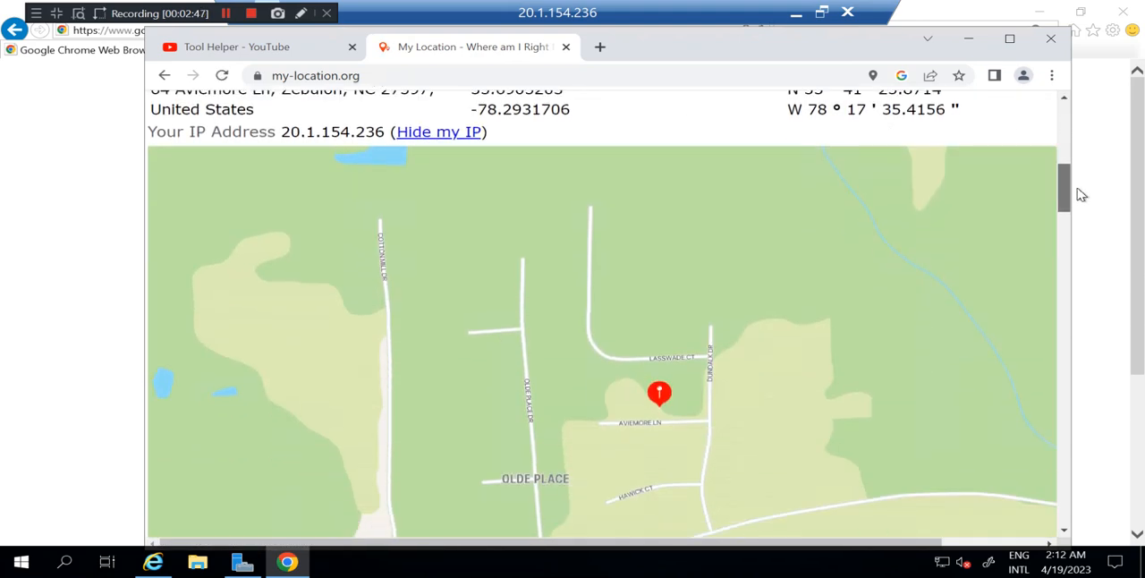
scroll("up", 3)
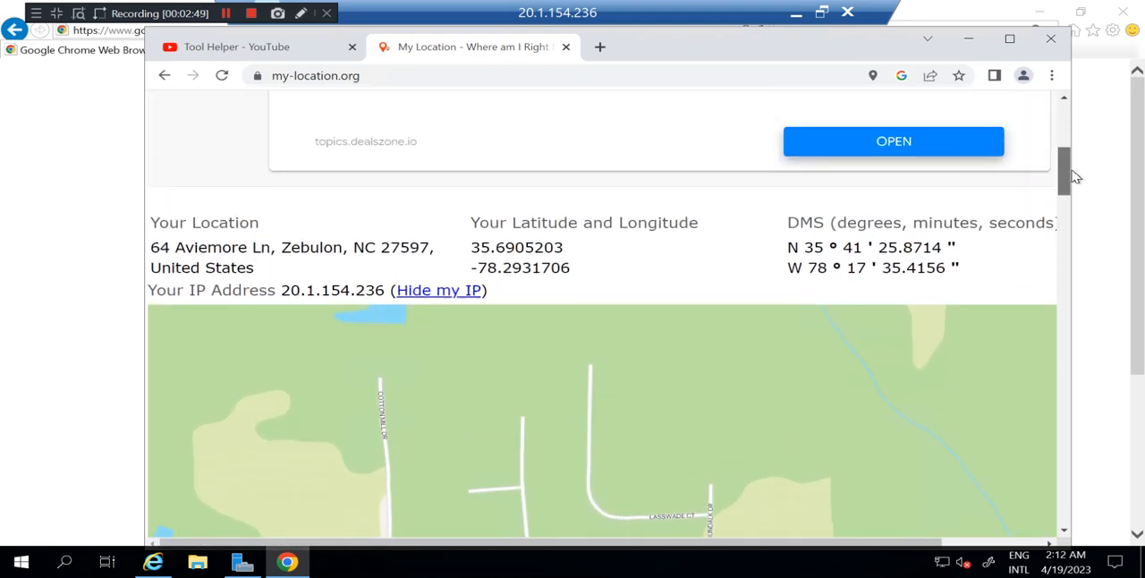
double_click(222, 268)
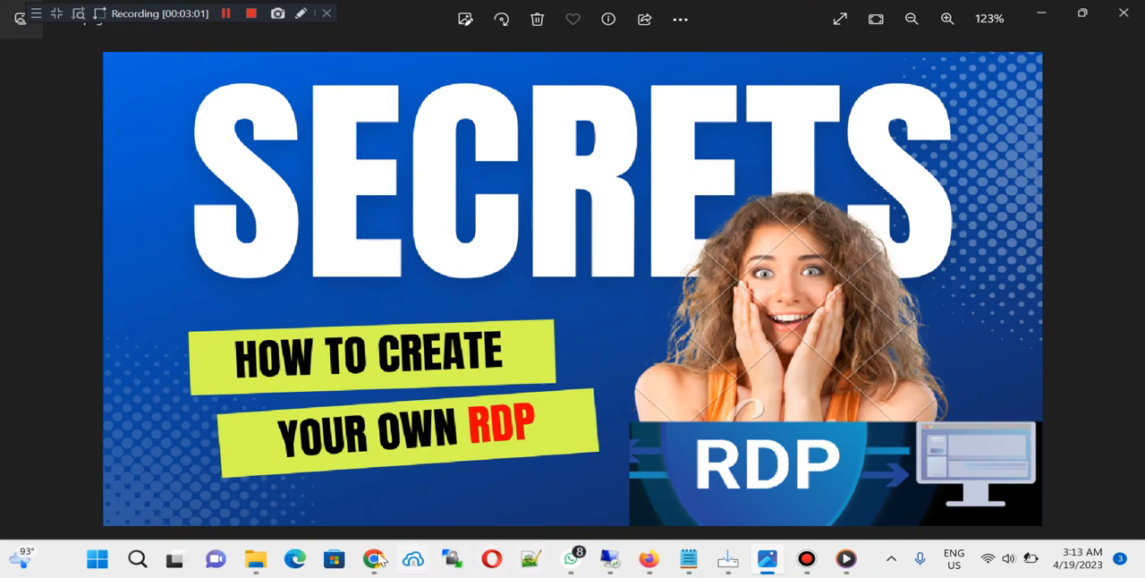
- Switch to the Azure portal to check toolrdp's public IP 20.1.154.236
left_click(373, 558)
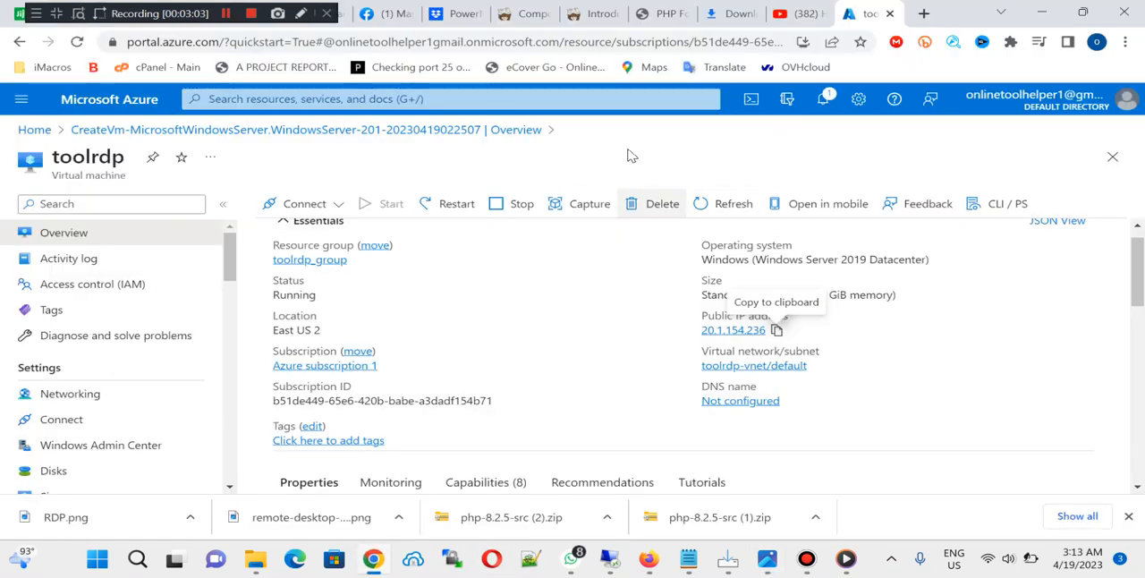
mouse_move(127, 112)
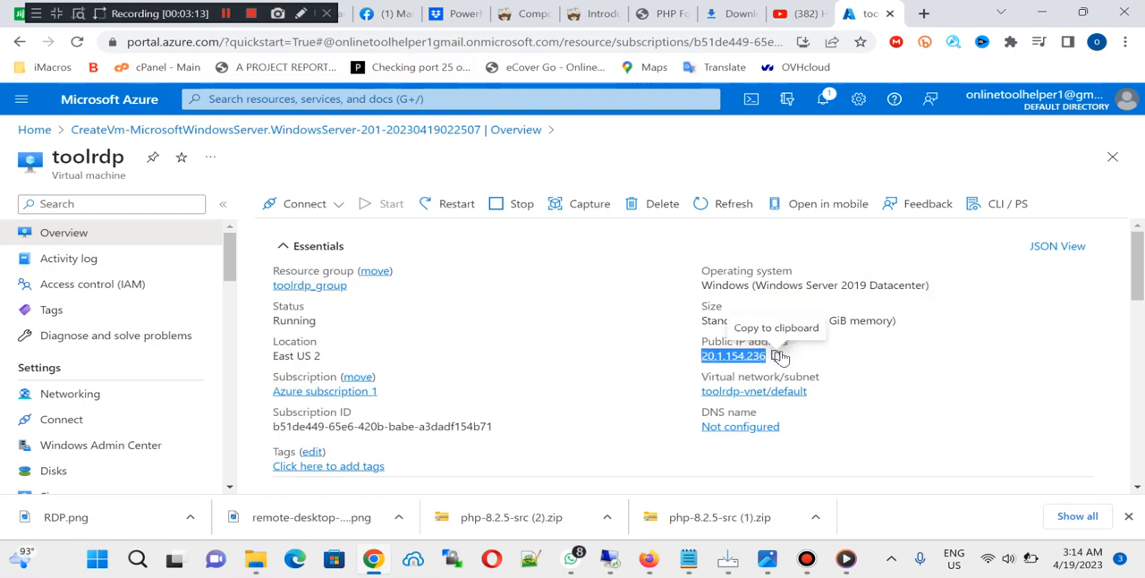
mouse_move(863, 490)
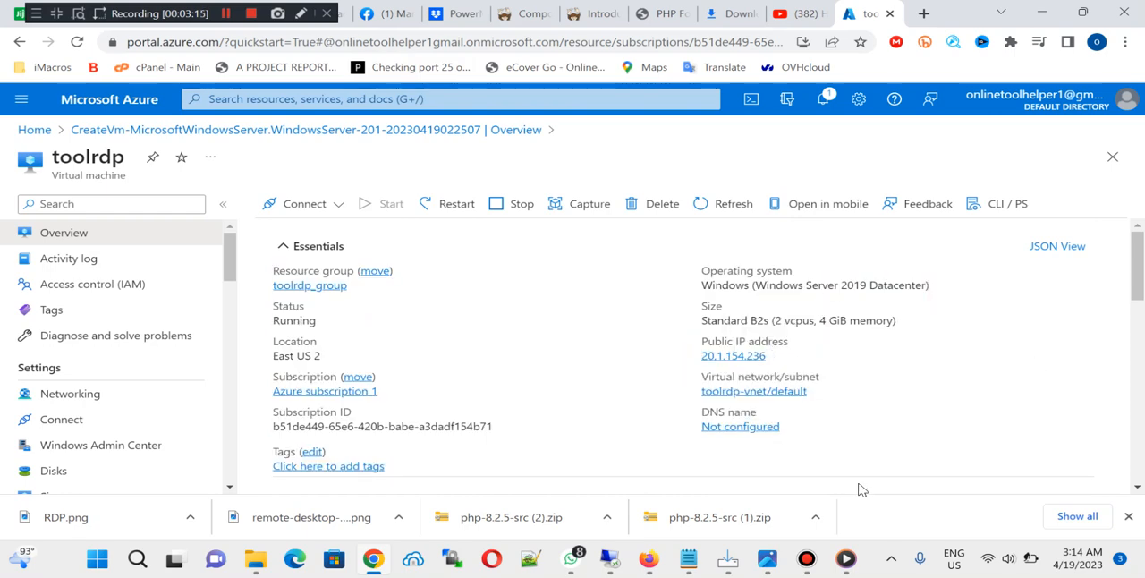
mouse_move(804, 559)
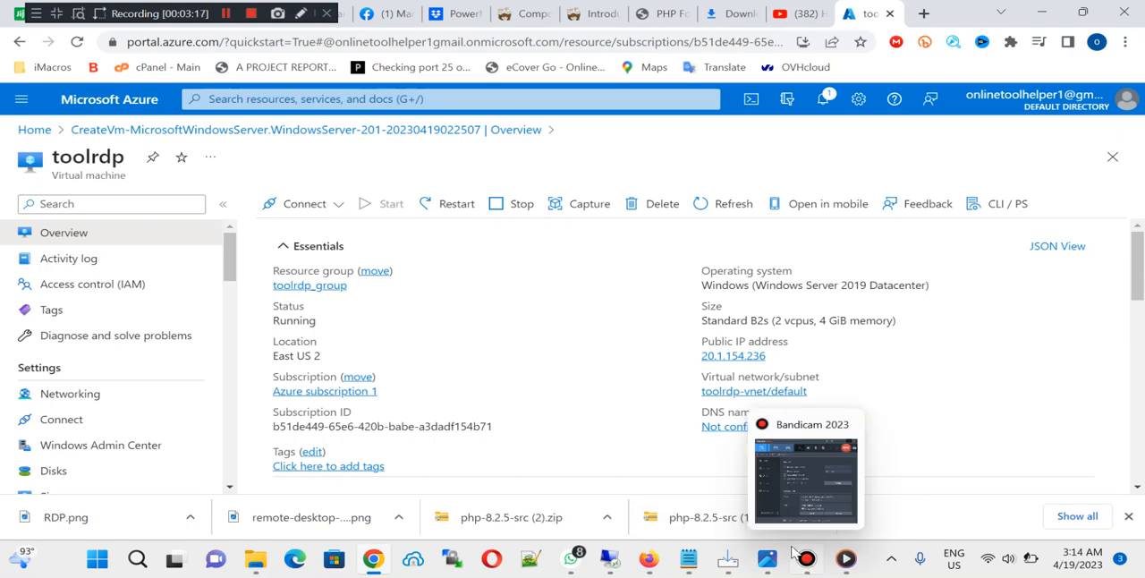
mouse_move(610, 559)
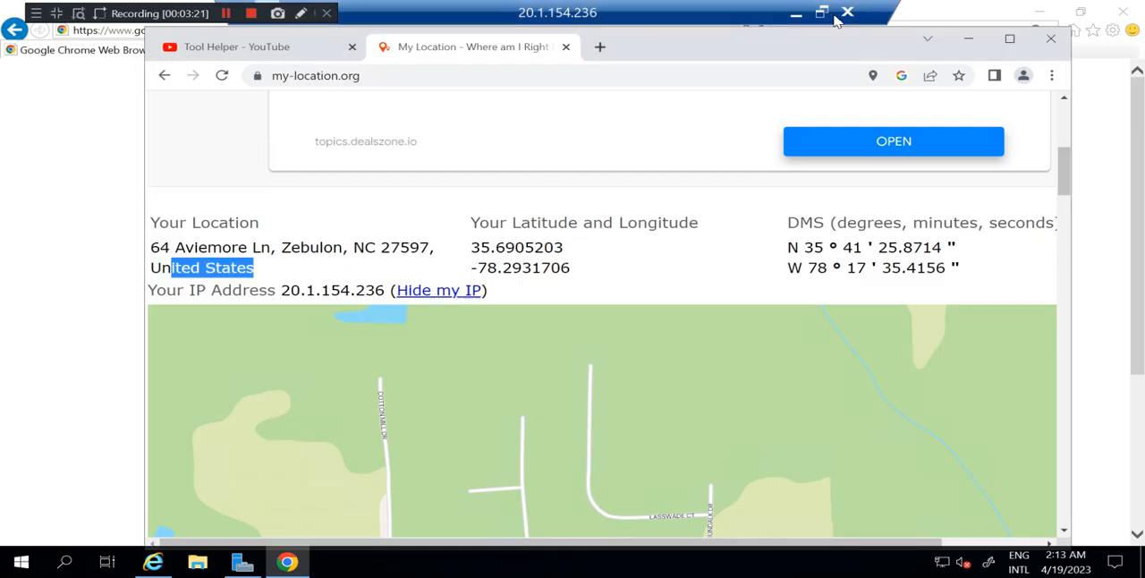
- Disconnect the RDP session and reconnect to 20.1.154.236, always trusting its certificate
left_click(845, 12)
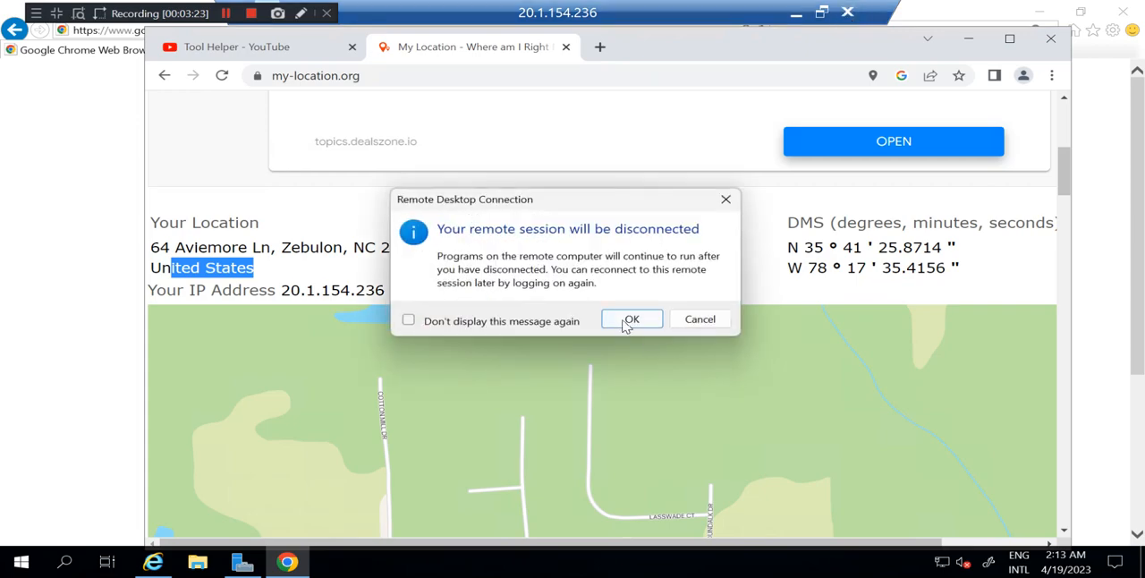
left_click(632, 320)
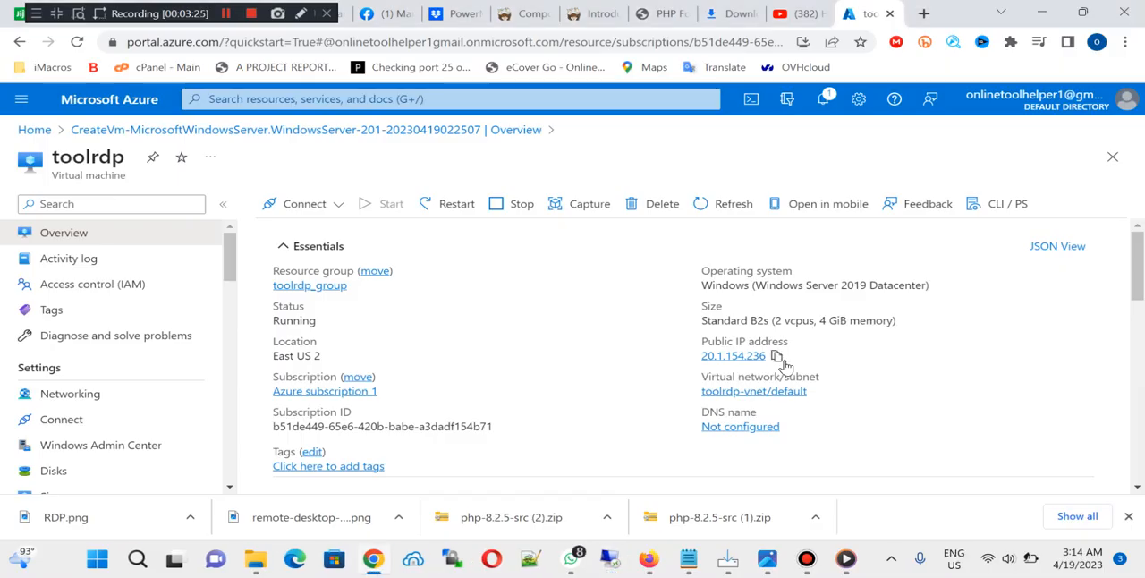
left_click(776, 355)
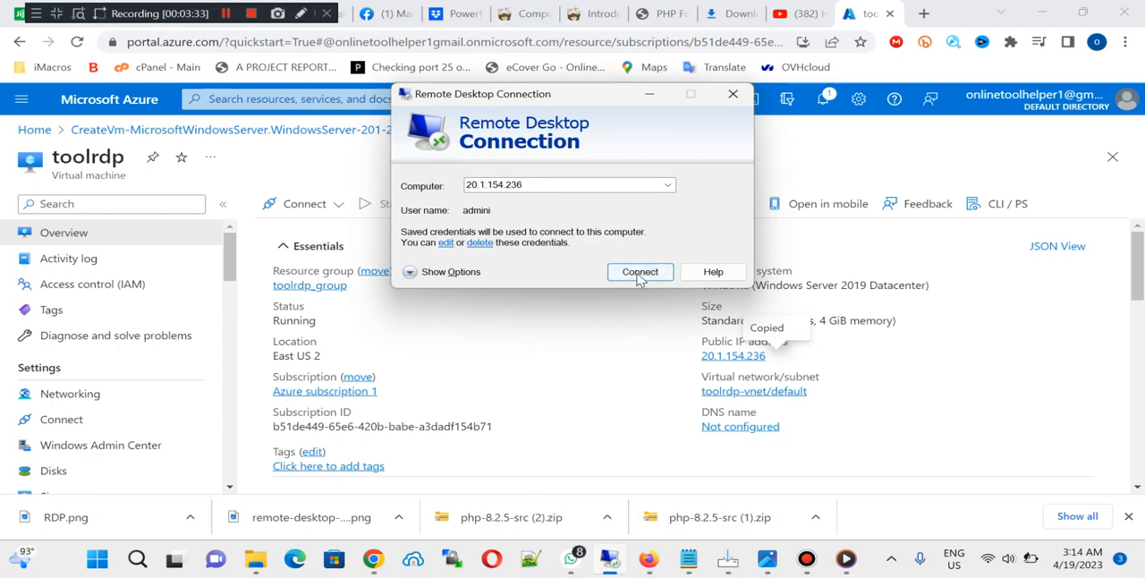
left_click(639, 271)
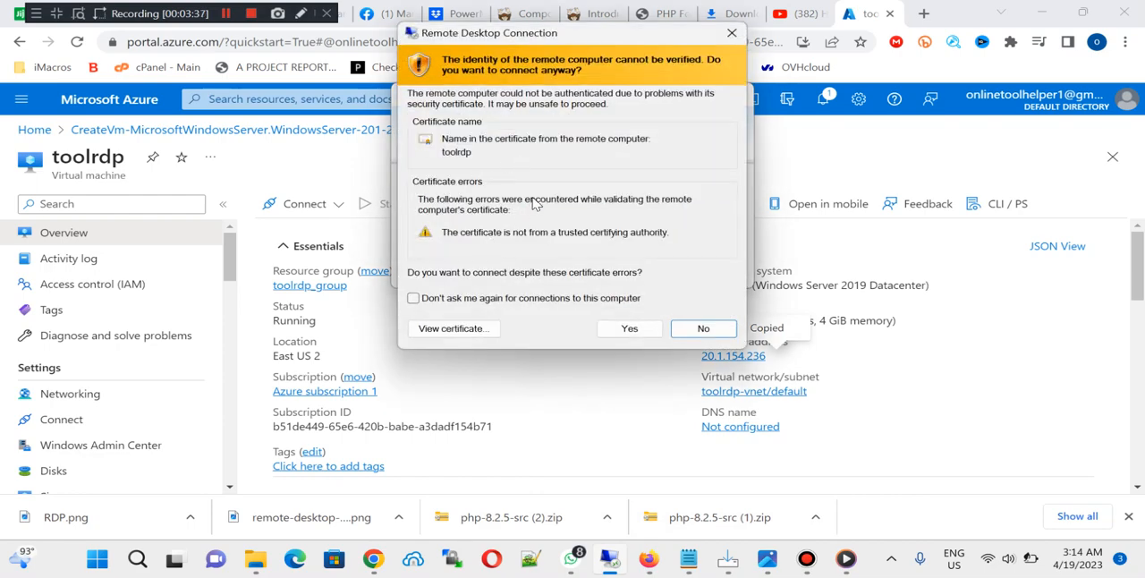
left_click(414, 298)
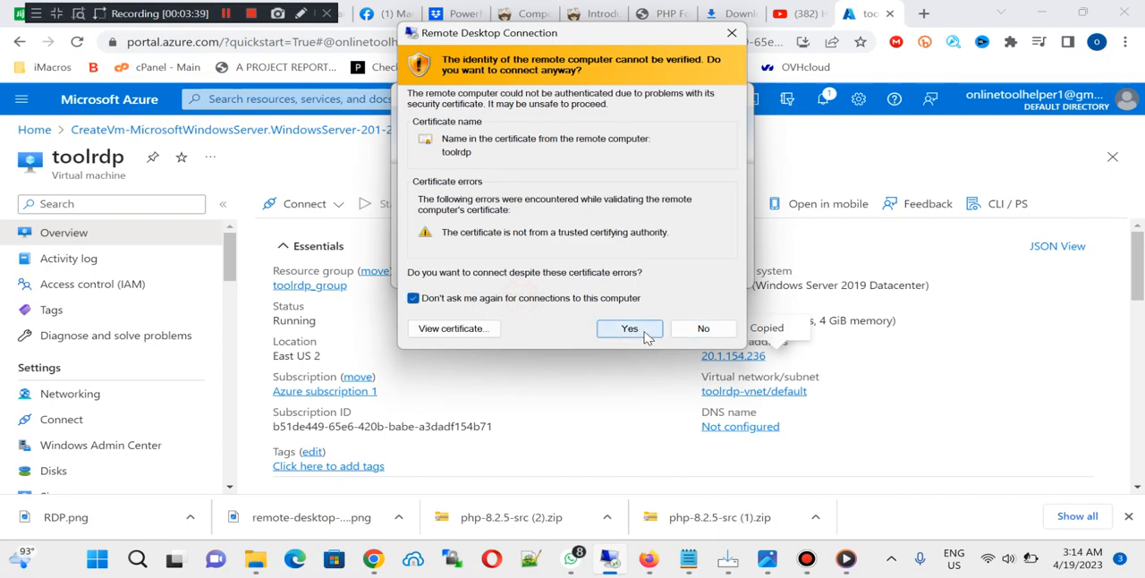
left_click(629, 329)
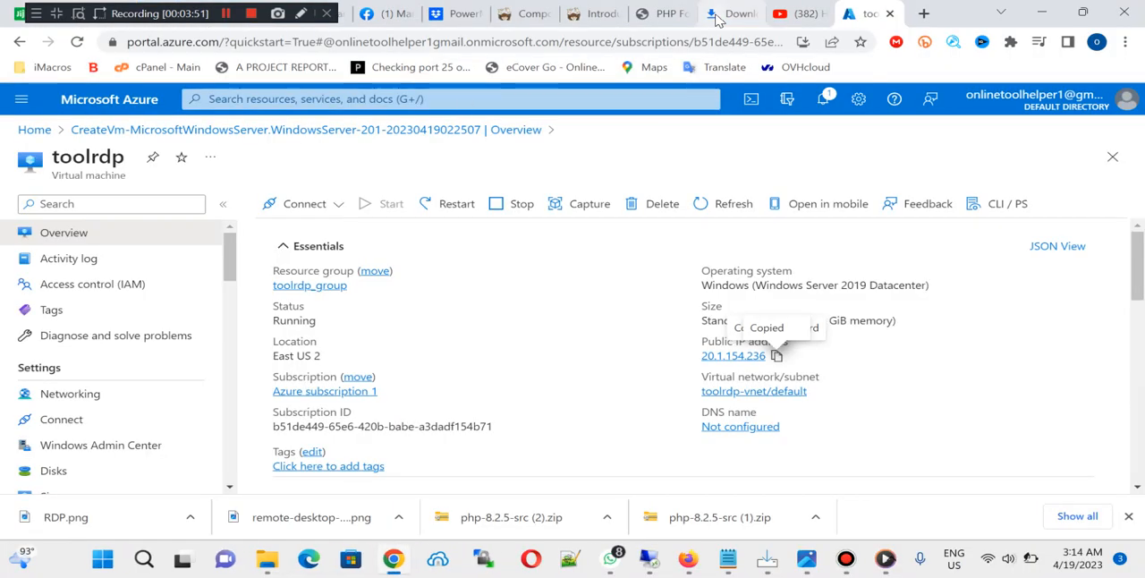
mouse_move(590, 166)
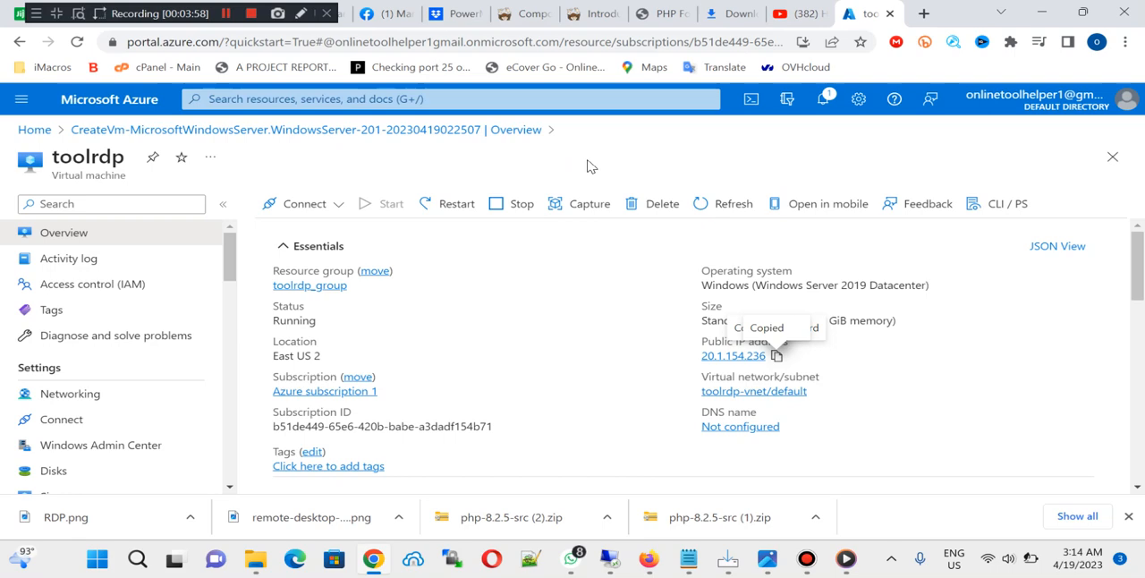
mouse_move(115, 92)
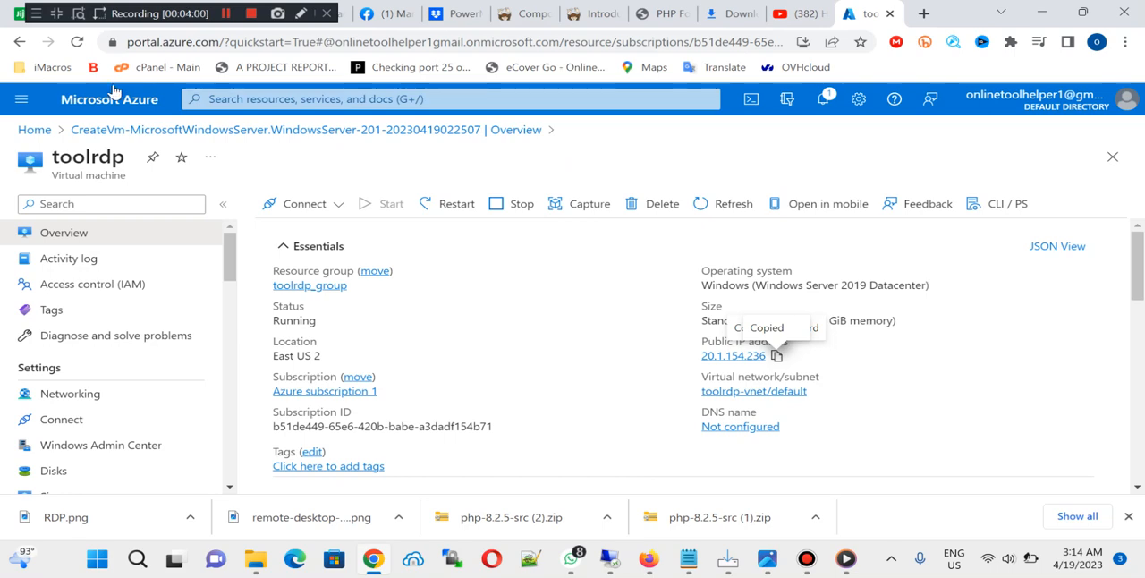
mouse_move(110, 99)
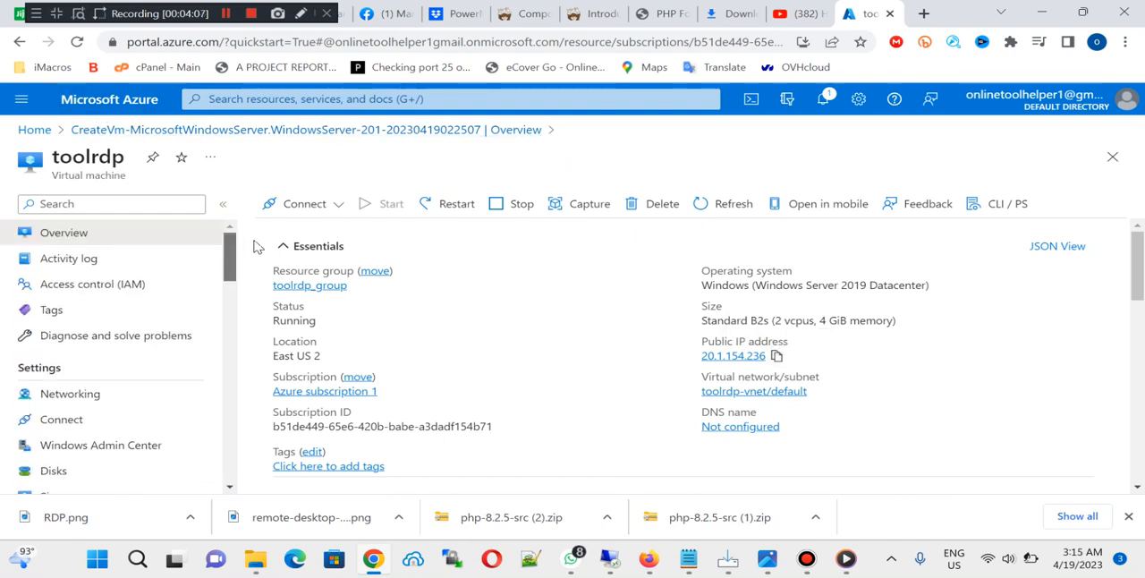
- Leave toolrdp's overview for the Azure portal Home page via the breadcrumb
scroll("down", 3)
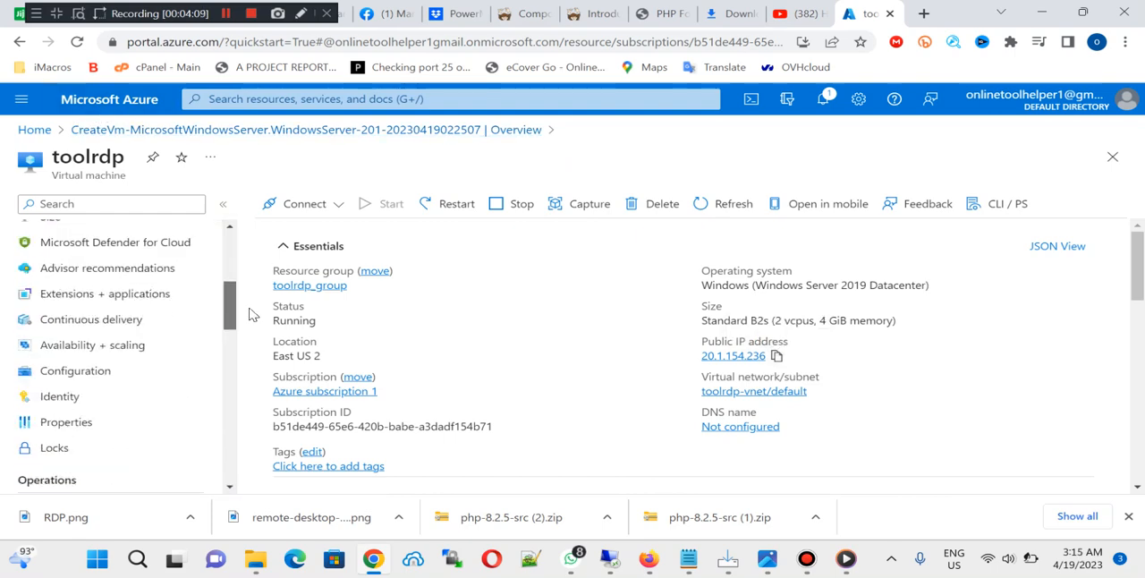
scroll("up", 3)
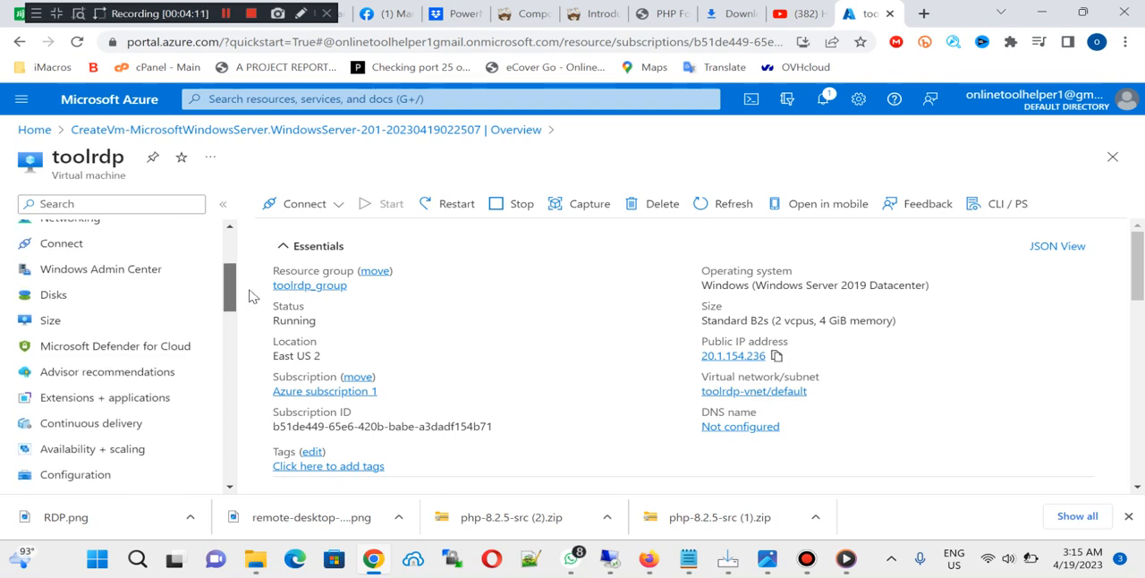
scroll("up", 3)
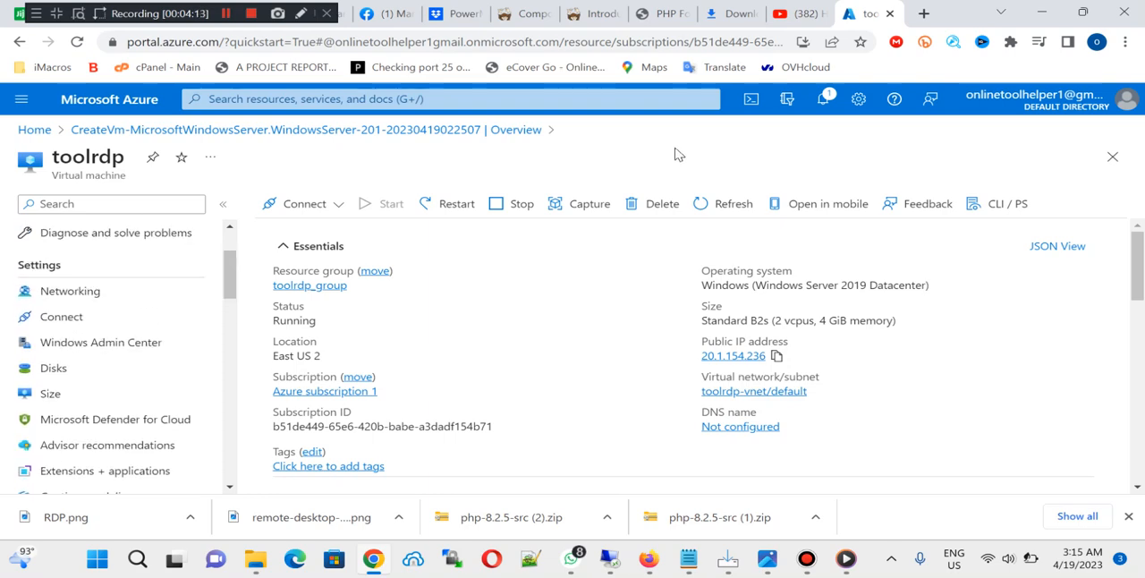
left_click(227, 13)
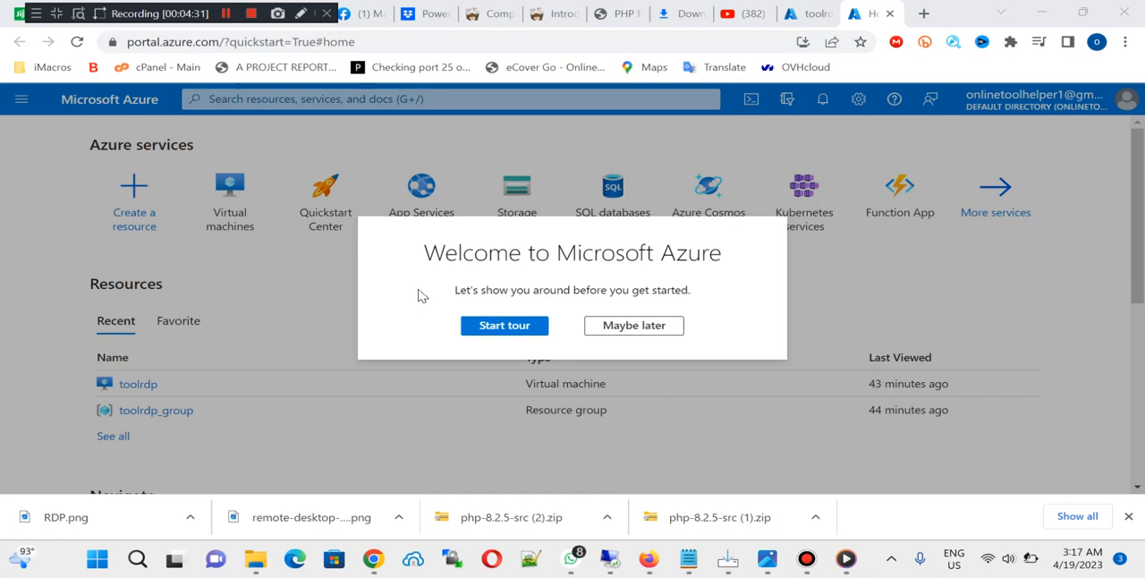
- Dismiss the welcome tour and open Virtual machines, listing toolrdp running in East US 2
left_click(633, 325)
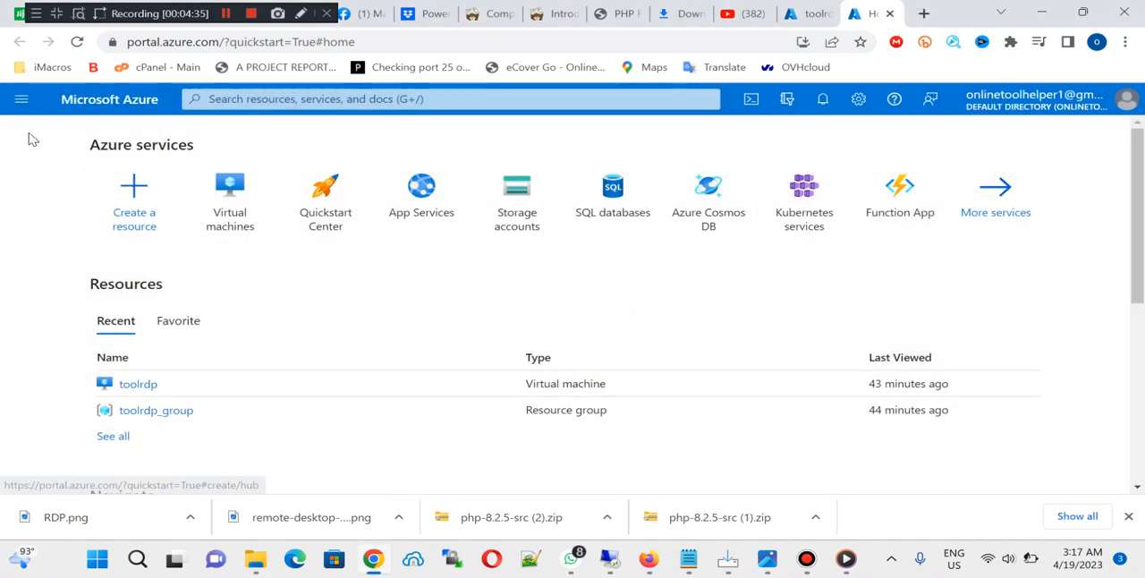
left_click(22, 98)
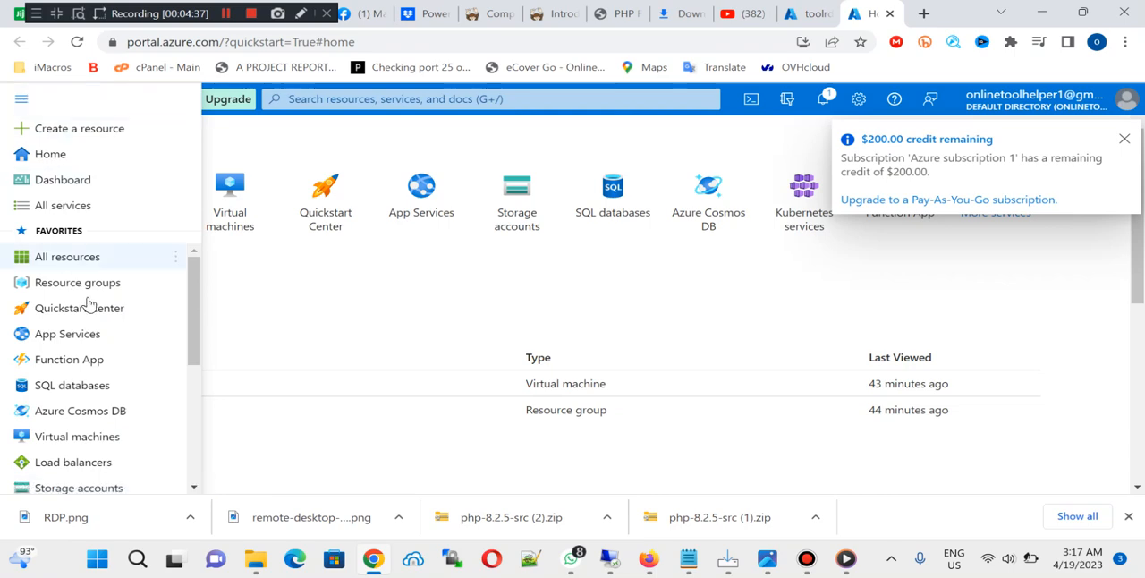
scroll("down", 3)
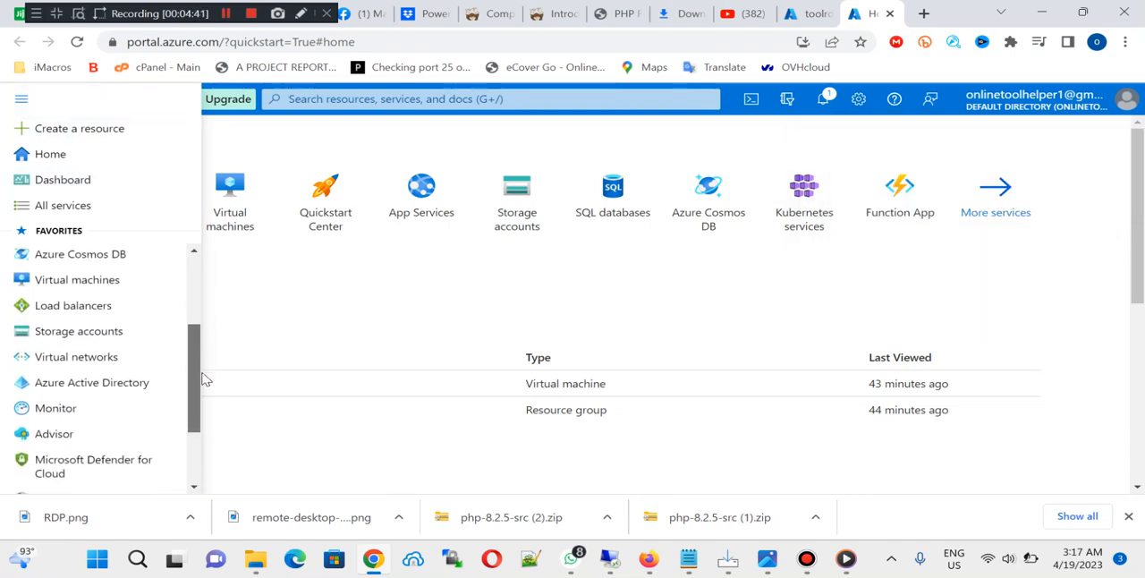
scroll("up", 3)
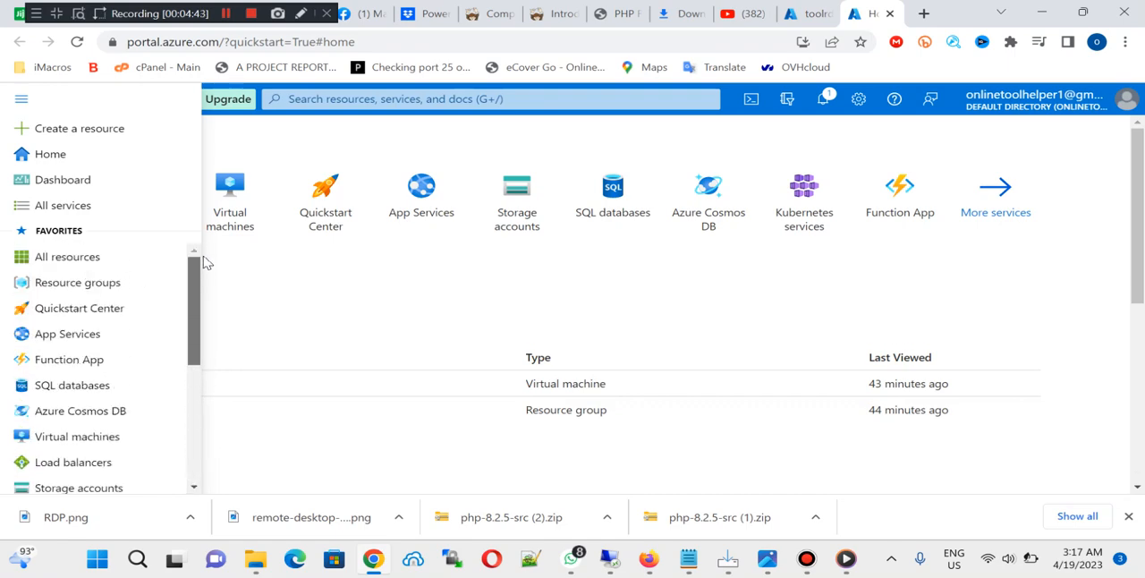
left_click(22, 98)
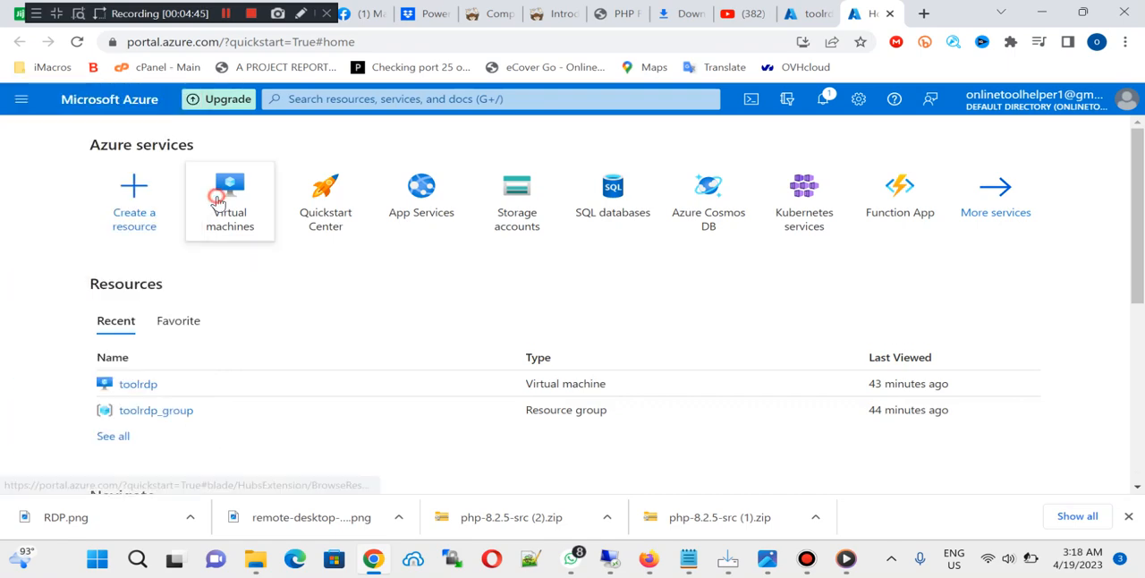
left_click(230, 201)
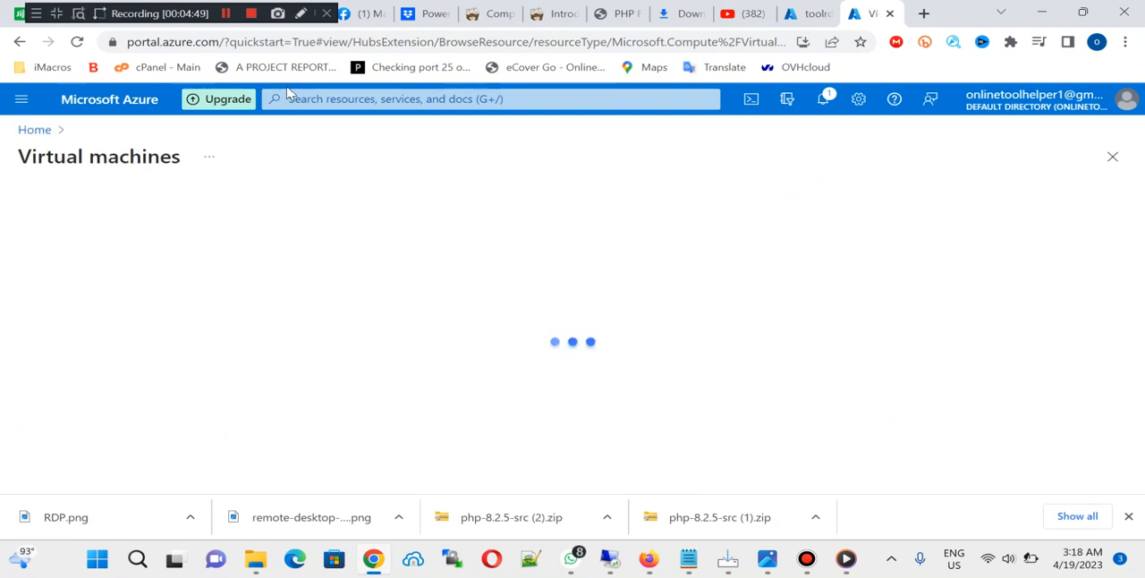
left_click(60, 203)
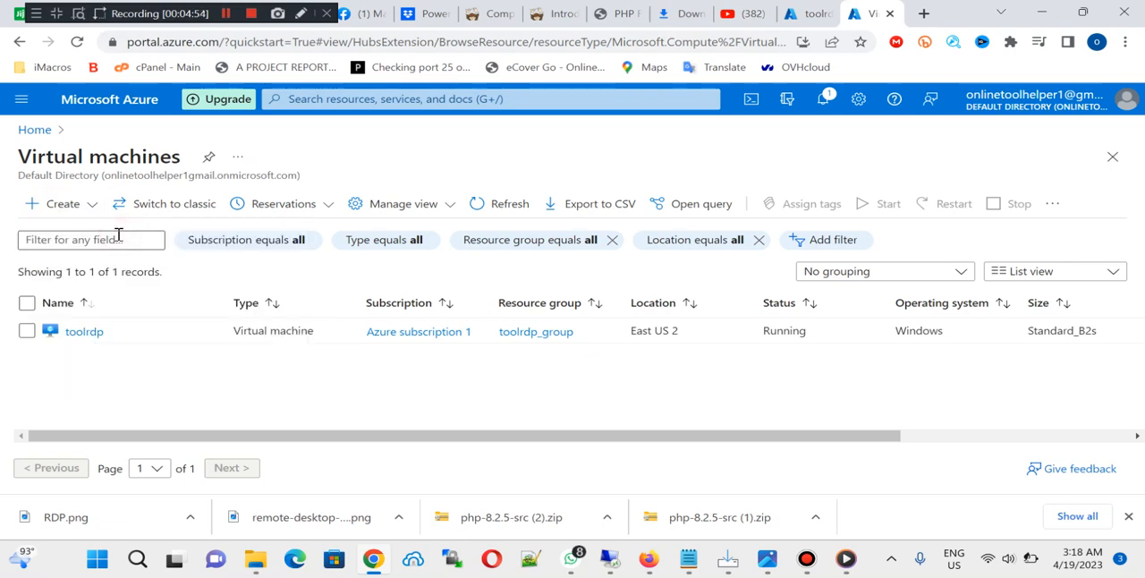
mouse_move(769, 385)
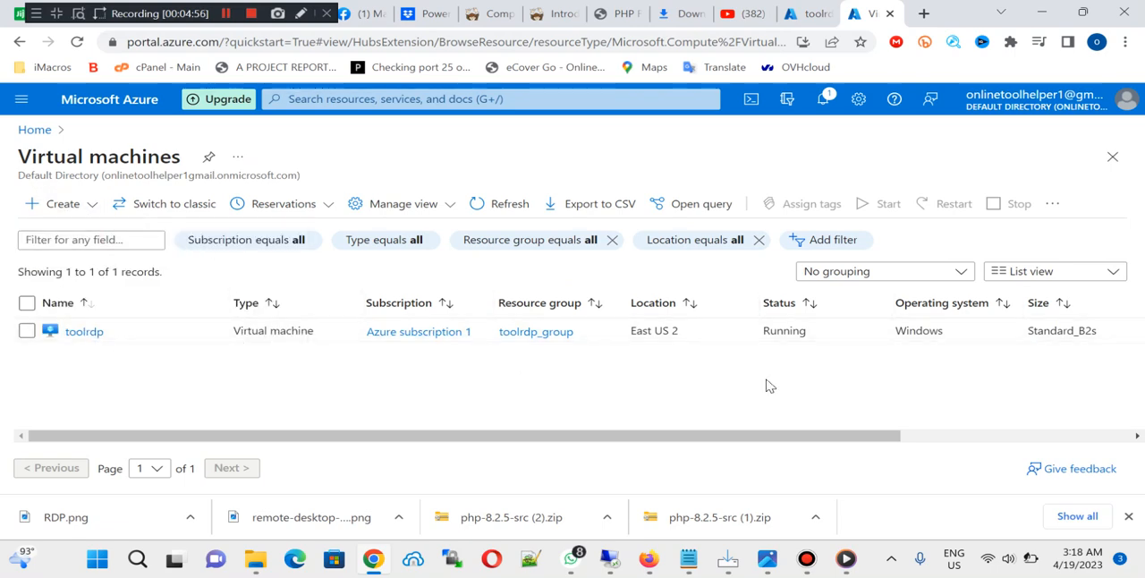
mouse_move(984, 336)
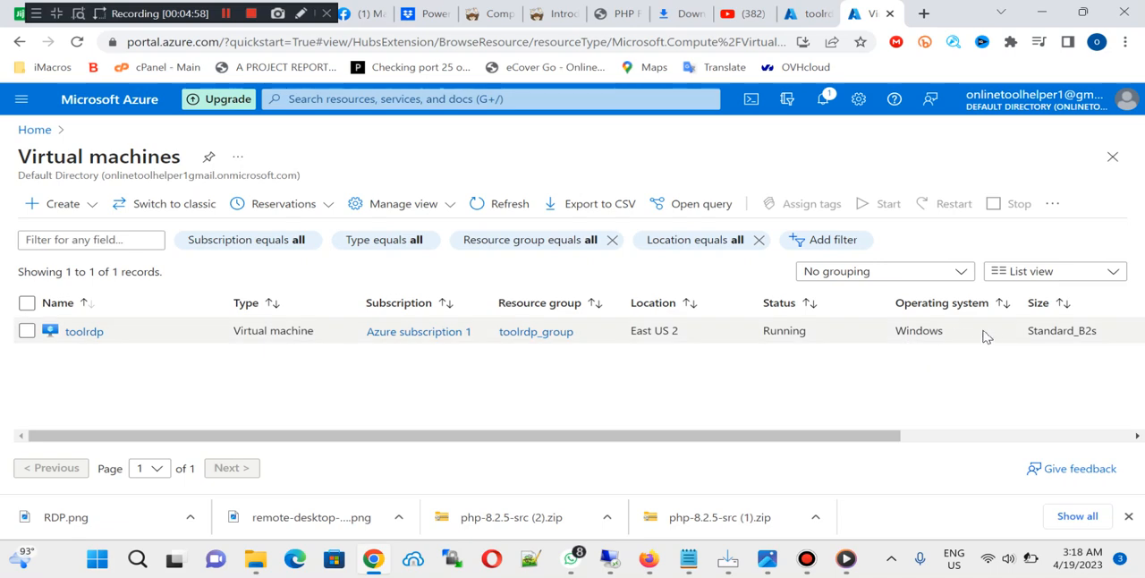
- Start an Azure virtual machine named toolhelper with new resource group toolhelper_group
left_click(52, 203)
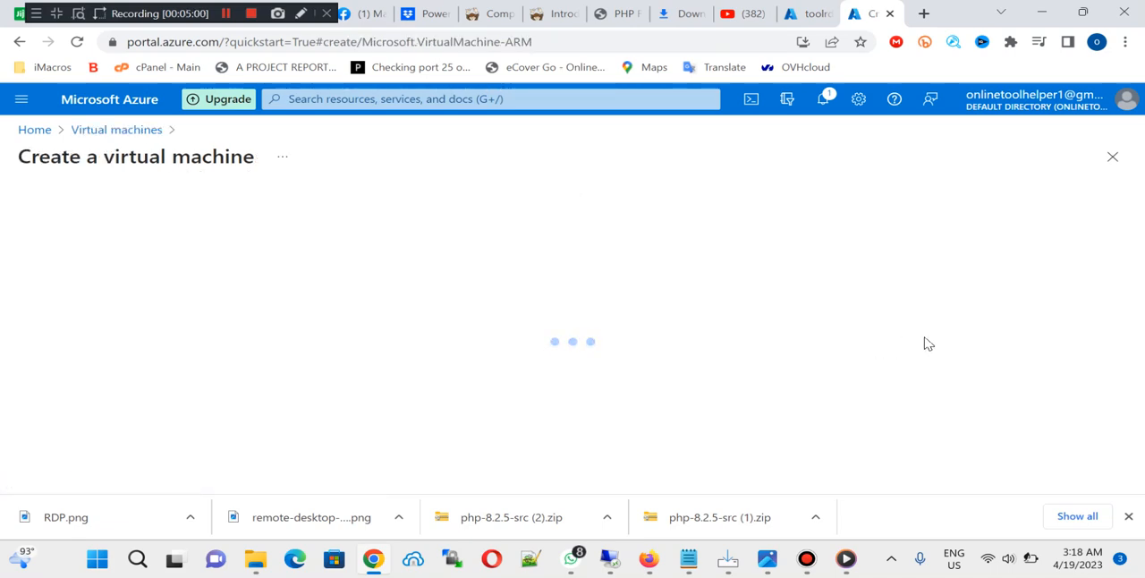
mouse_move(765, 408)
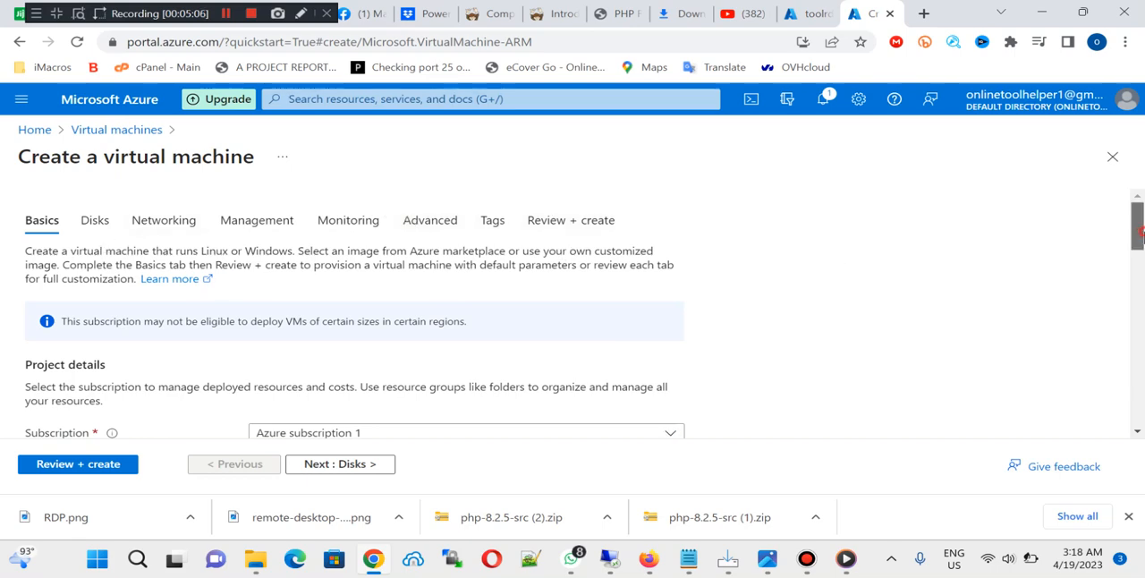
scroll("down", 3)
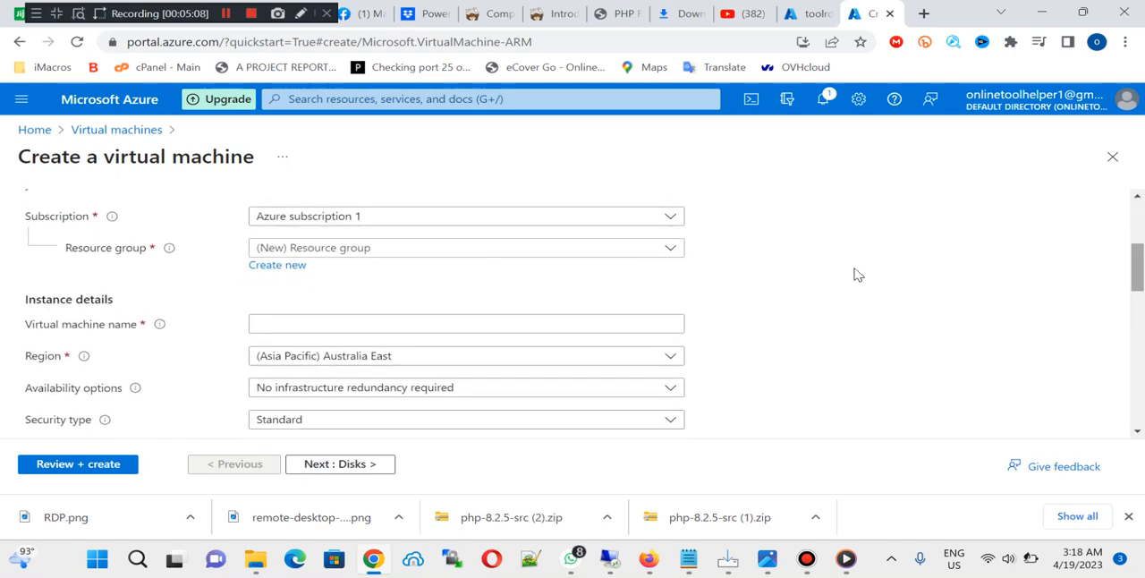
left_click(465, 248)
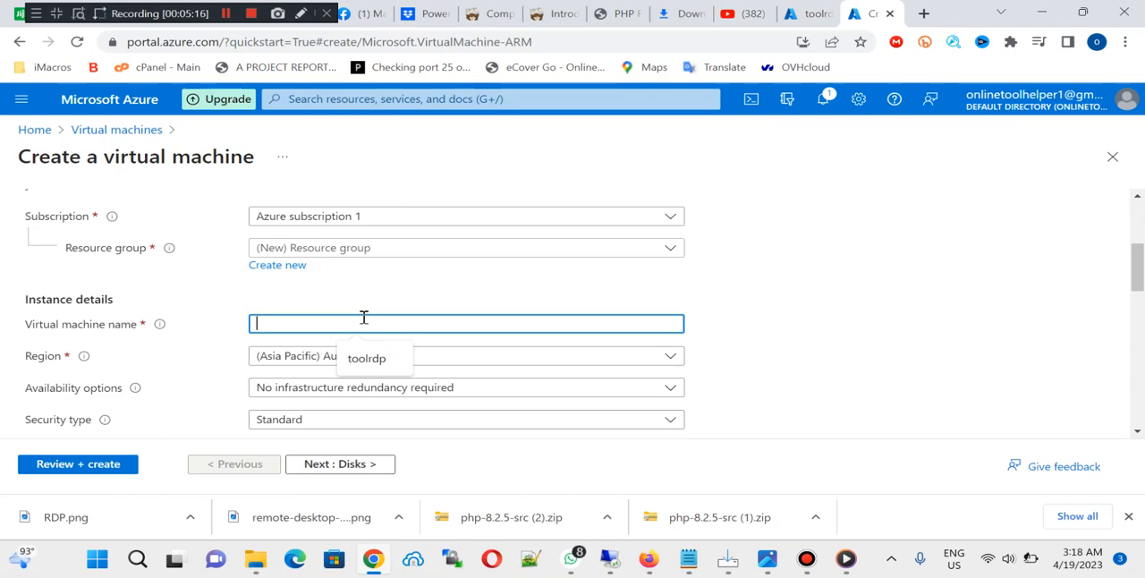
type("toolhe")
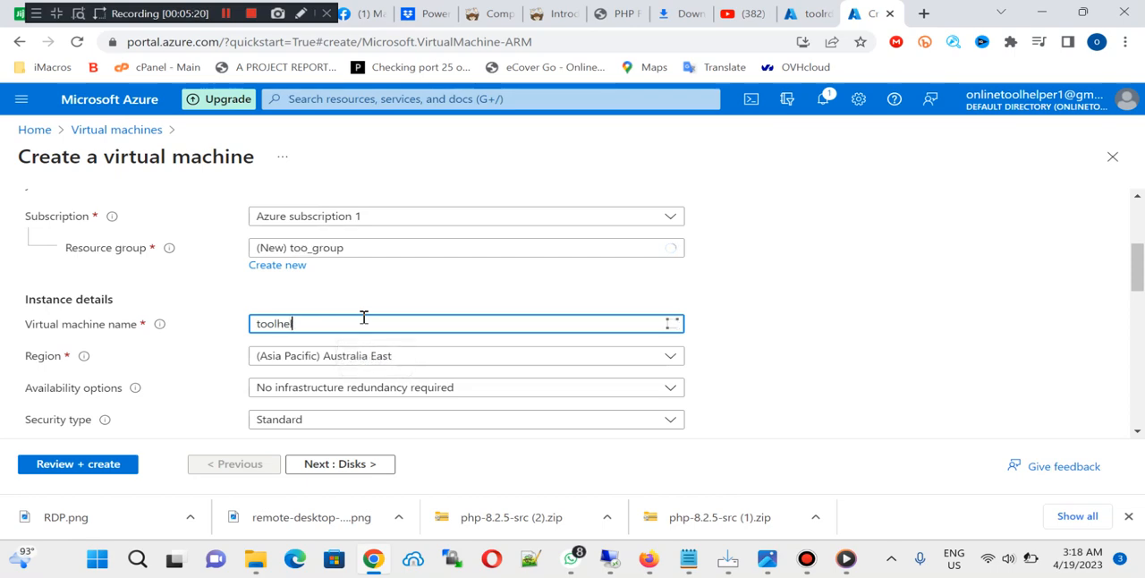
type("lper")
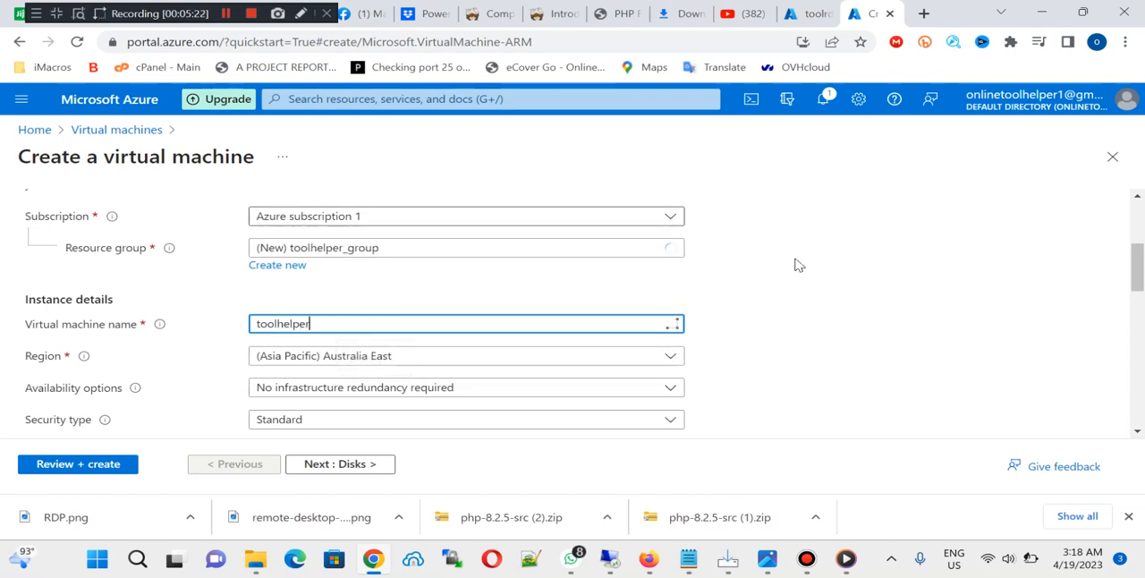
- Set the toolhelper VM's region to (US) East US instead of Australia East
scroll("down", 3)
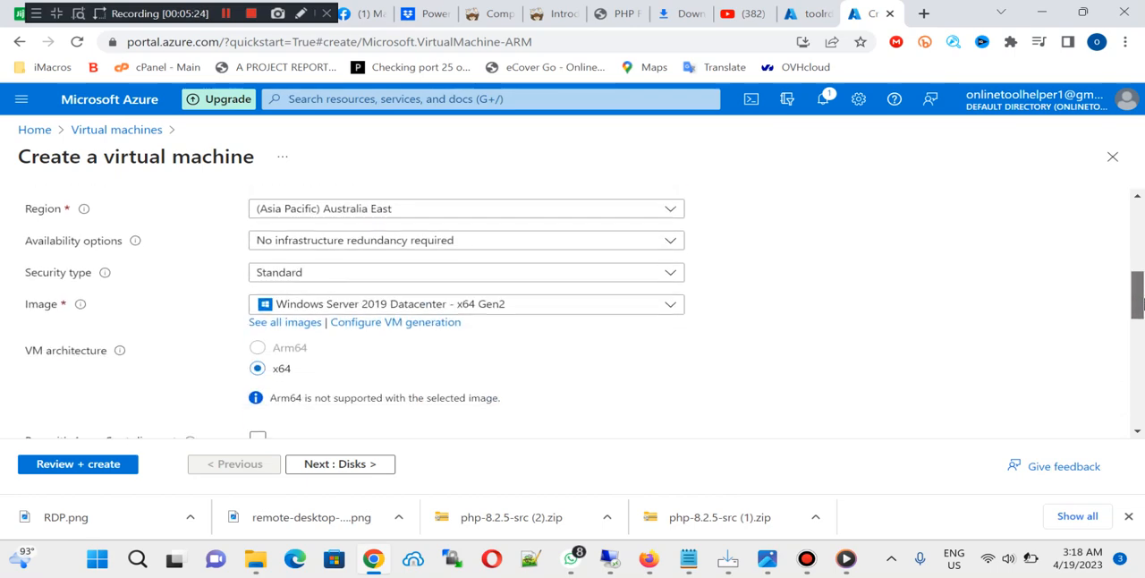
scroll("up", 3)
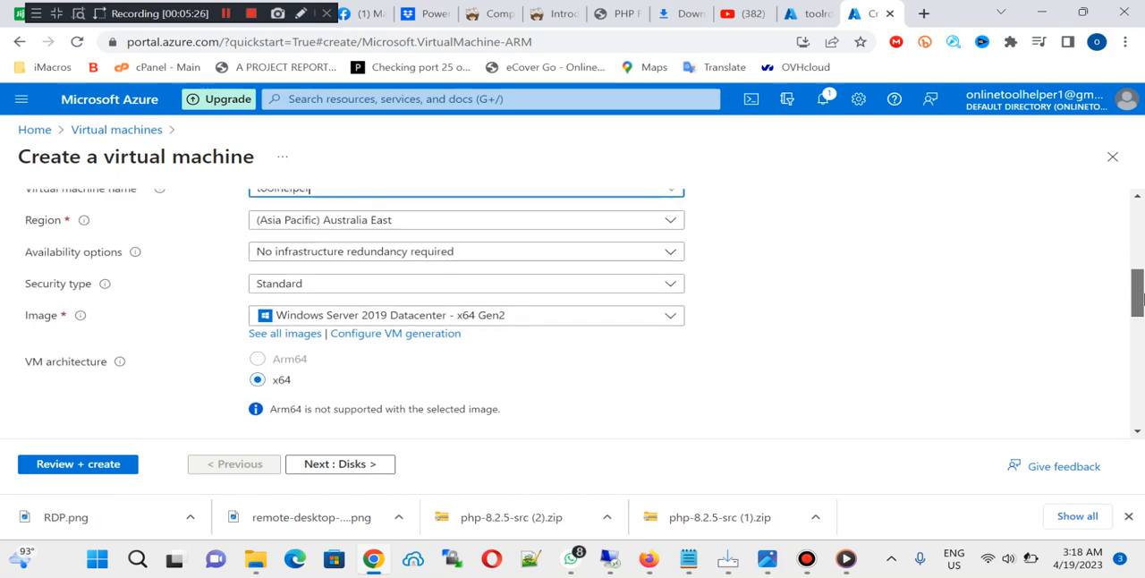
left_click(669, 220)
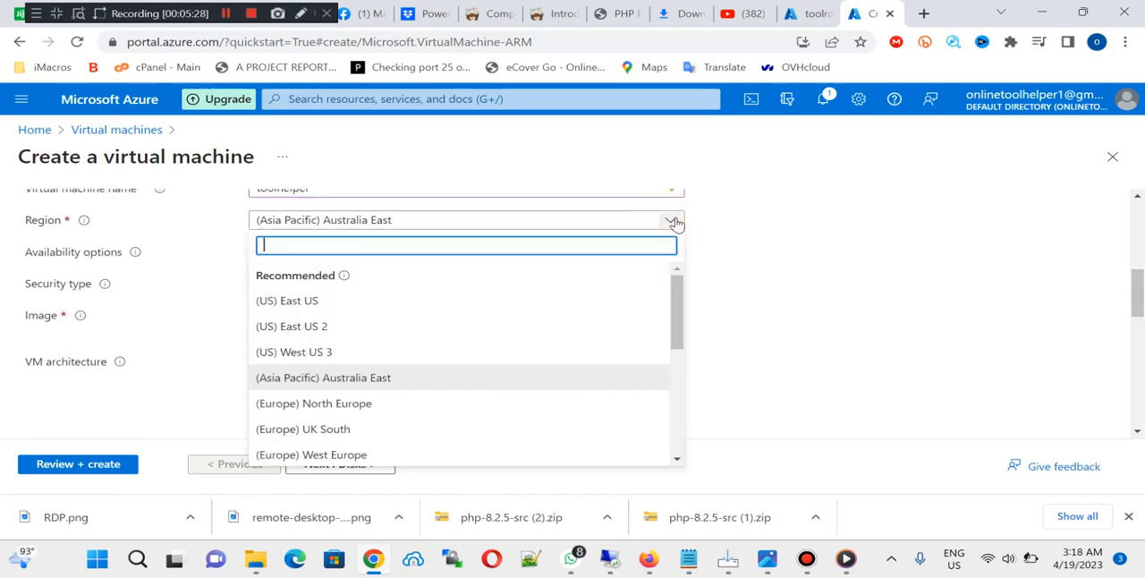
mouse_move(693, 331)
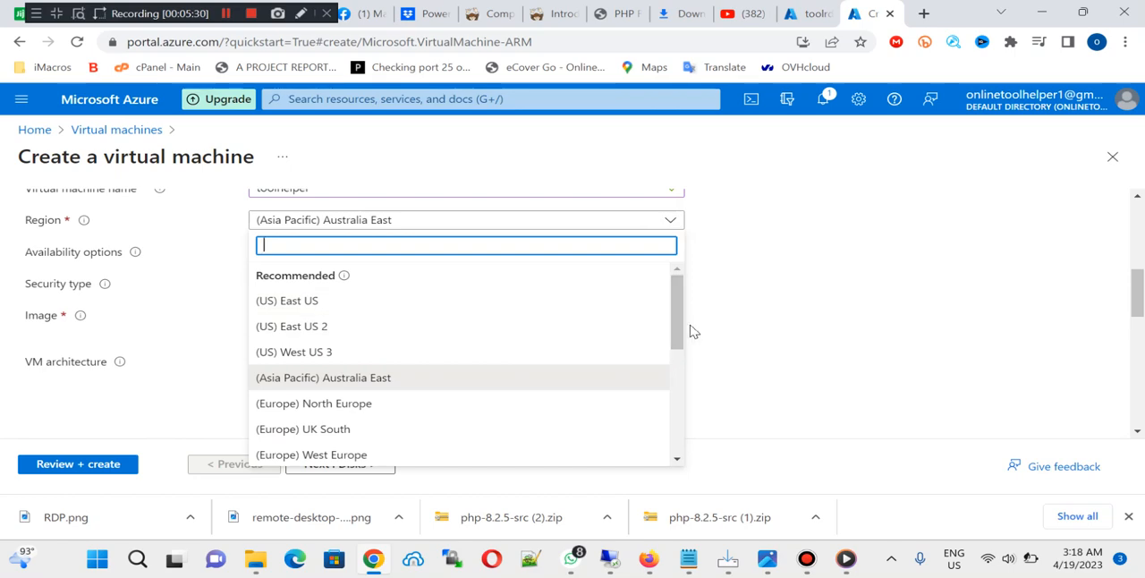
scroll("down", 3)
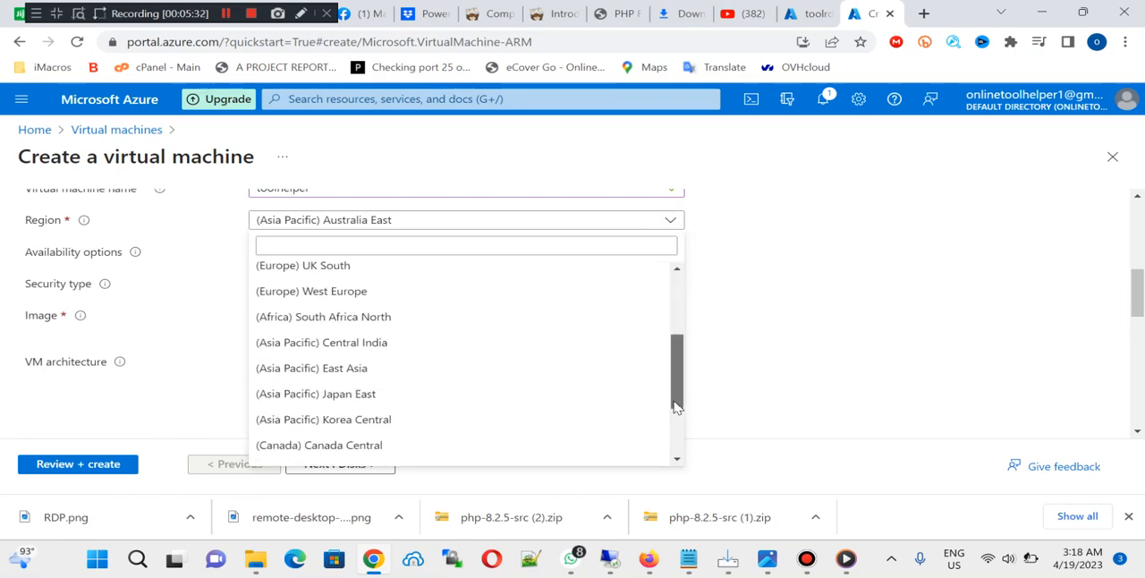
scroll("up", 3)
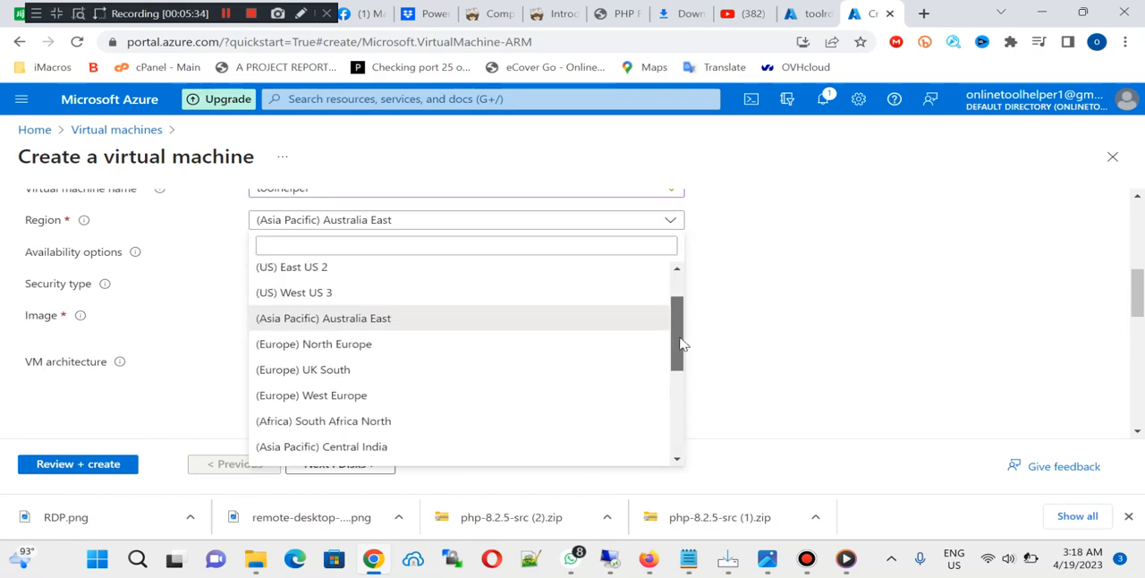
scroll("up", 3)
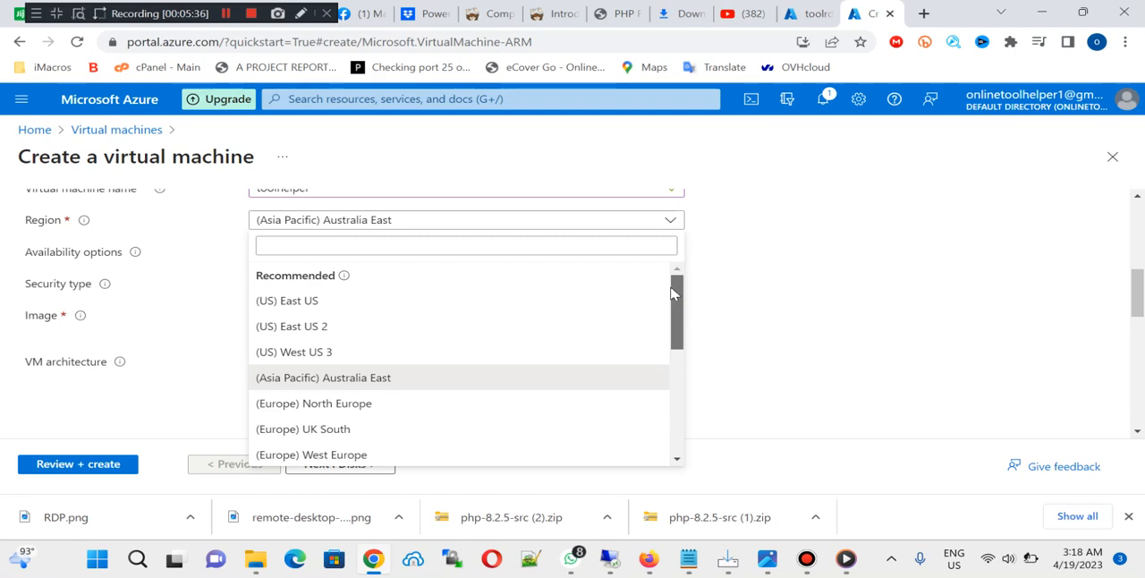
scroll("down", 3)
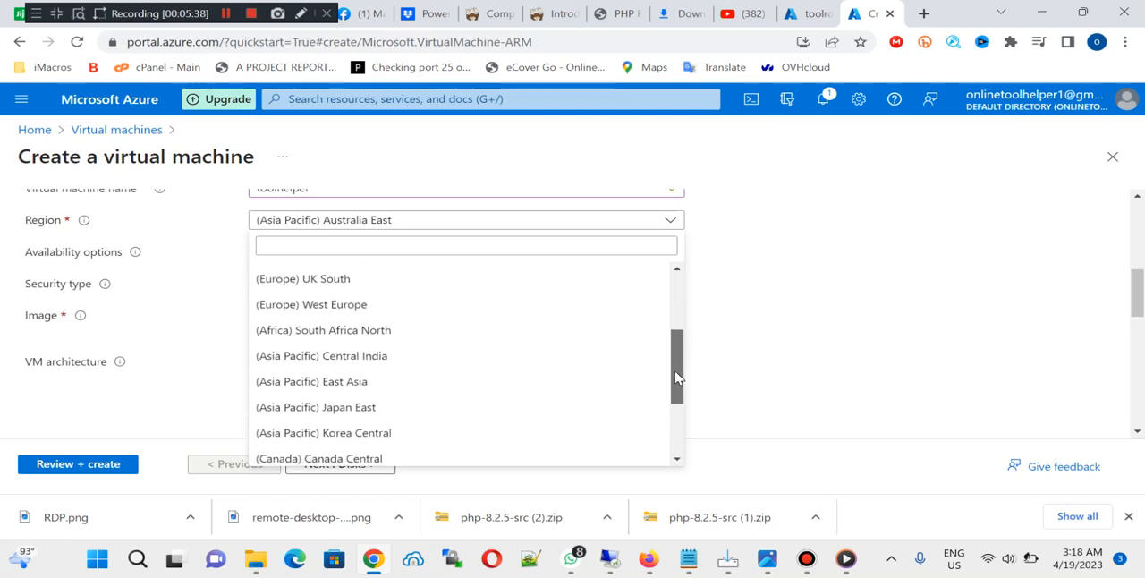
scroll("up", 3)
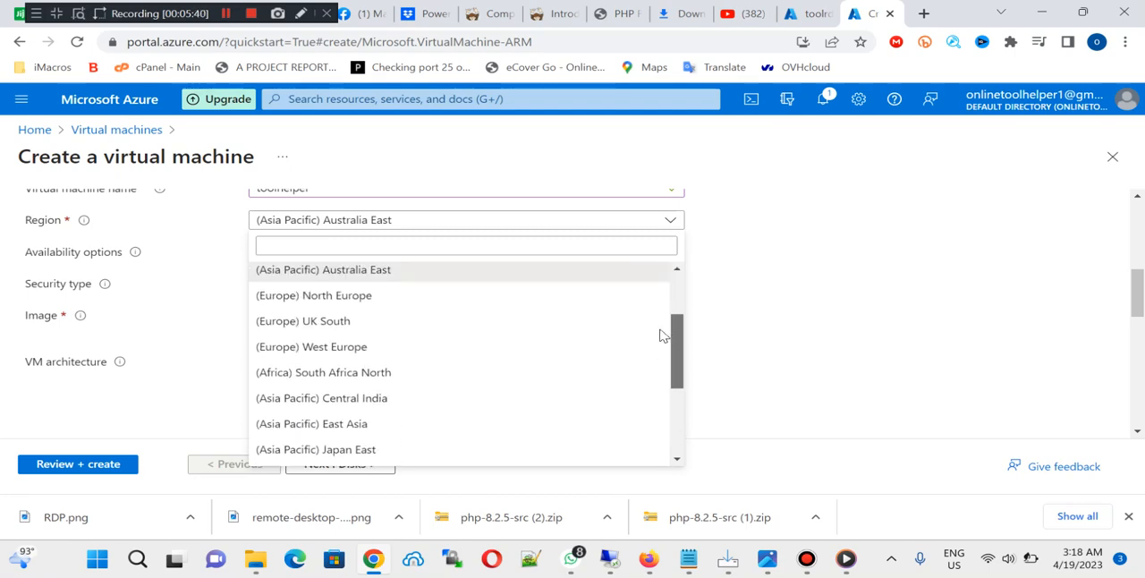
scroll("up", 3)
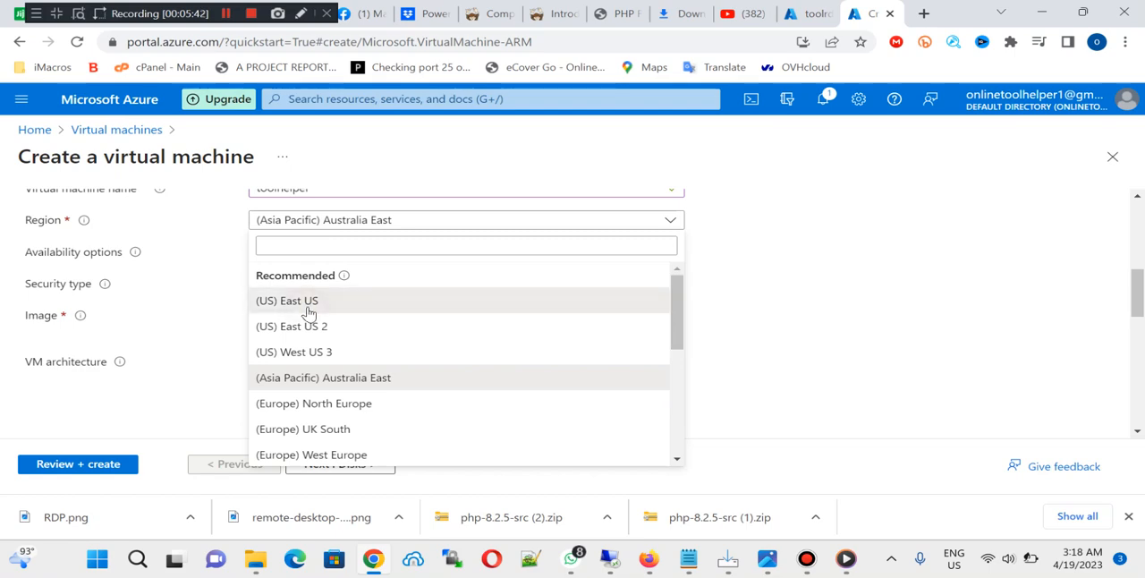
left_click(286, 300)
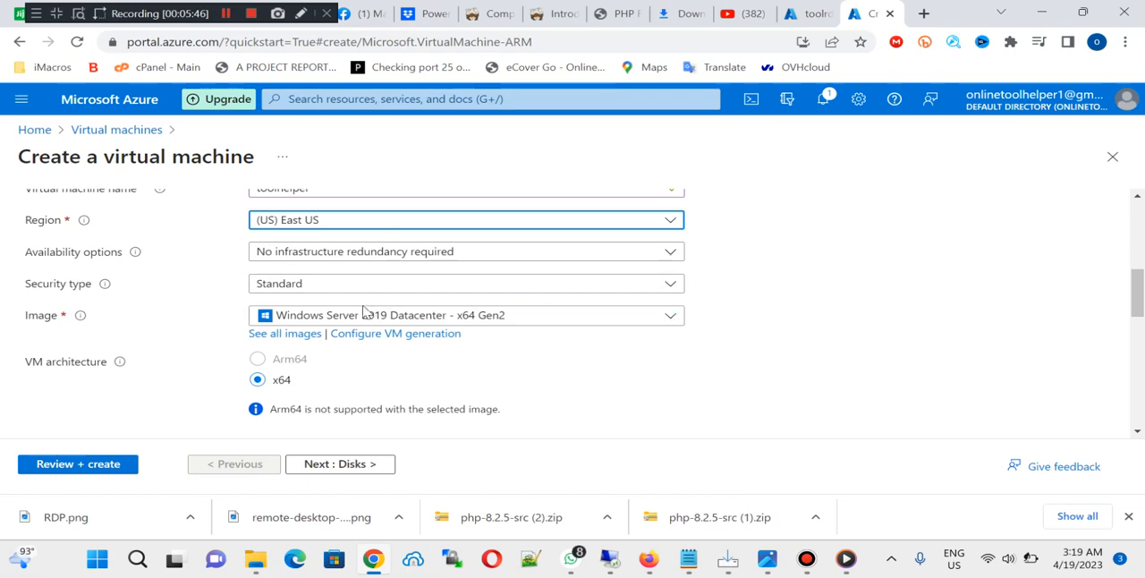
left_click(465, 315)
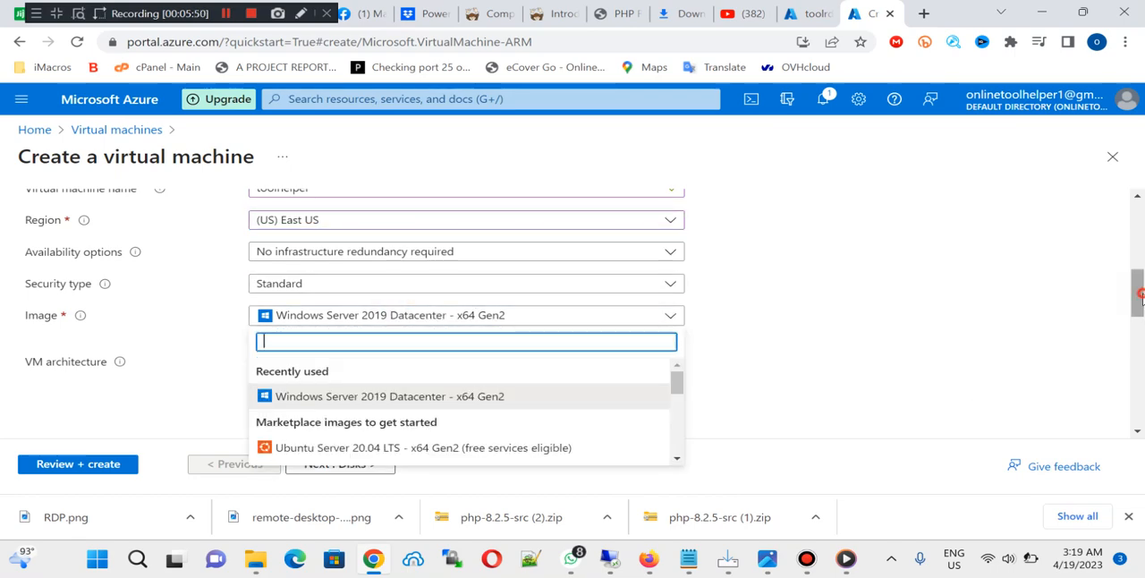
scroll("down", 3)
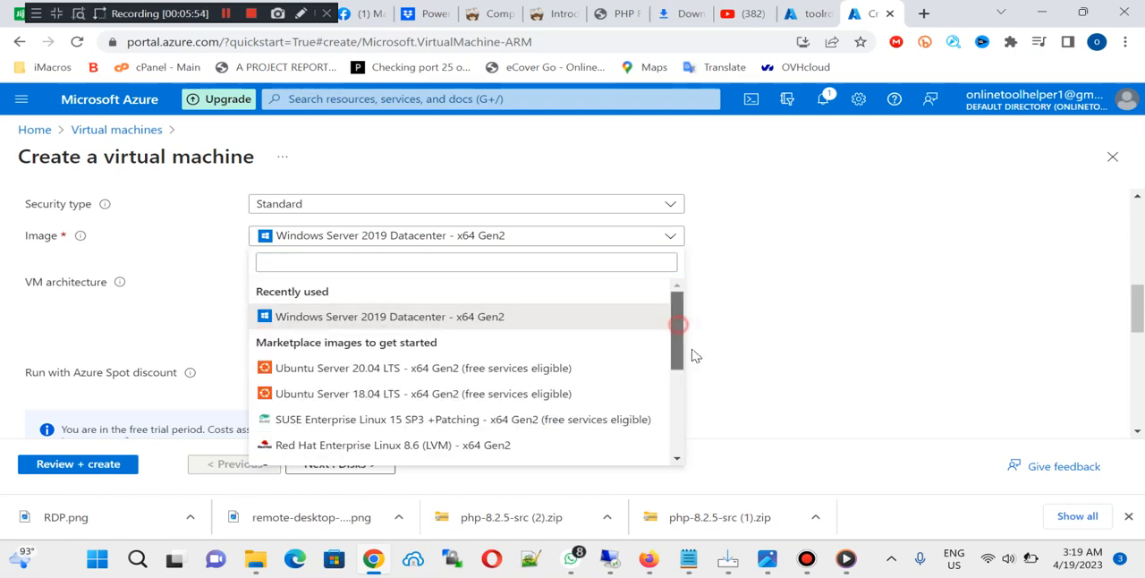
scroll("down", 3)
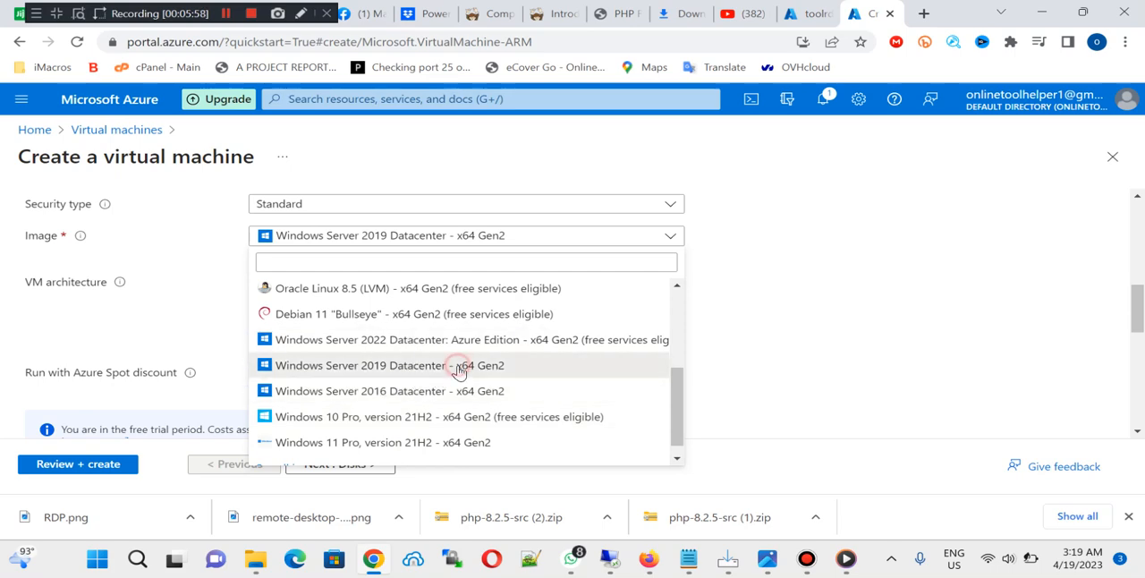
left_click(389, 365)
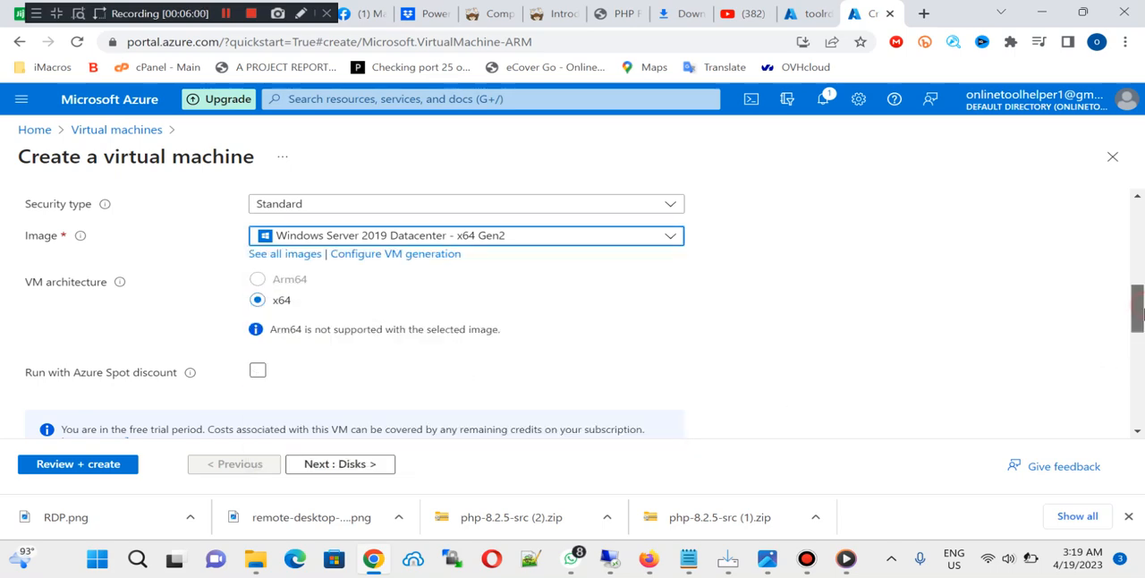
- Enter 'admini' as the administrator account username
scroll("down", 3)
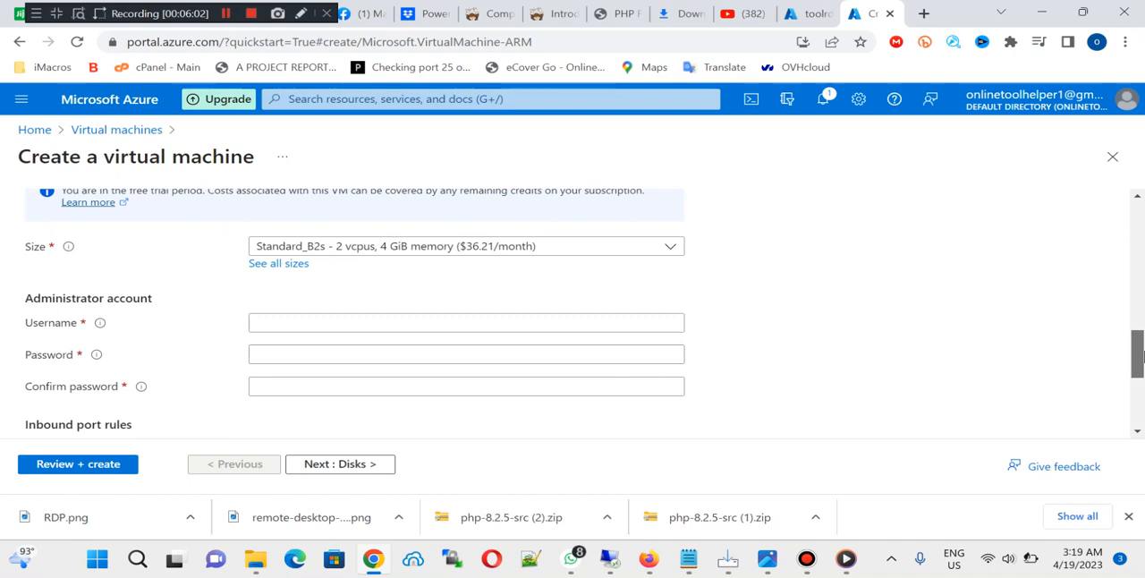
left_click(466, 323)
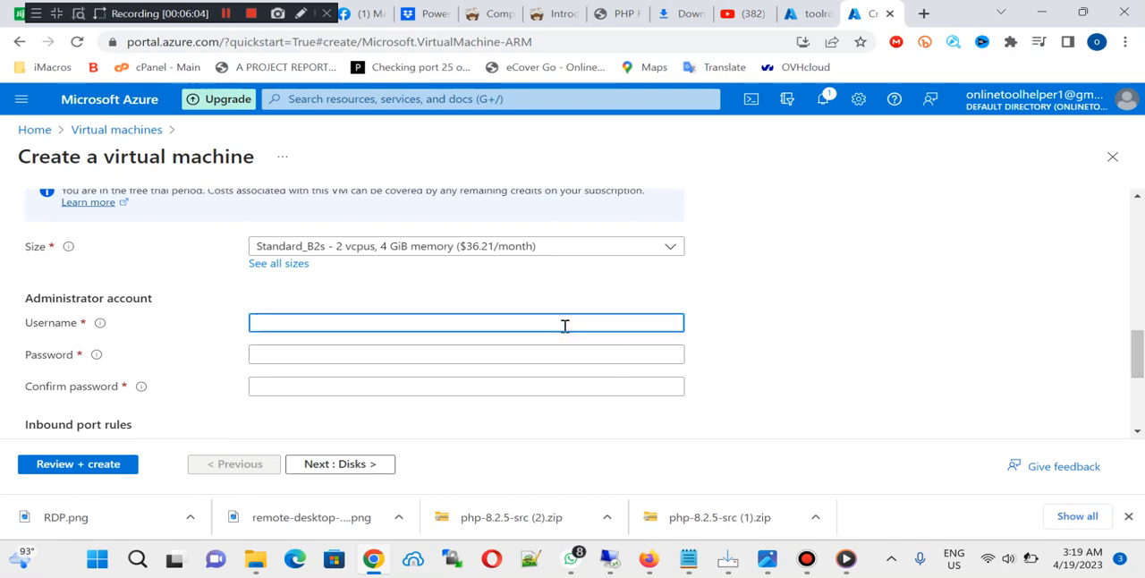
type("ad")
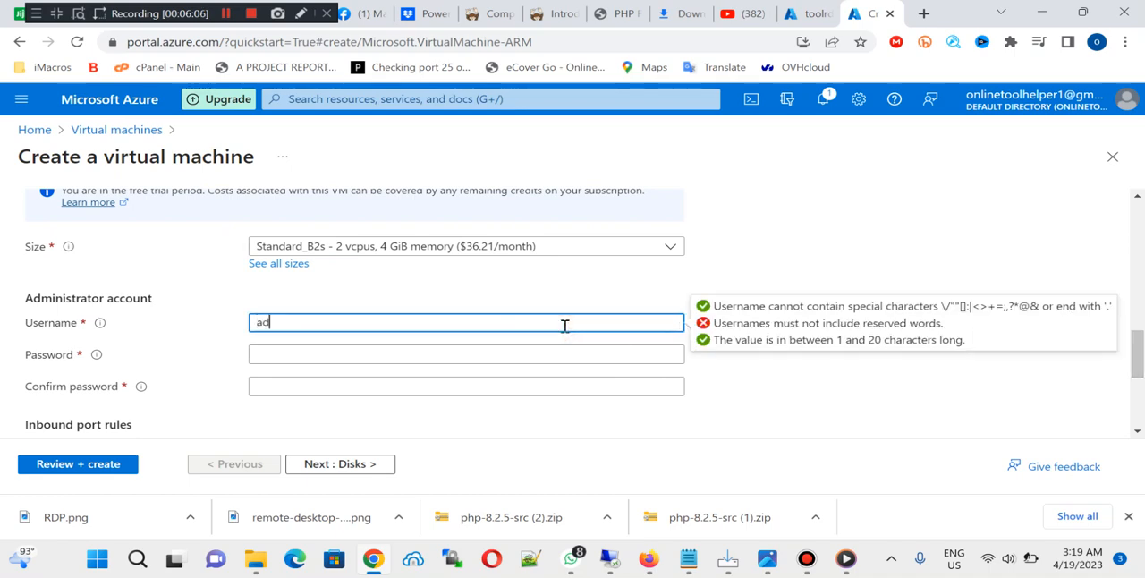
type("mini")
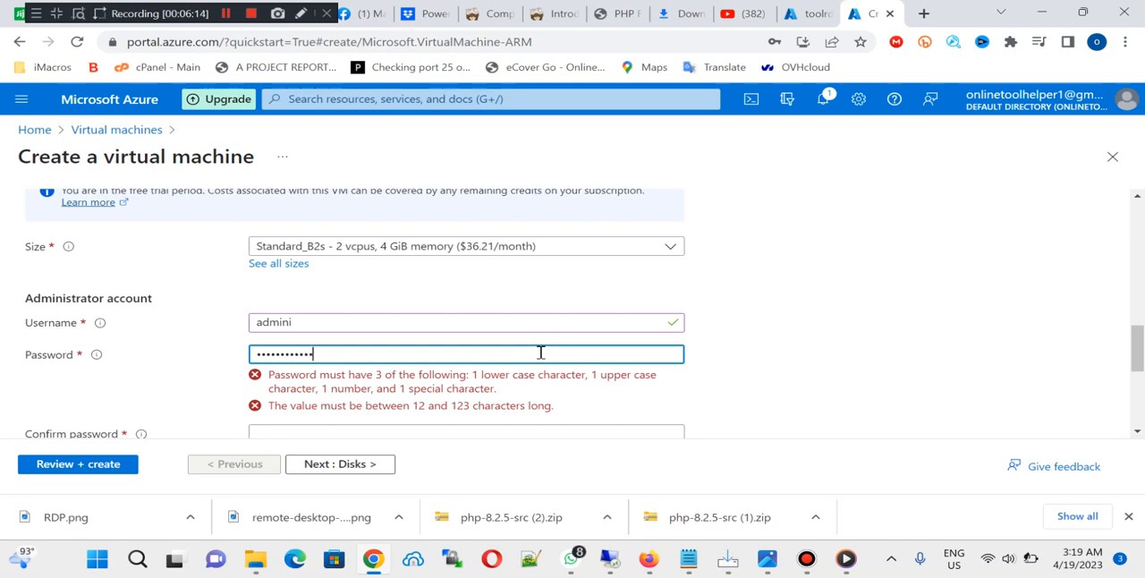
- Enter the administrator password and a matching confirmation password
type("••••")
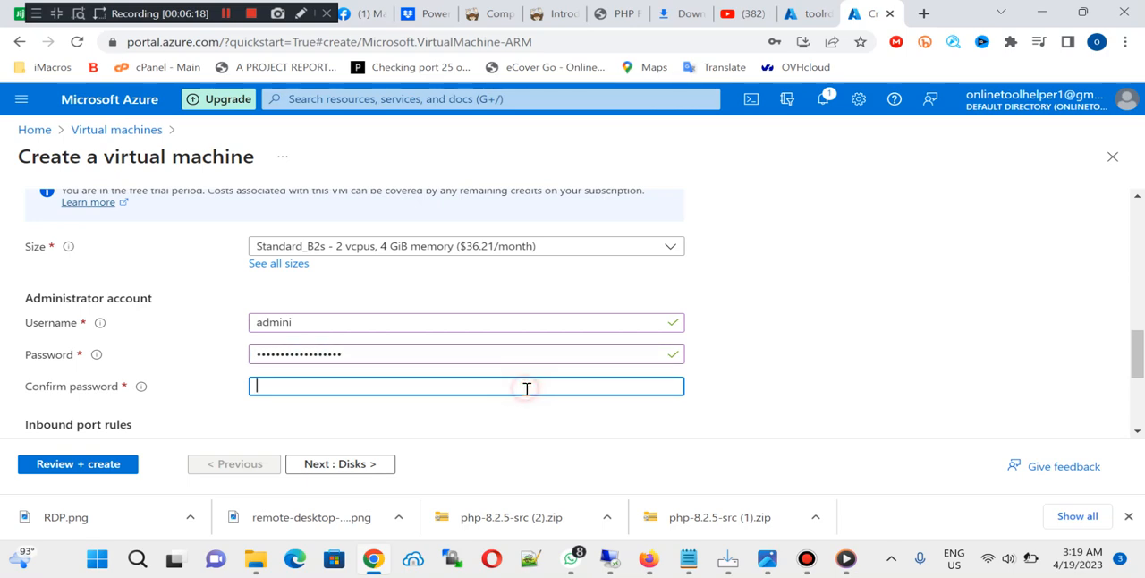
type("••")
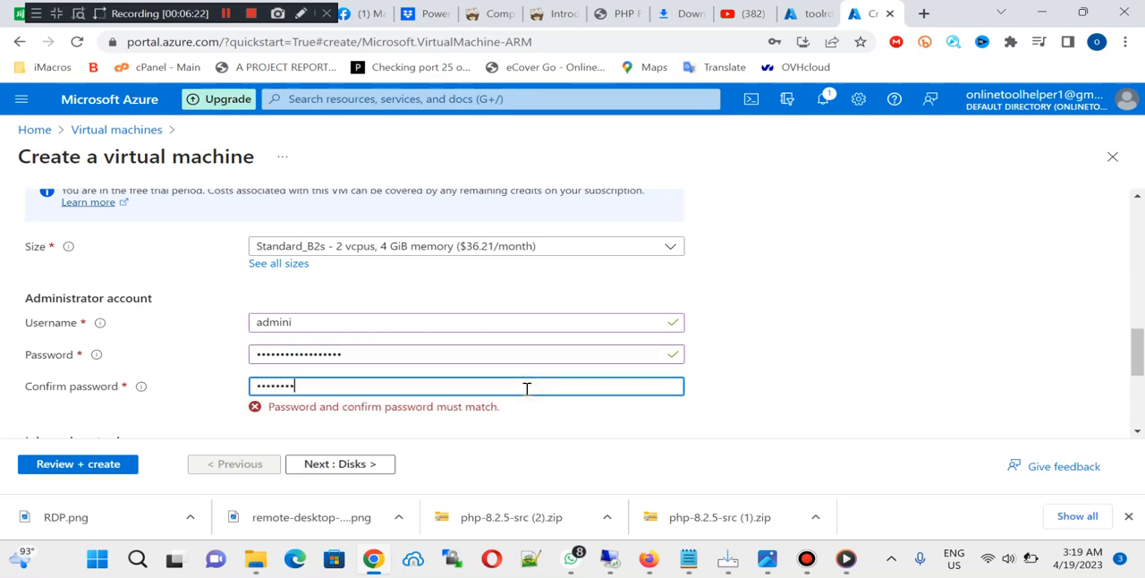
type("•••••")
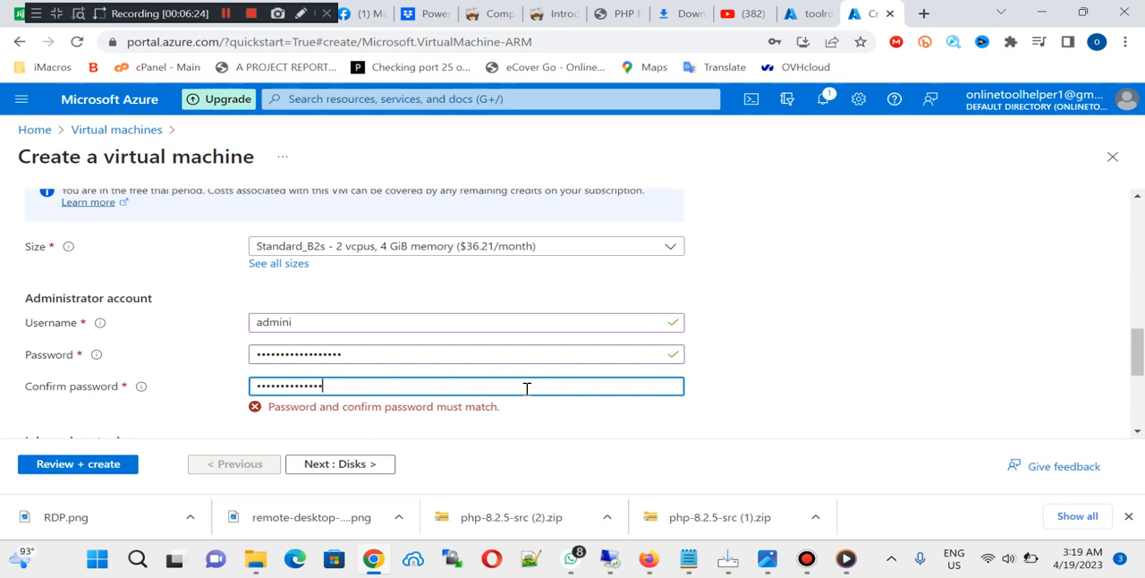
type("••••")
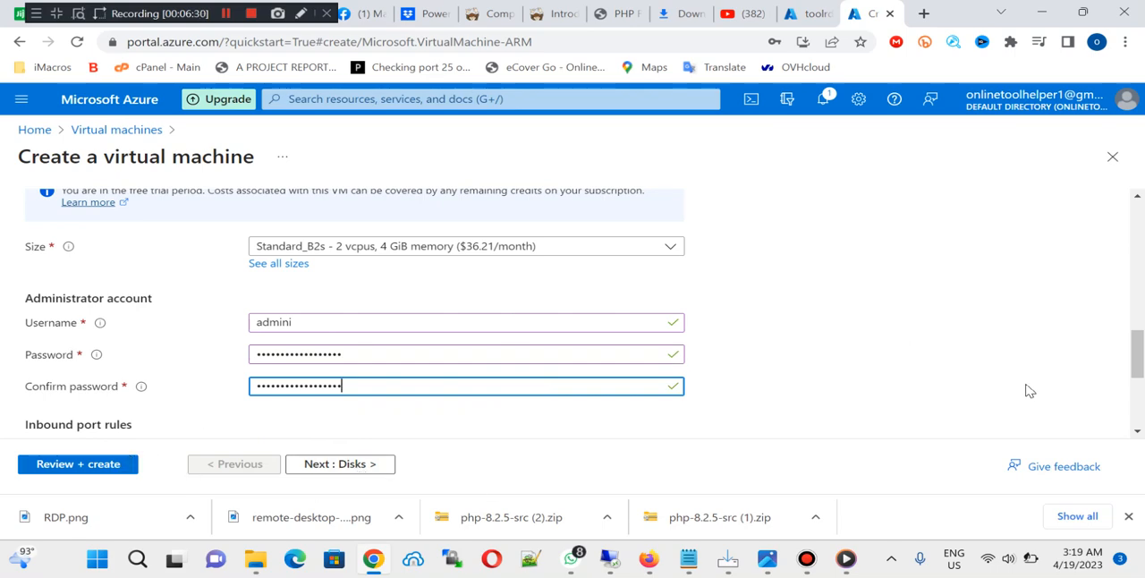
scroll("down", 3)
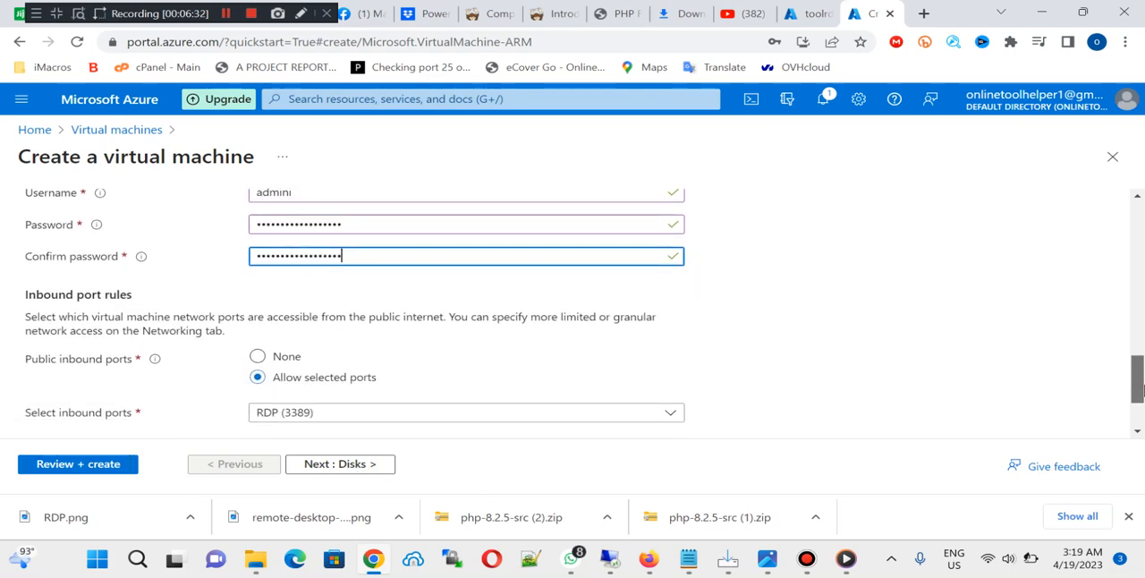
scroll("down", 3)
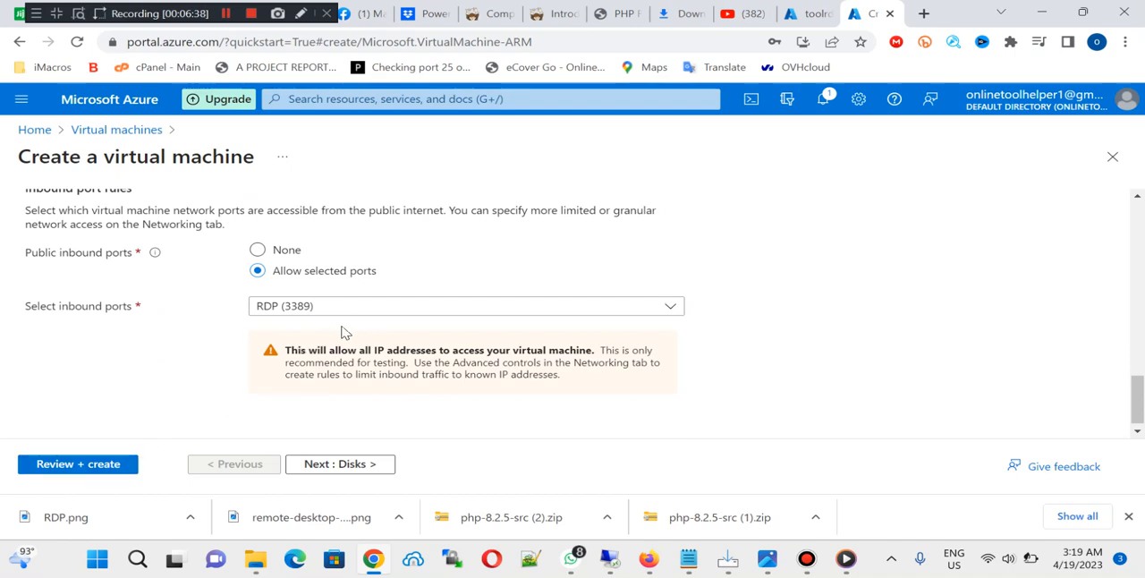
mouse_move(389, 332)
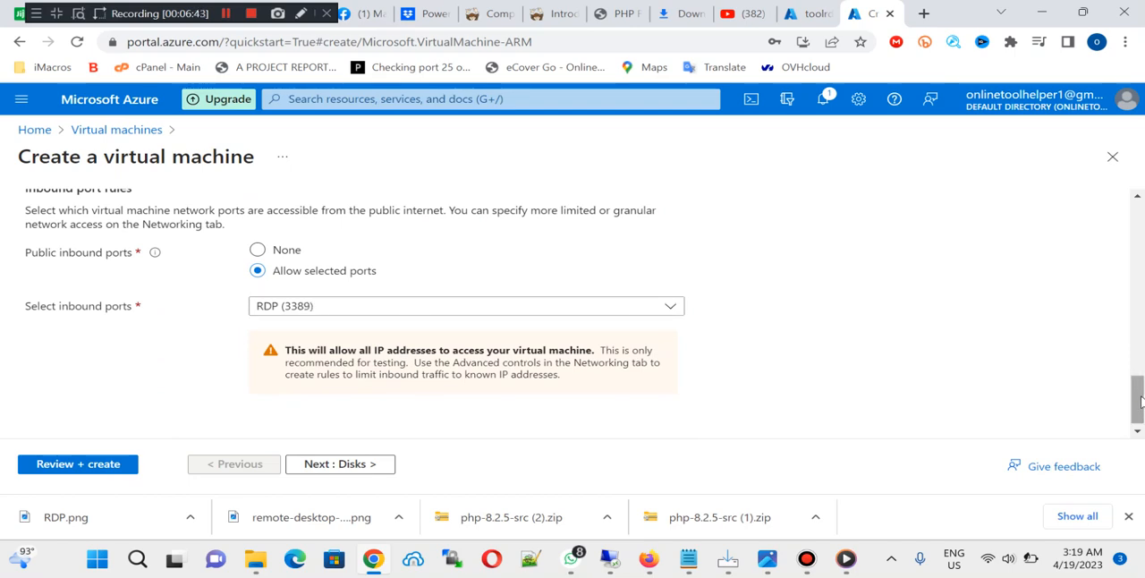
scroll("up", 3)
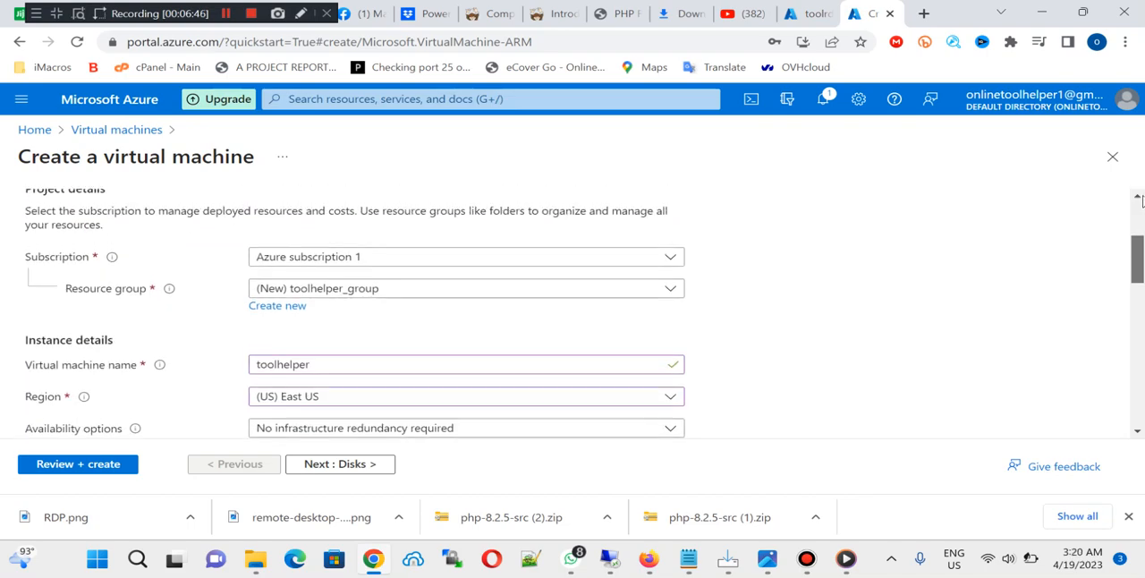
scroll("up", 3)
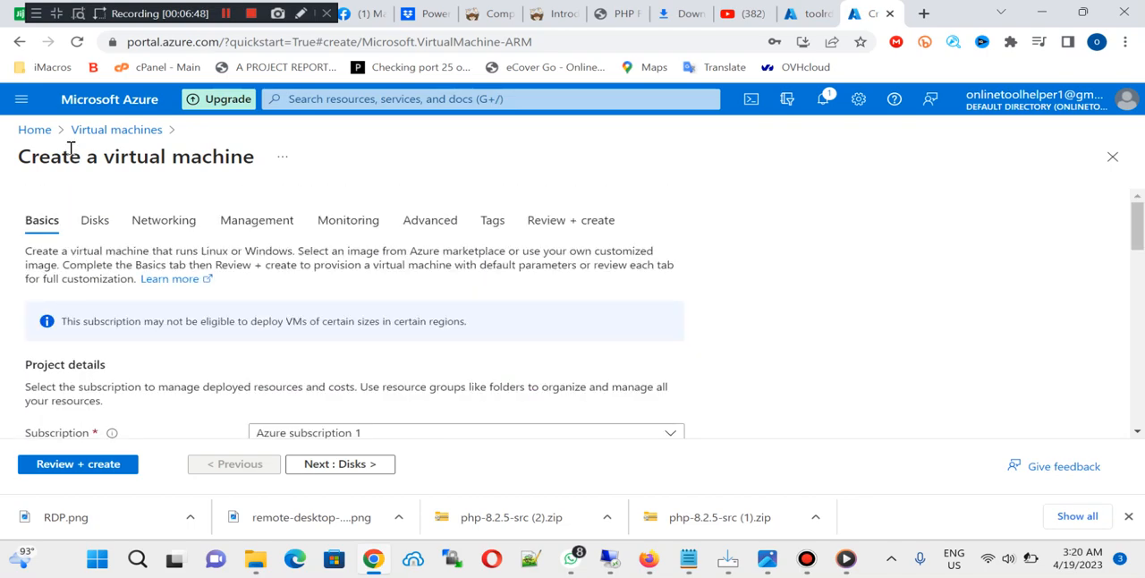
- Return to the Virtual machines list via the breadcrumb, discarding the unsaved toolhelper form
left_click(116, 130)
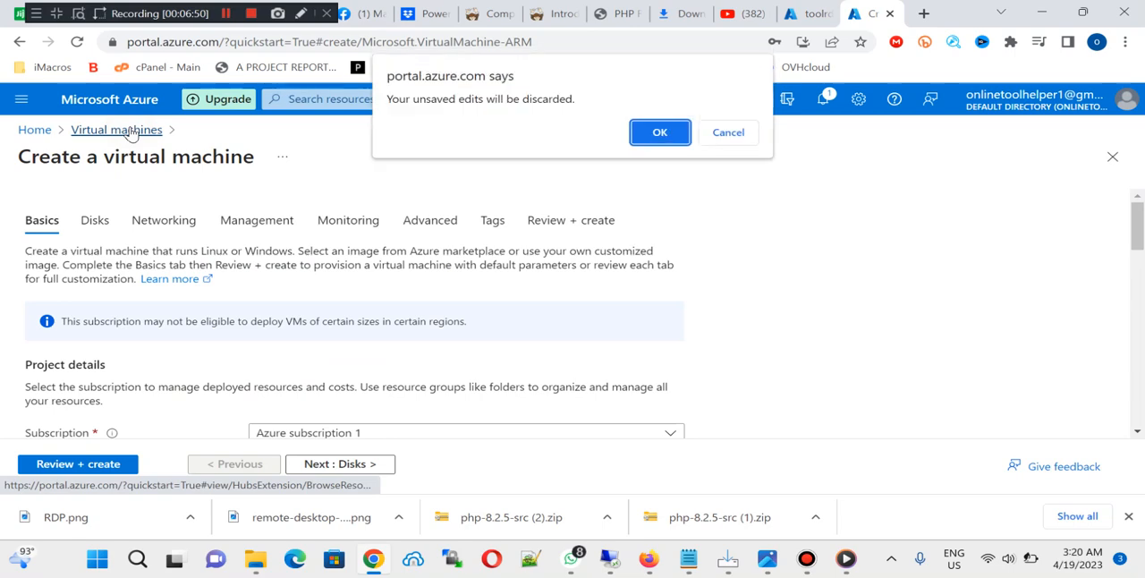
left_click(660, 131)
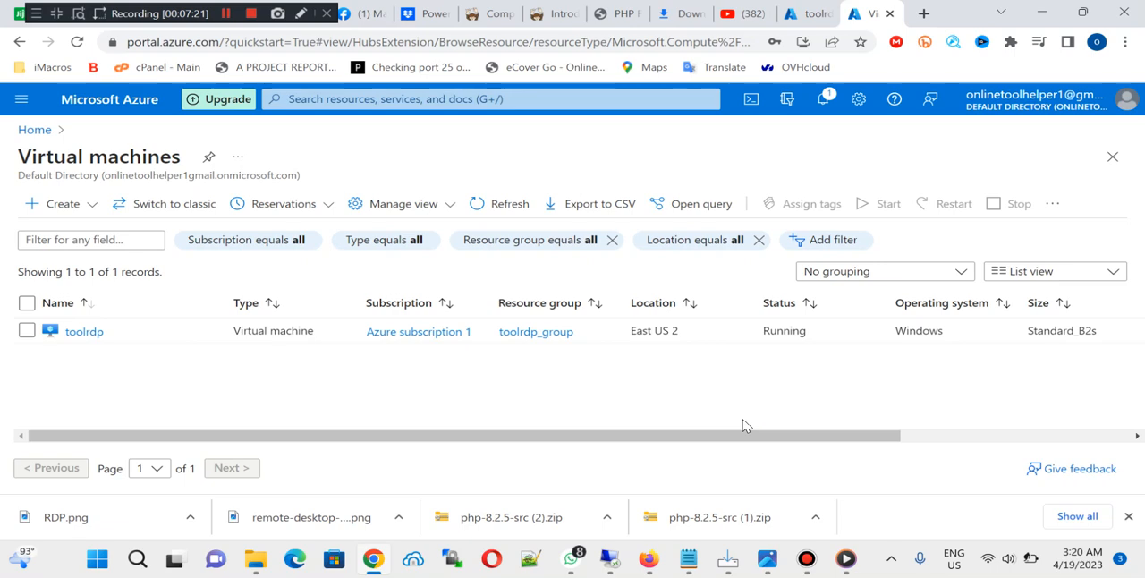
mouse_move(492, 358)
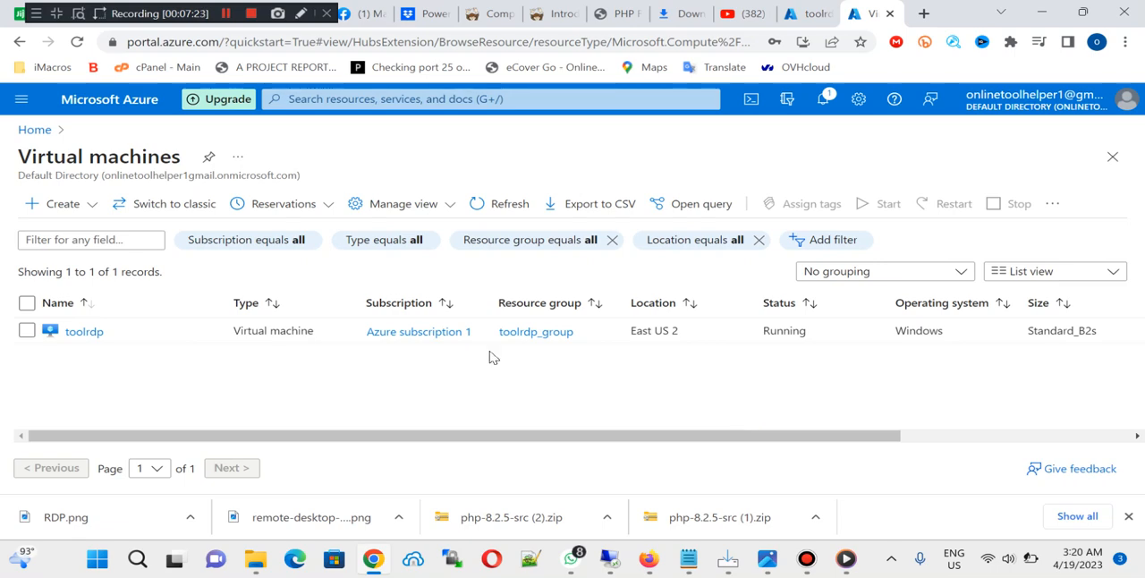